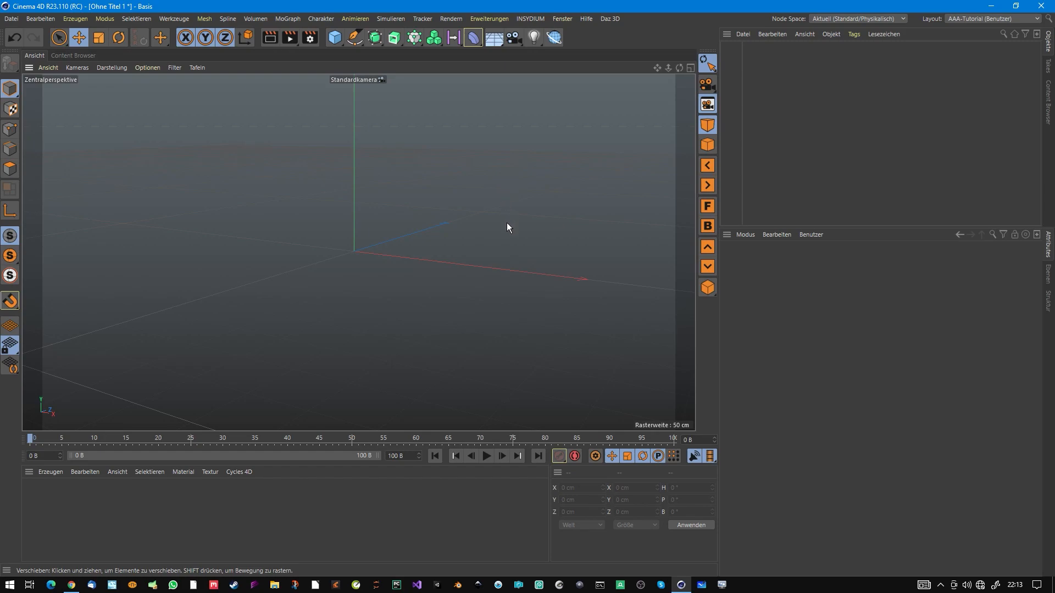
pyautogui.moveTo(650, 134)
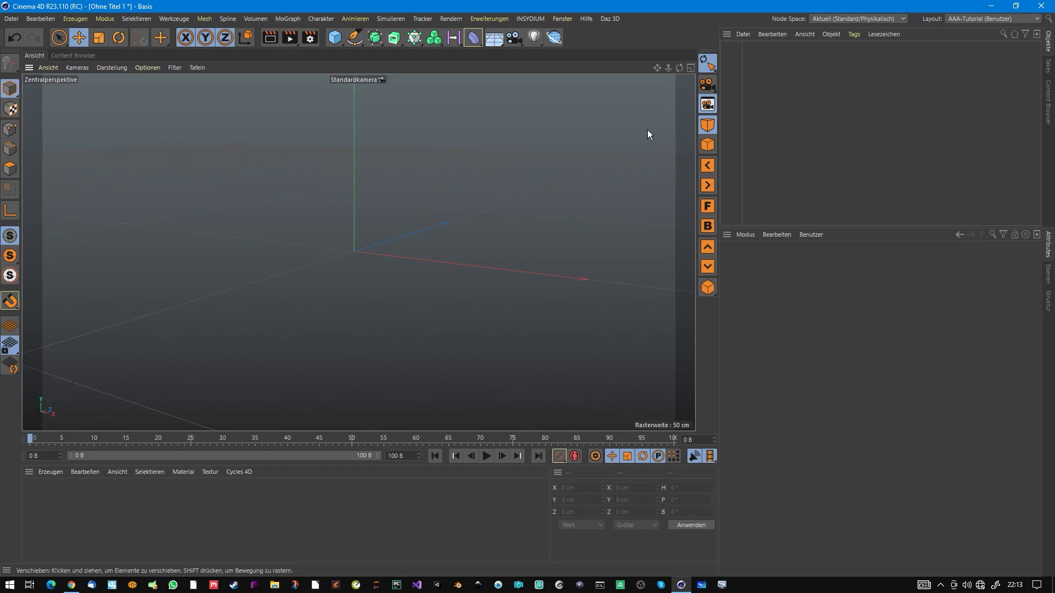
pyautogui.moveTo(508, 371)
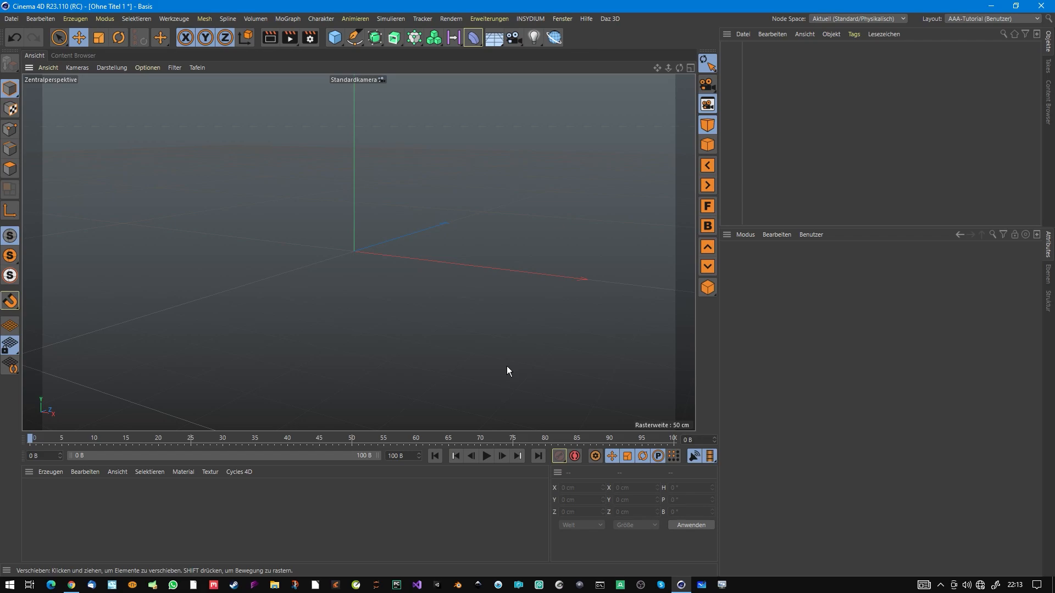
pyautogui.moveTo(508, 366)
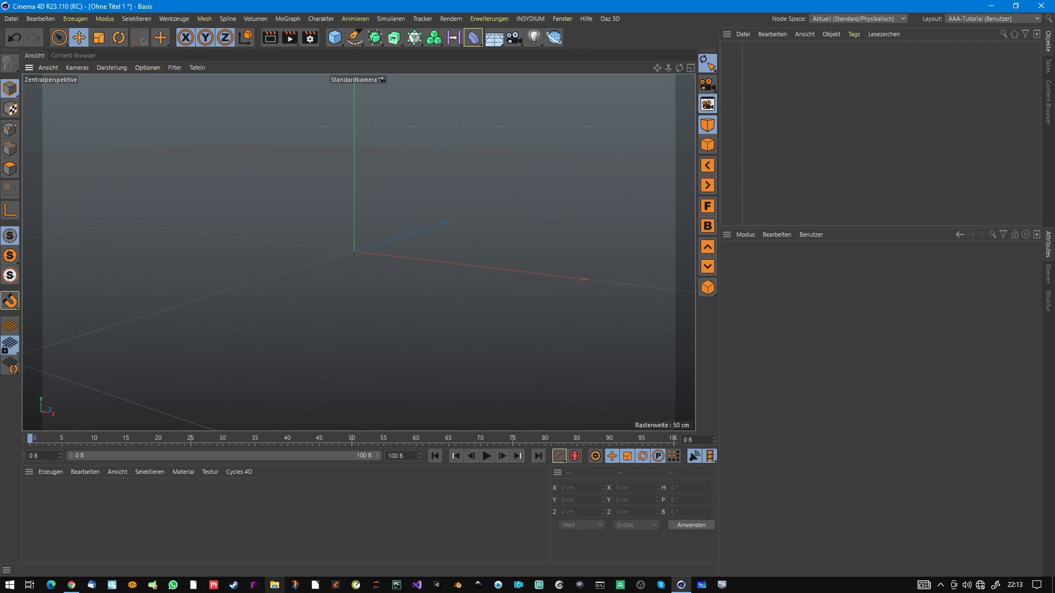
# Browse to F:\Gewerbe\...\Free in File Explorer and preview the contents of Scatter-Tool.zip.
pyautogui.click(266, 584)
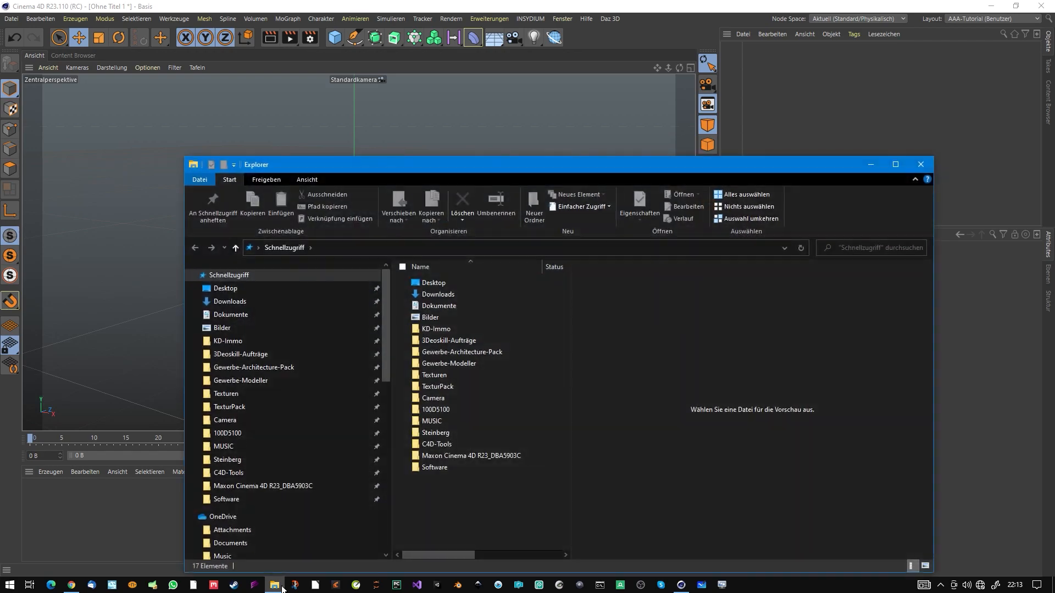
pyautogui.scroll(-3)
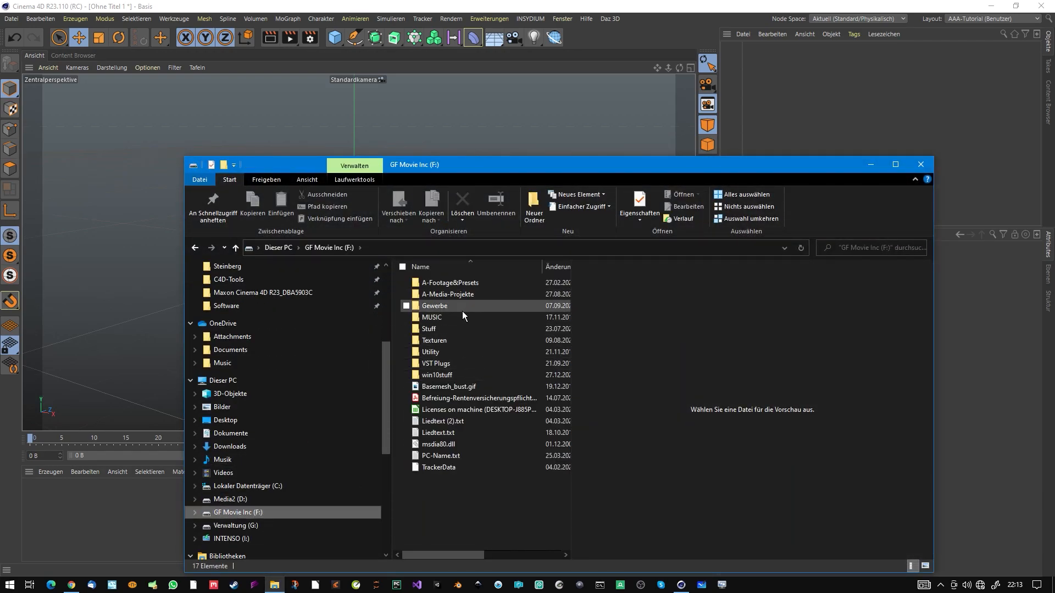
pyautogui.doubleClick(434, 306)
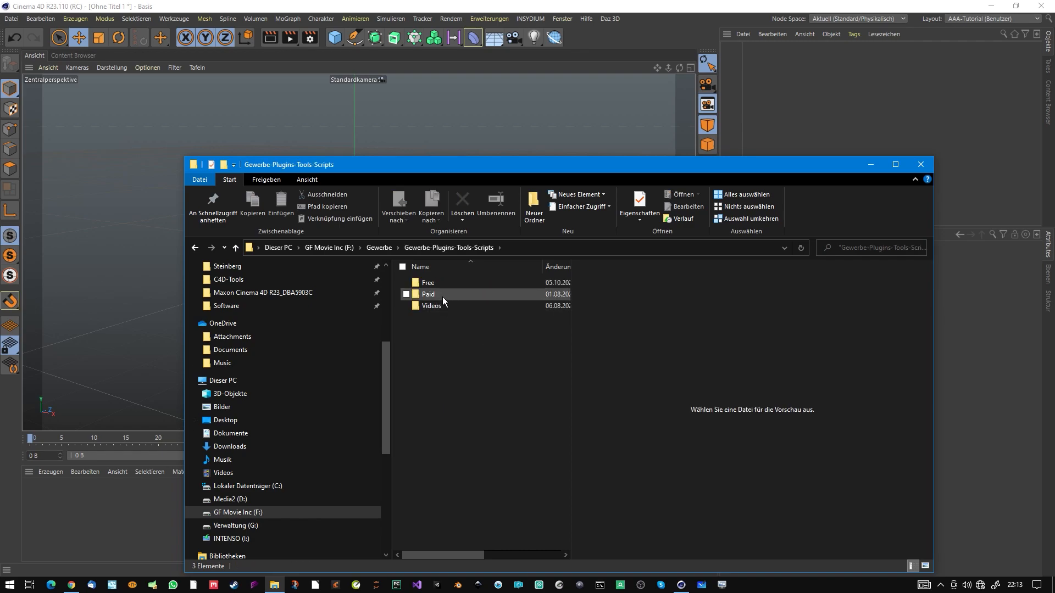
pyautogui.doubleClick(426, 282)
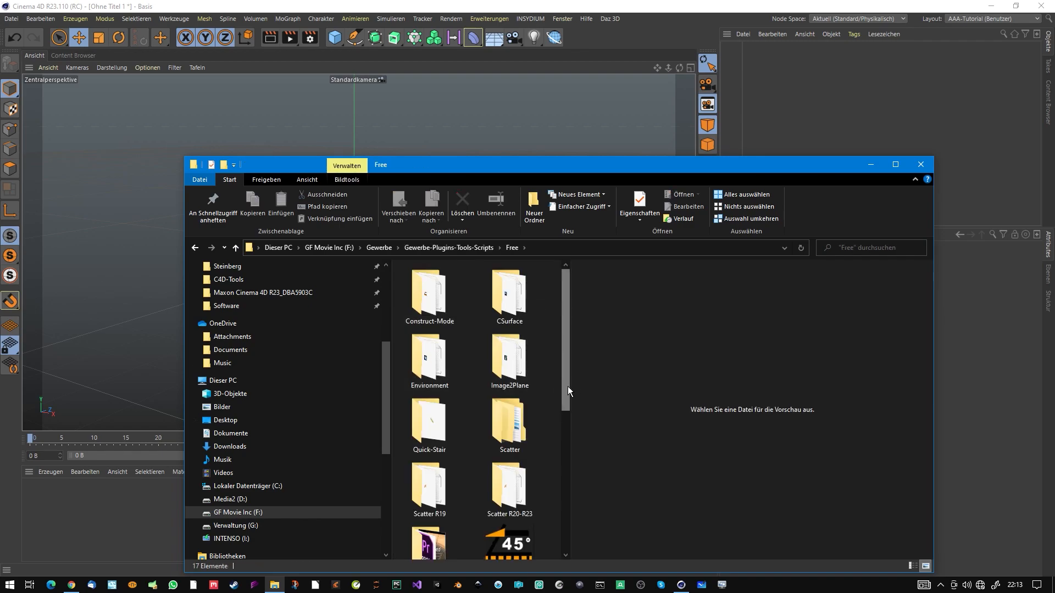
pyautogui.scroll(-3)
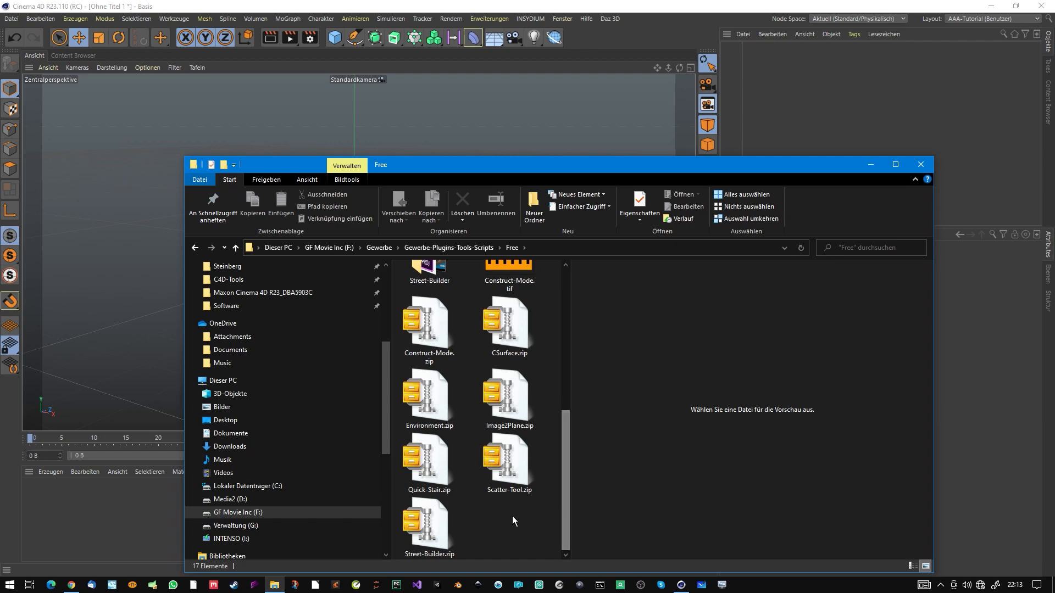
pyautogui.moveTo(513, 473)
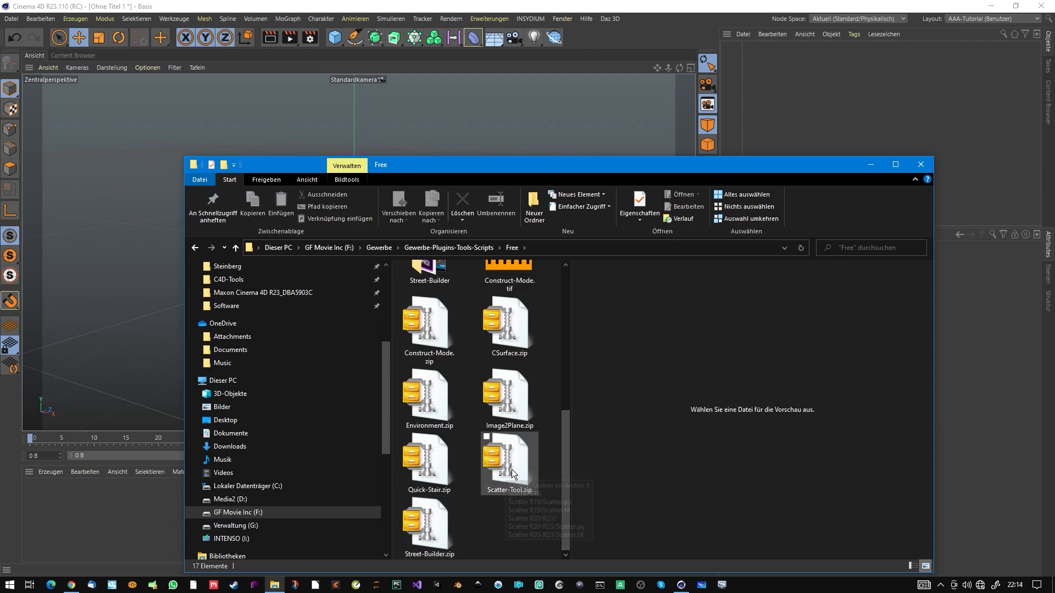
pyautogui.click(510, 460)
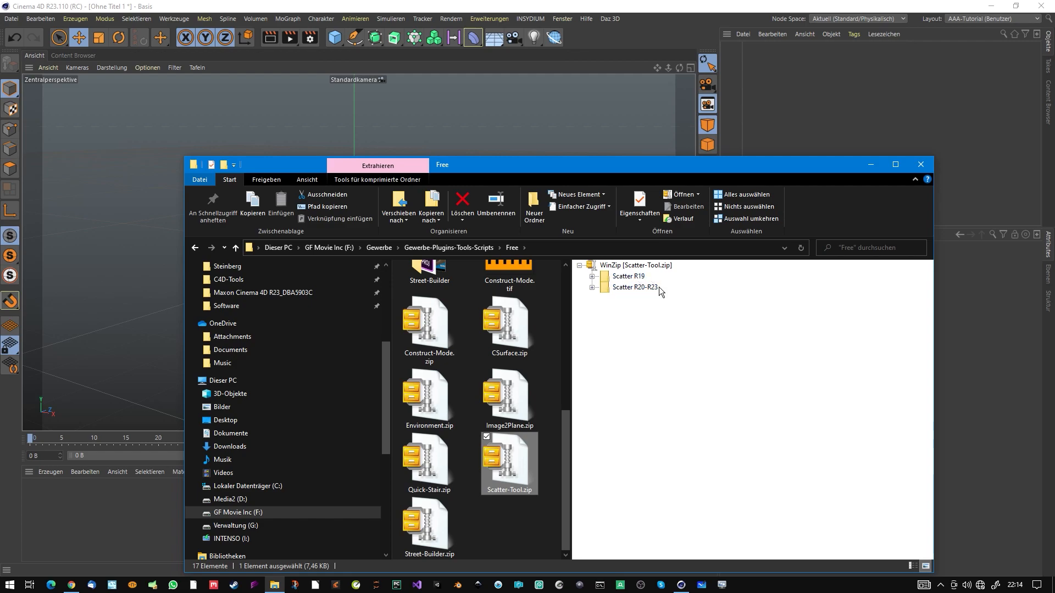
pyautogui.moveTo(629, 277)
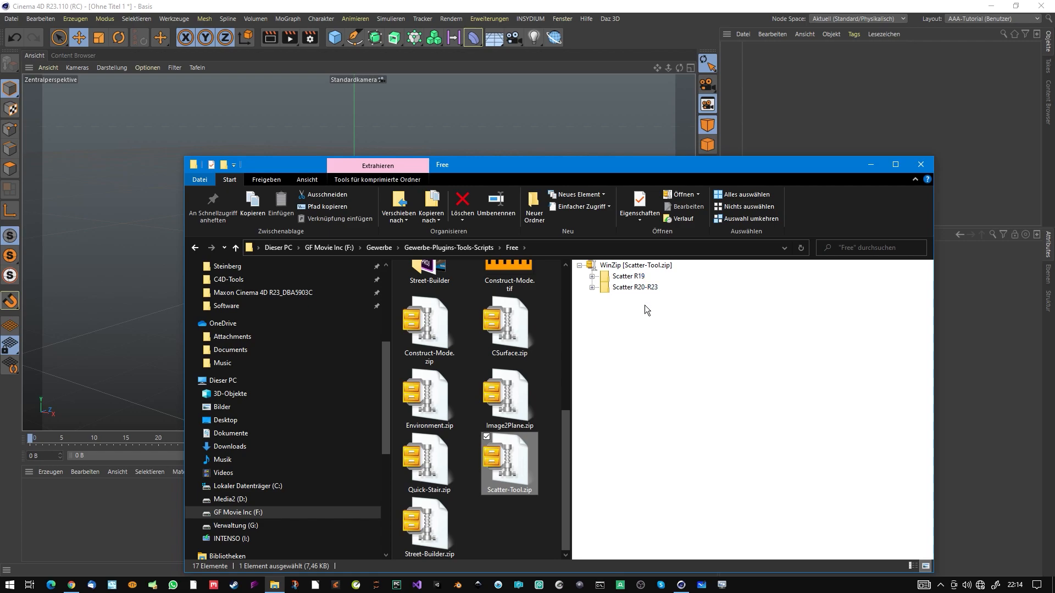
pyautogui.moveTo(636, 290)
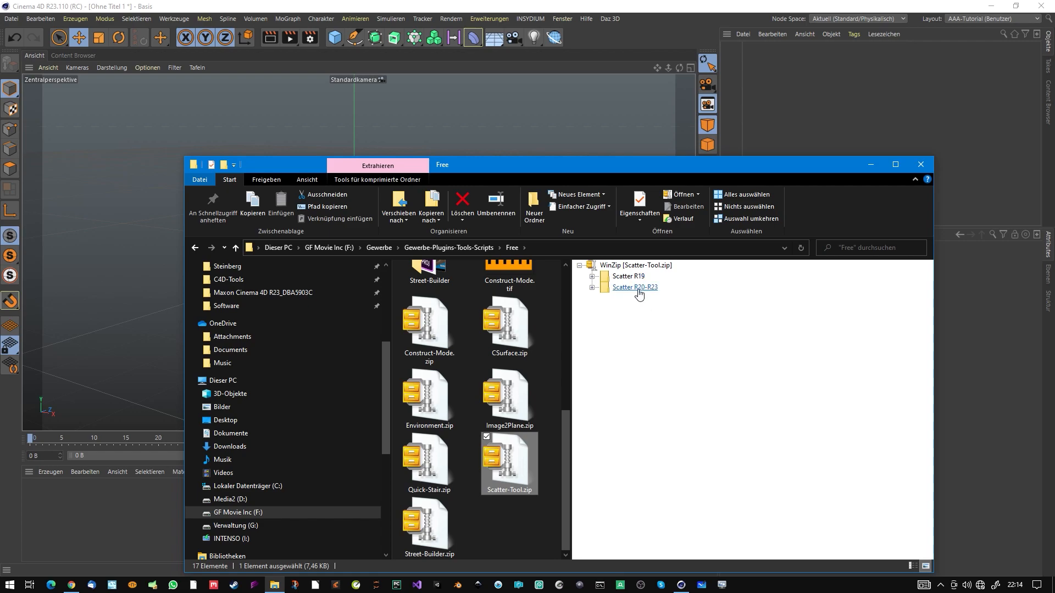
pyautogui.moveTo(656, 294)
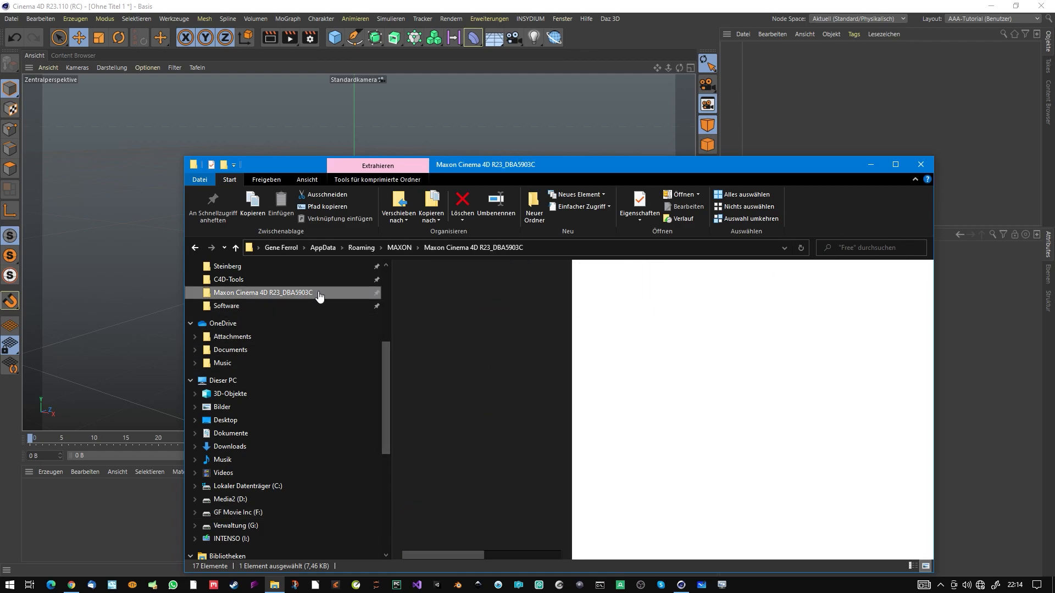
# Navigate into the Cinema 4D R23 preferences folder, then library, then scripts.
pyautogui.doubleClick(264, 292)
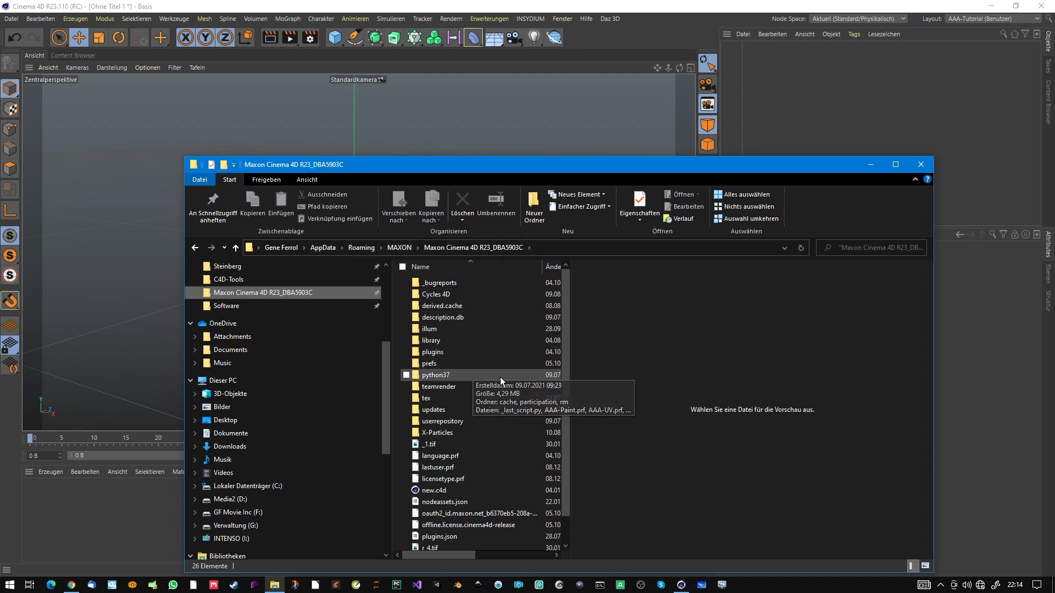
pyautogui.moveTo(448, 343)
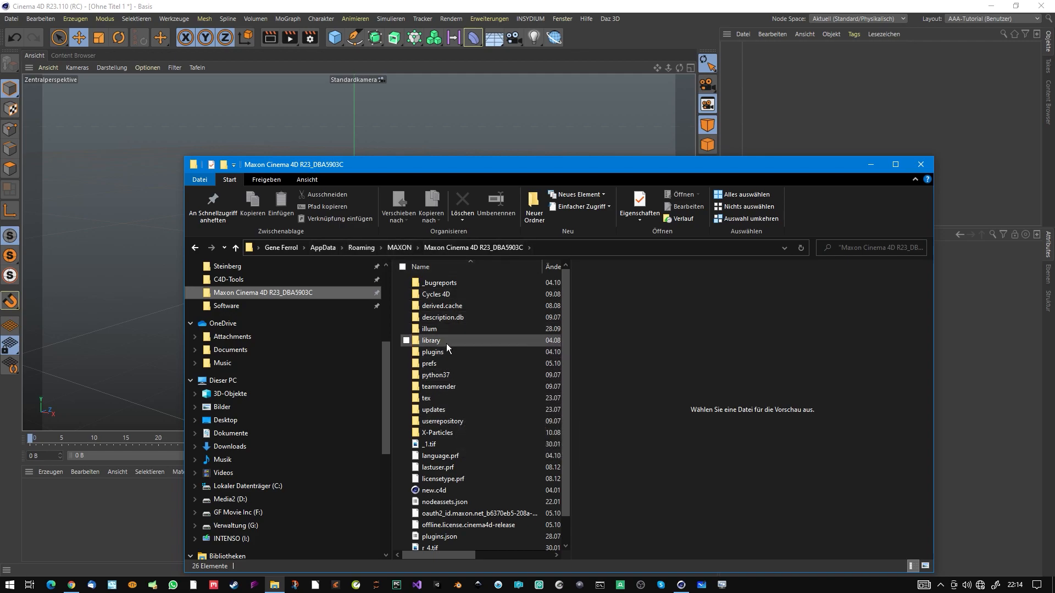
pyautogui.doubleClick(431, 341)
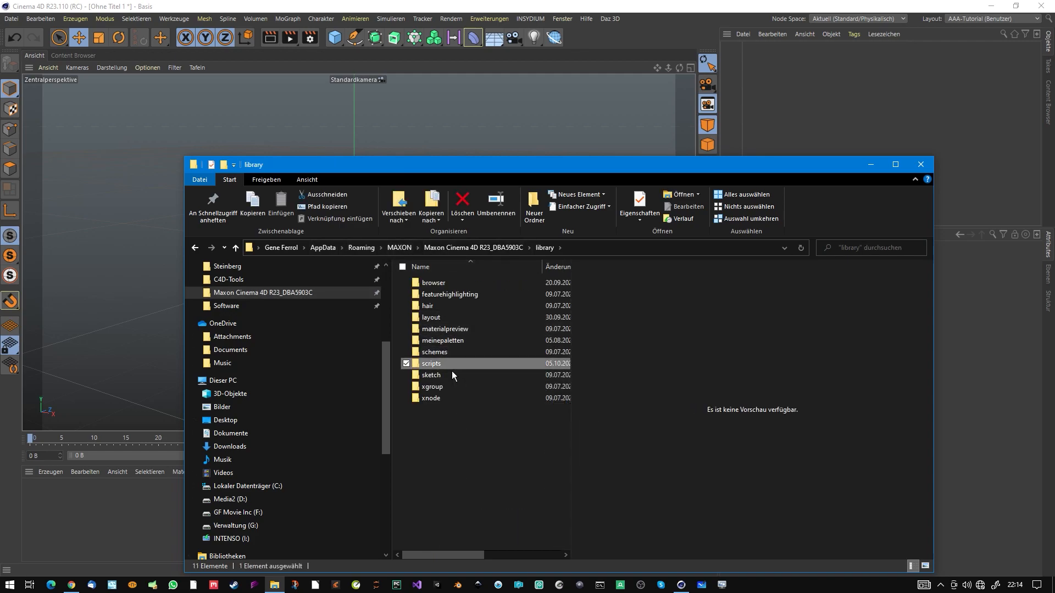
pyautogui.doubleClick(431, 363)
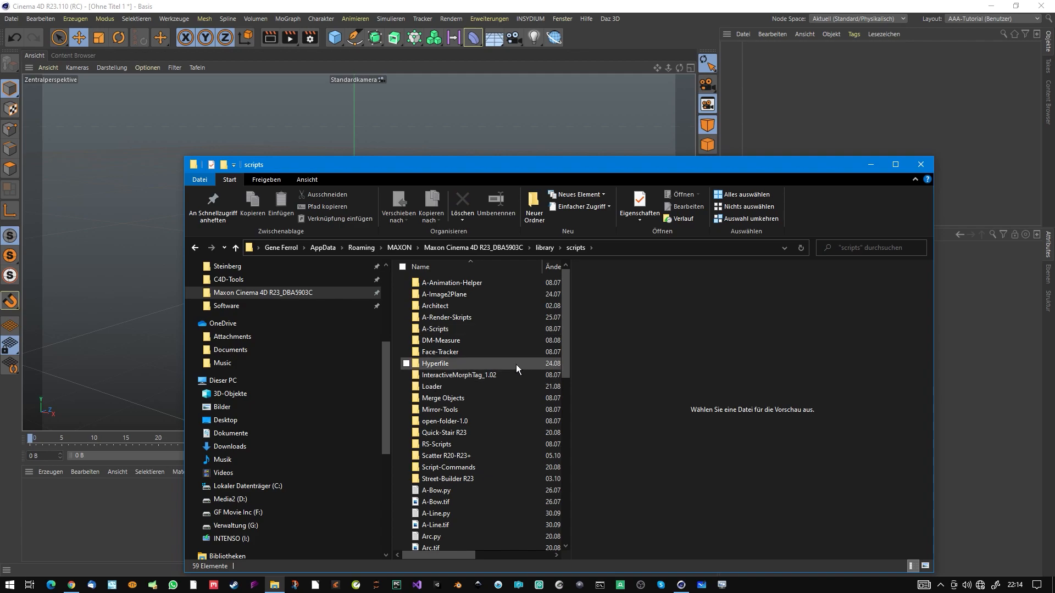
pyautogui.moveTo(517, 369)
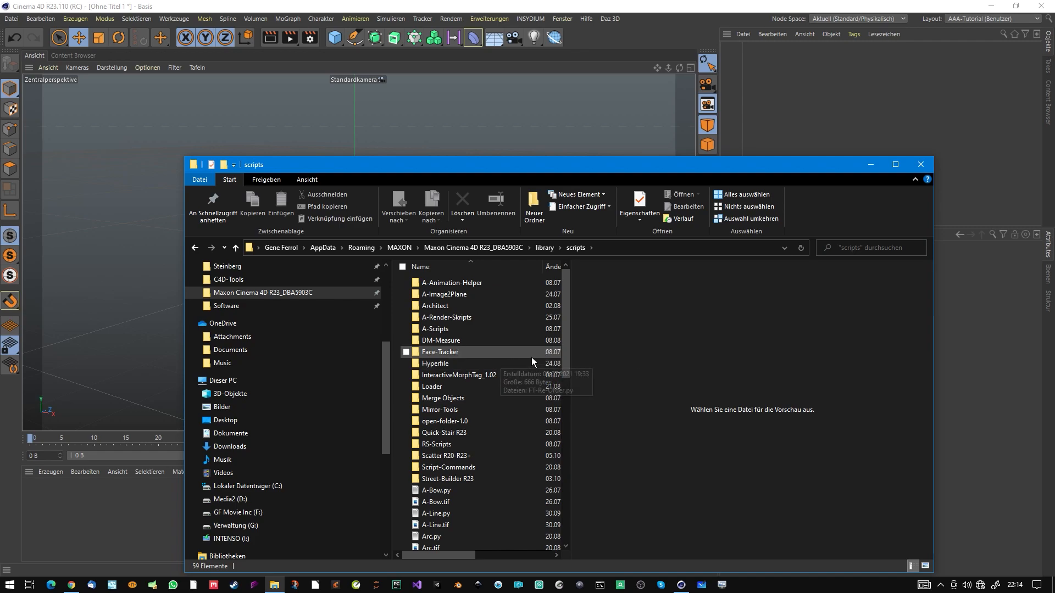
# Return to Cinema 4D and look at the Preferences window once without changing anything.
pyautogui.click(921, 165)
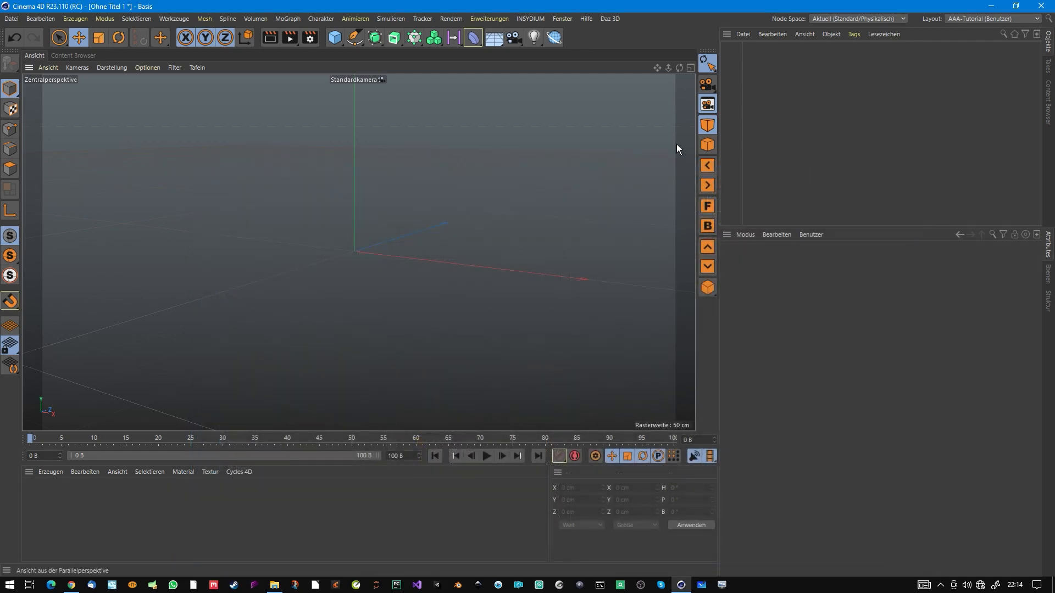
pyautogui.click(53, 20)
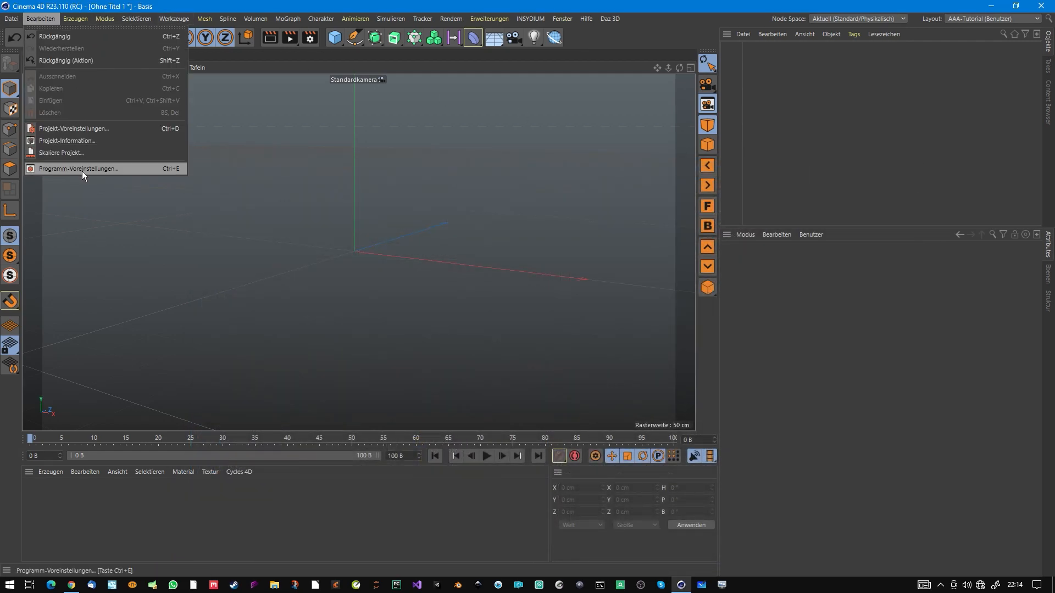
pyautogui.click(77, 168)
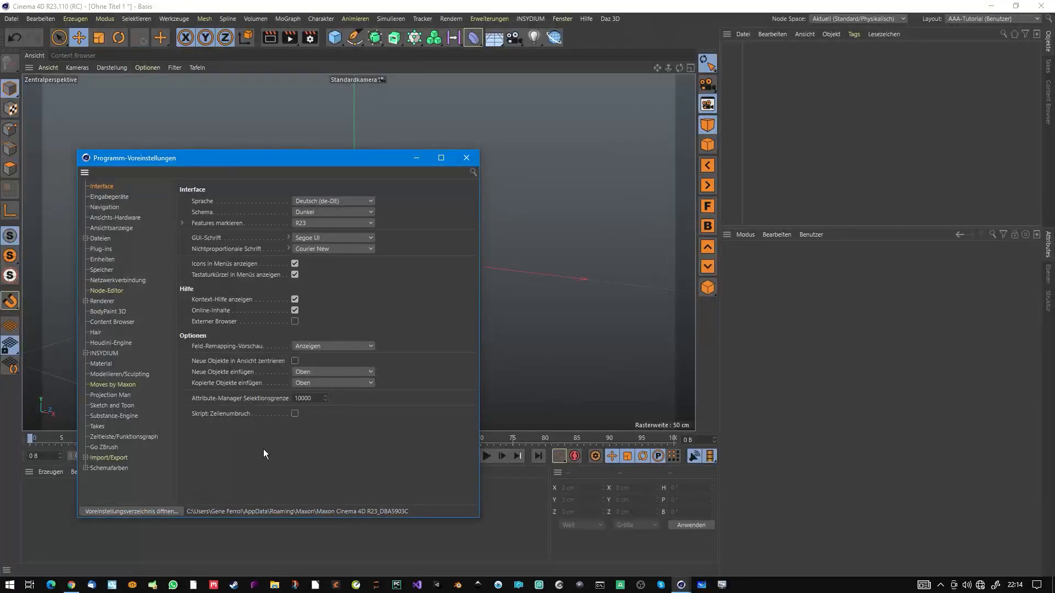
pyautogui.moveTo(101, 524)
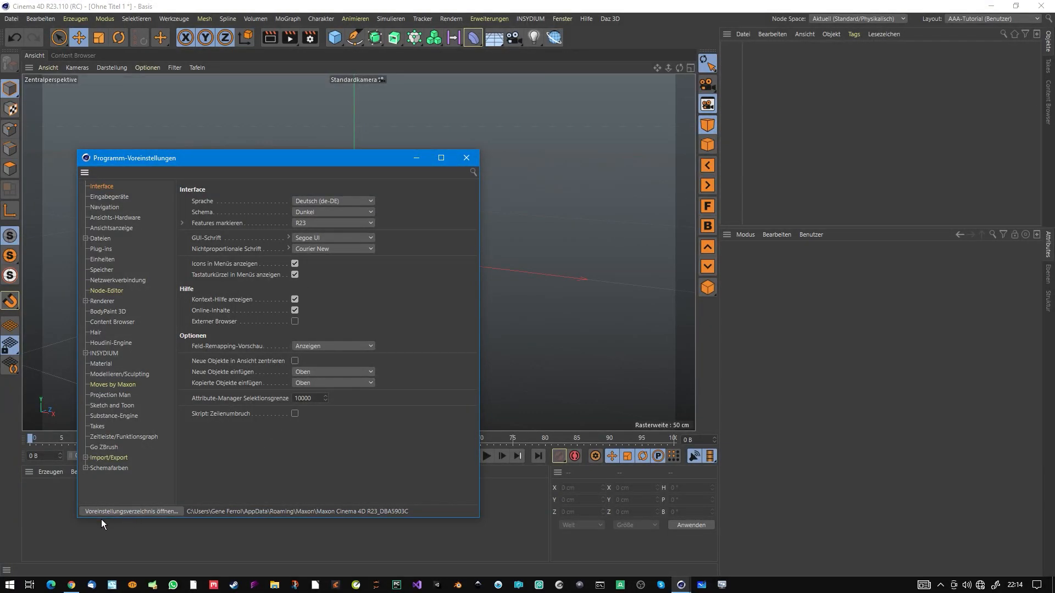
pyautogui.click(466, 158)
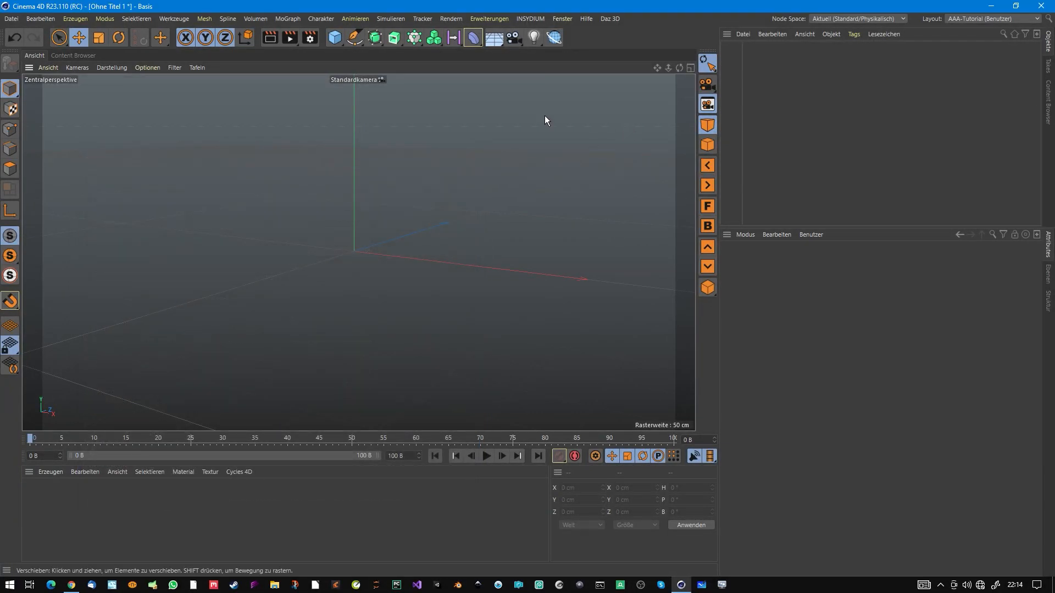
# Reopen Preferences and set the interface language to English (en-US).
pyautogui.click(9, 21)
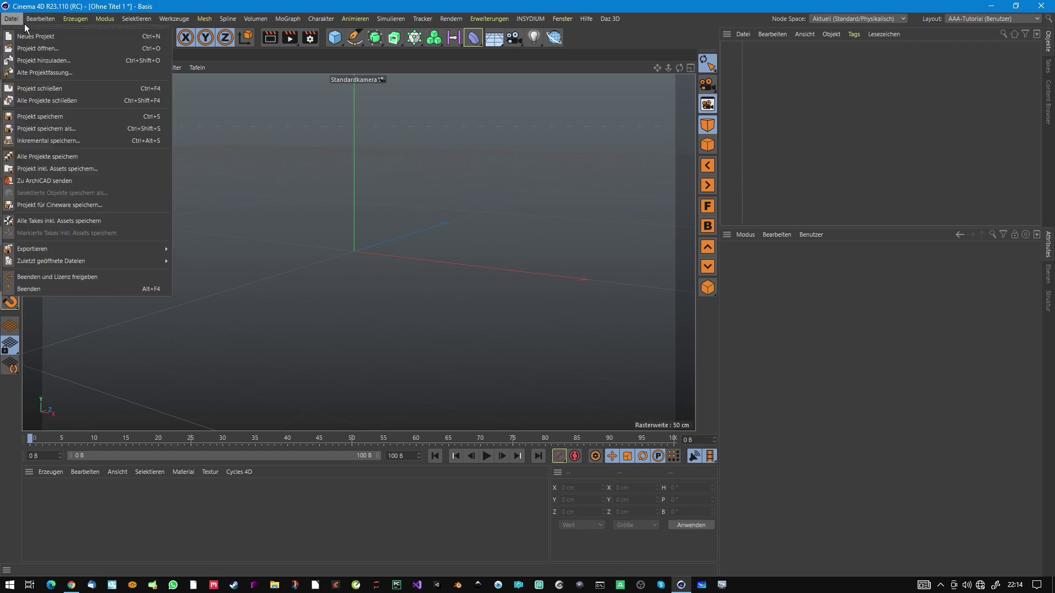
pyautogui.moveTo(50, 141)
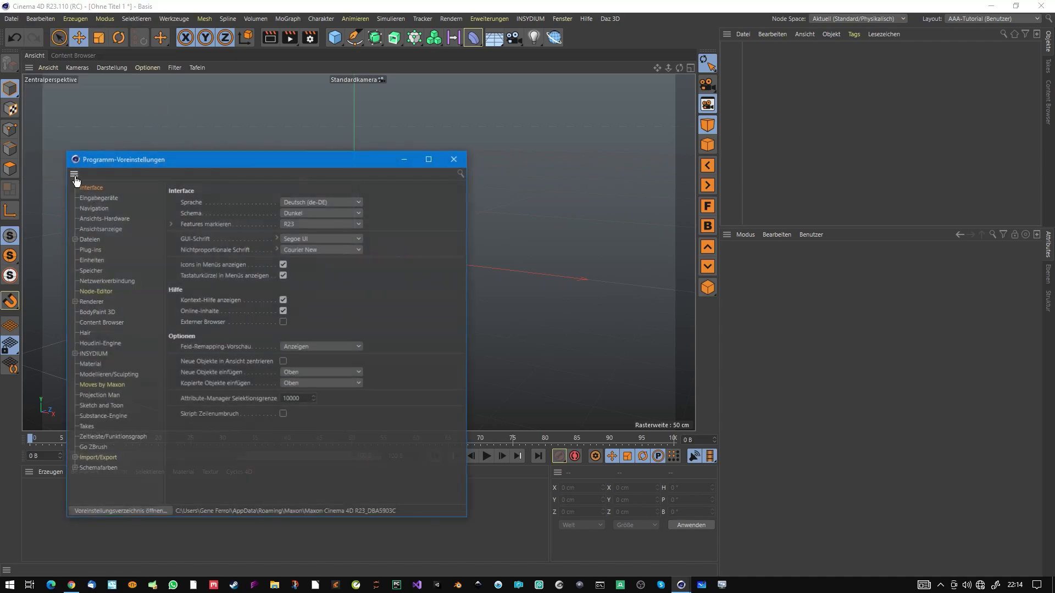
pyautogui.click(321, 202)
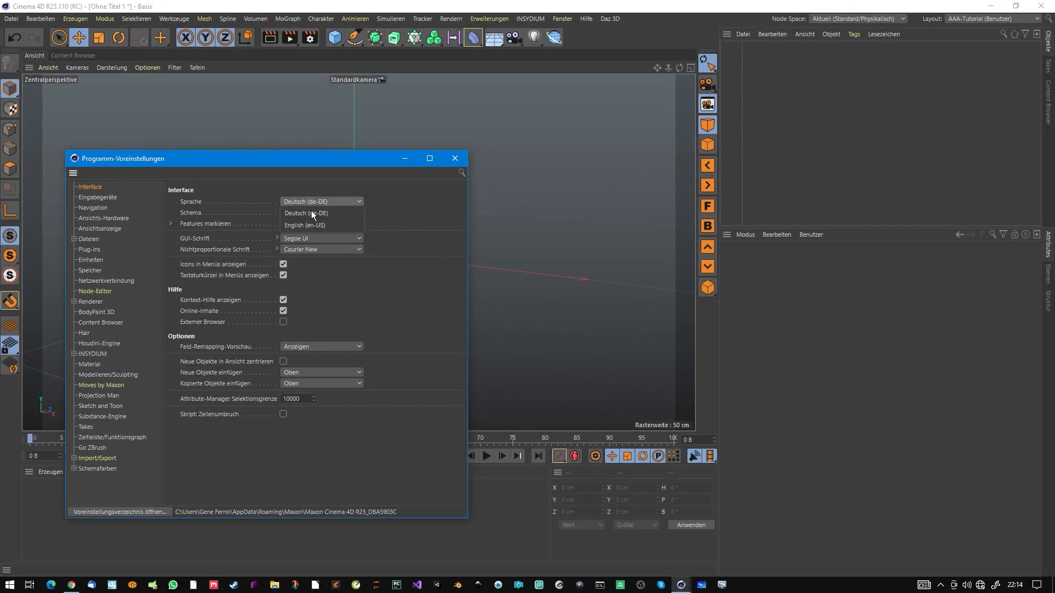
pyautogui.click(305, 226)
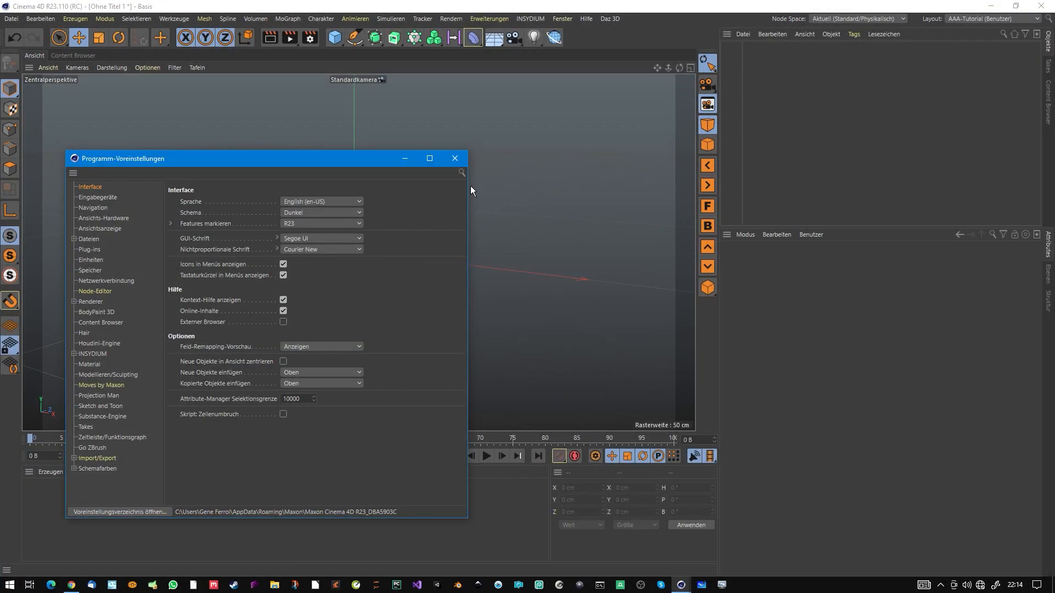
pyautogui.click(455, 158)
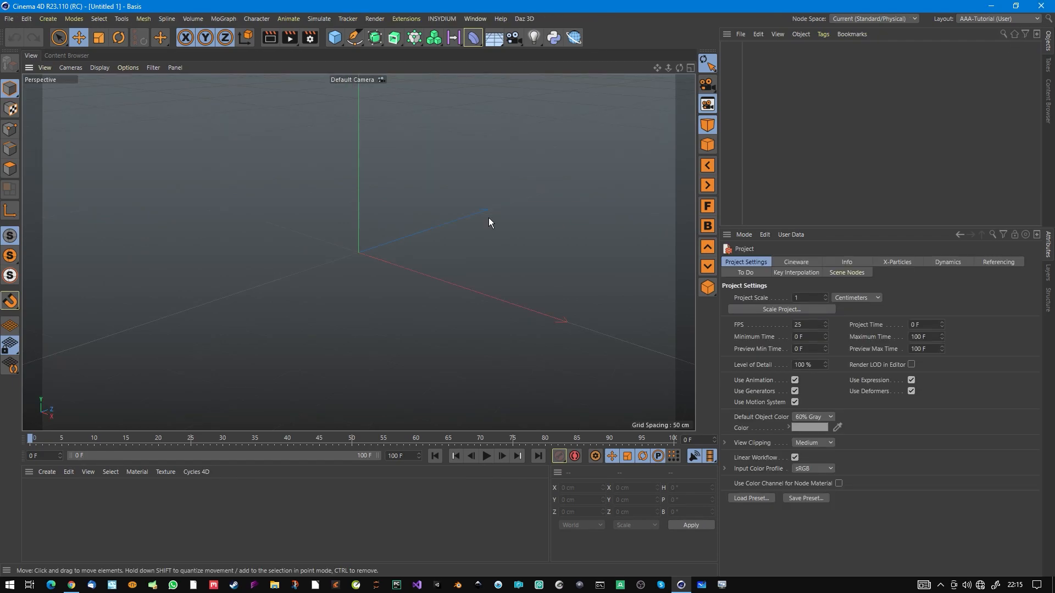
pyautogui.moveTo(576, 84)
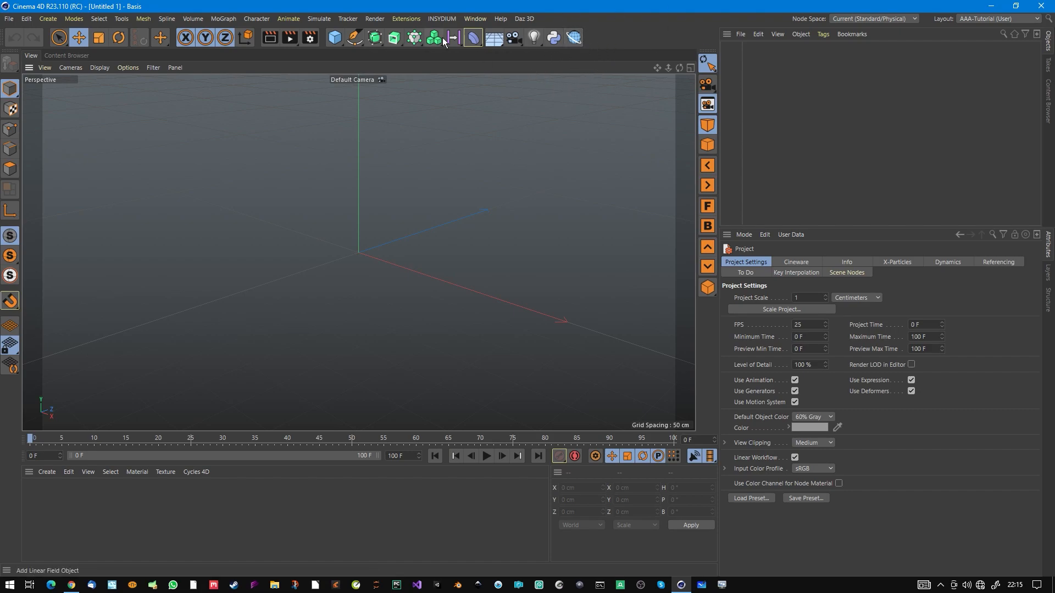
pyautogui.click(407, 18)
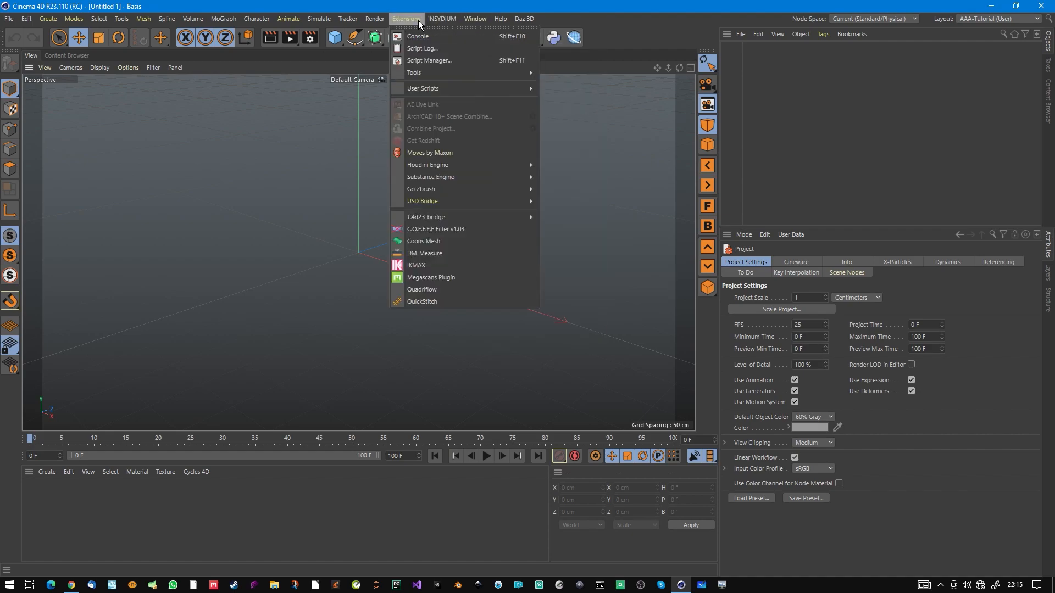
pyautogui.moveTo(422, 88)
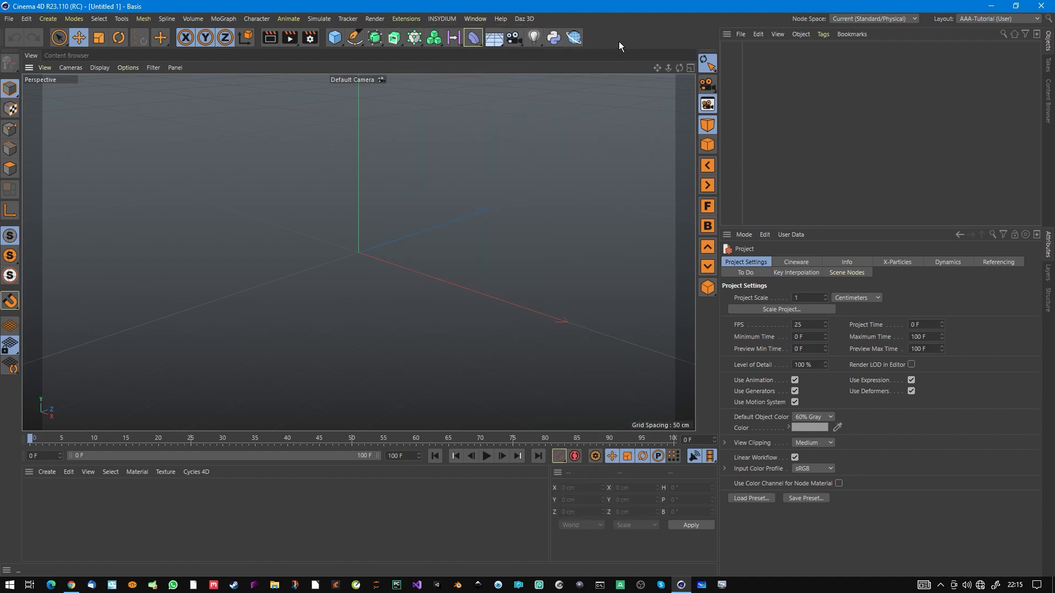
# In Customize Commands, filter for 'sca' and 'gui' and add Scatter and a Guides command to the palette.
pyautogui.click(726, 34)
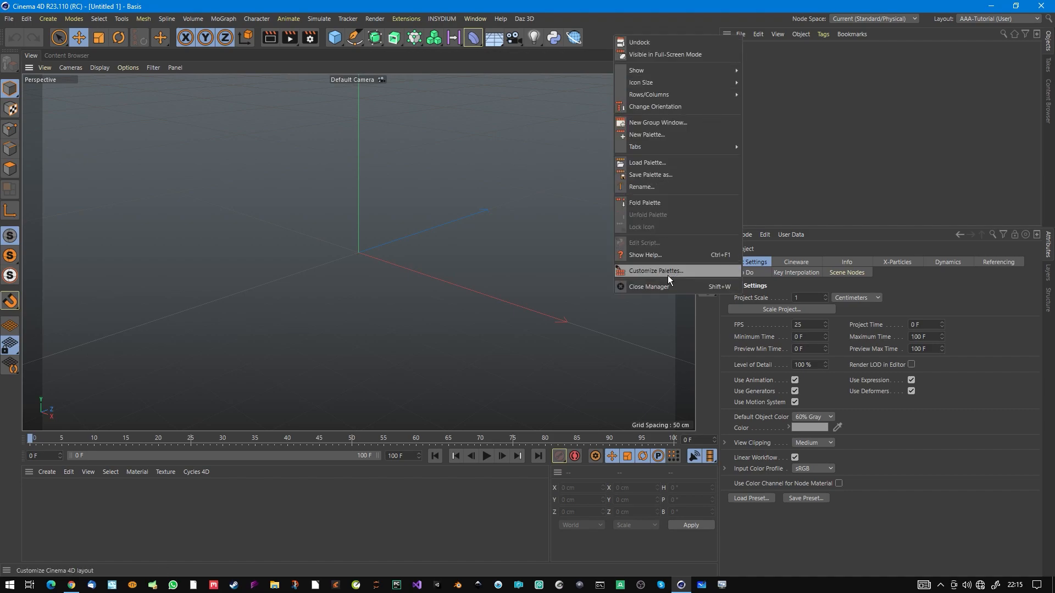
pyautogui.click(655, 271)
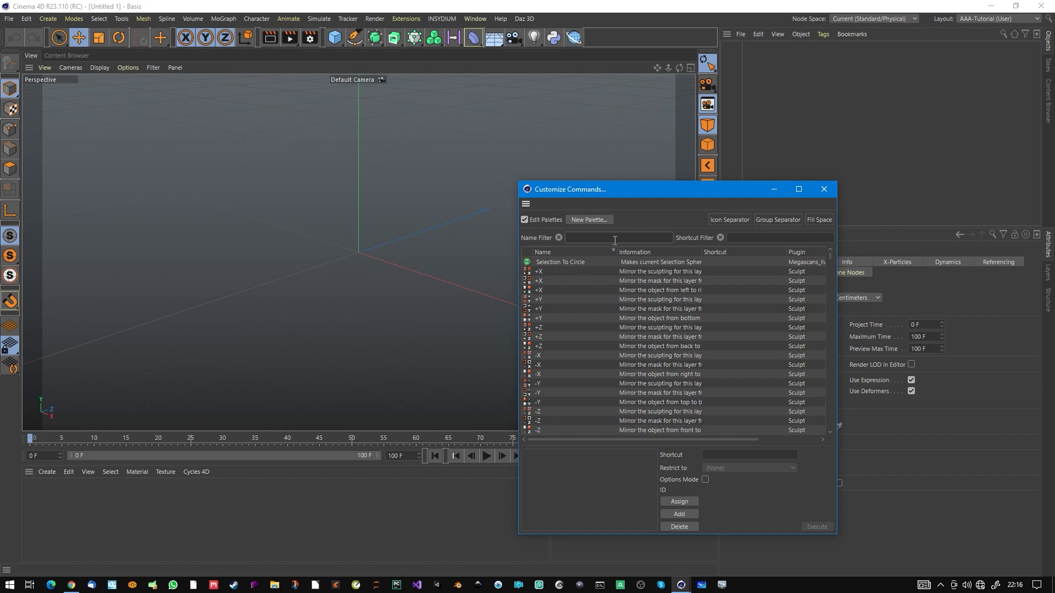
pyautogui.write('scat')
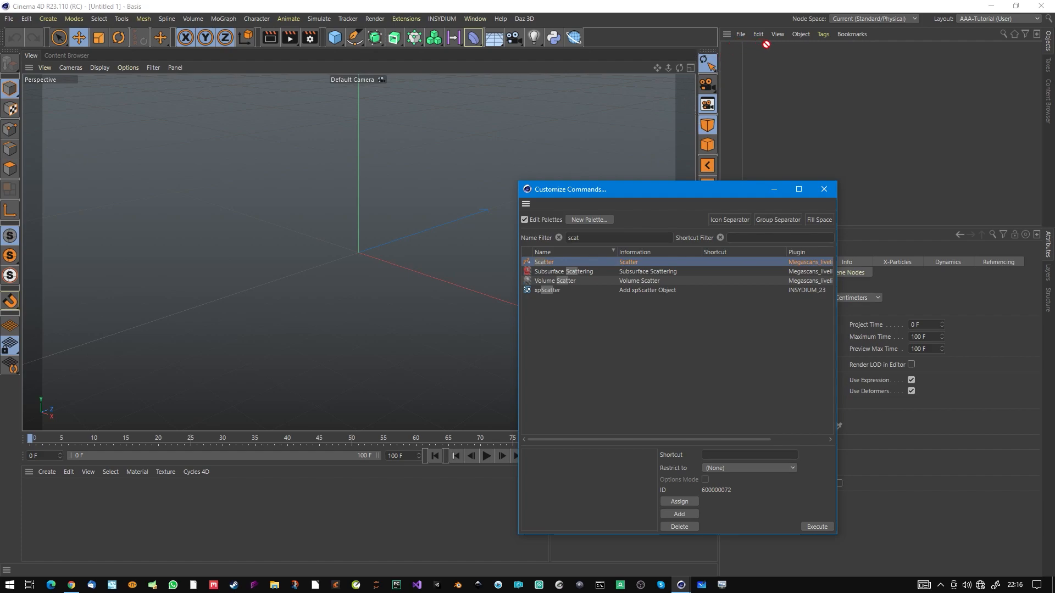
pyautogui.moveTo(599, 46)
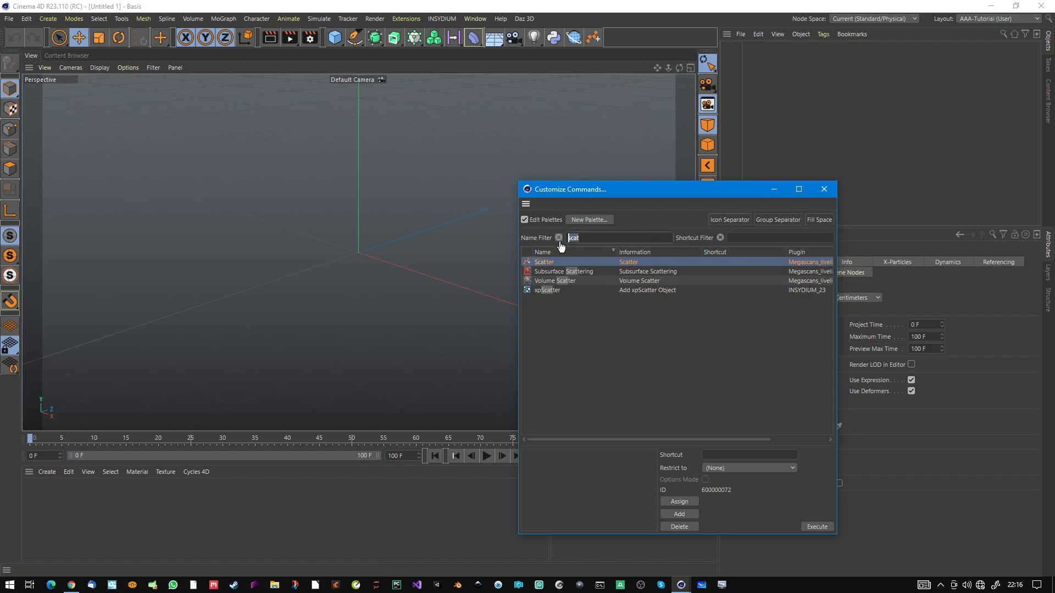
pyautogui.write('gui')
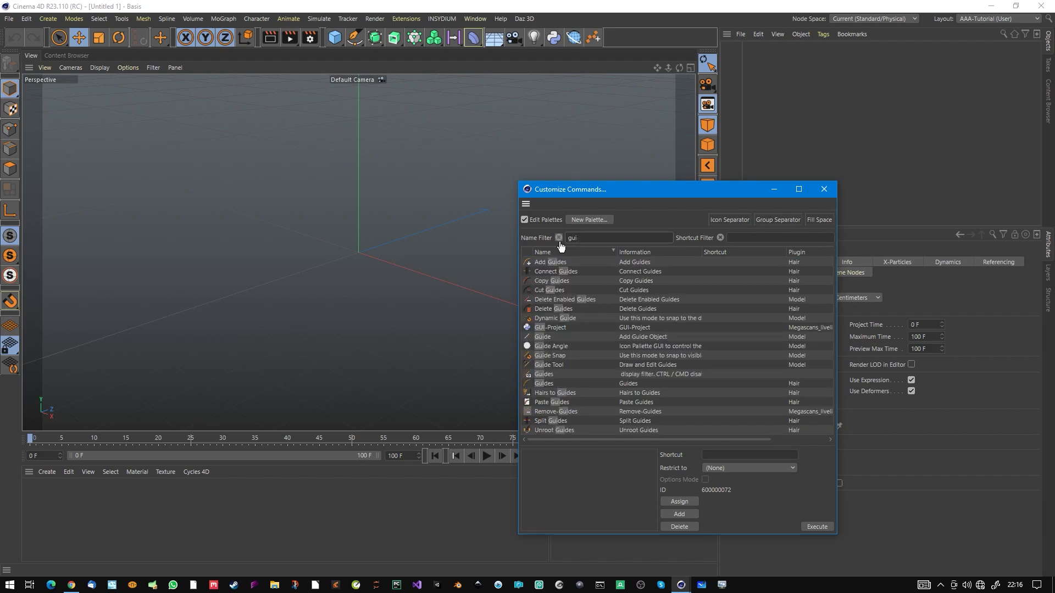
pyautogui.moveTo(561, 267)
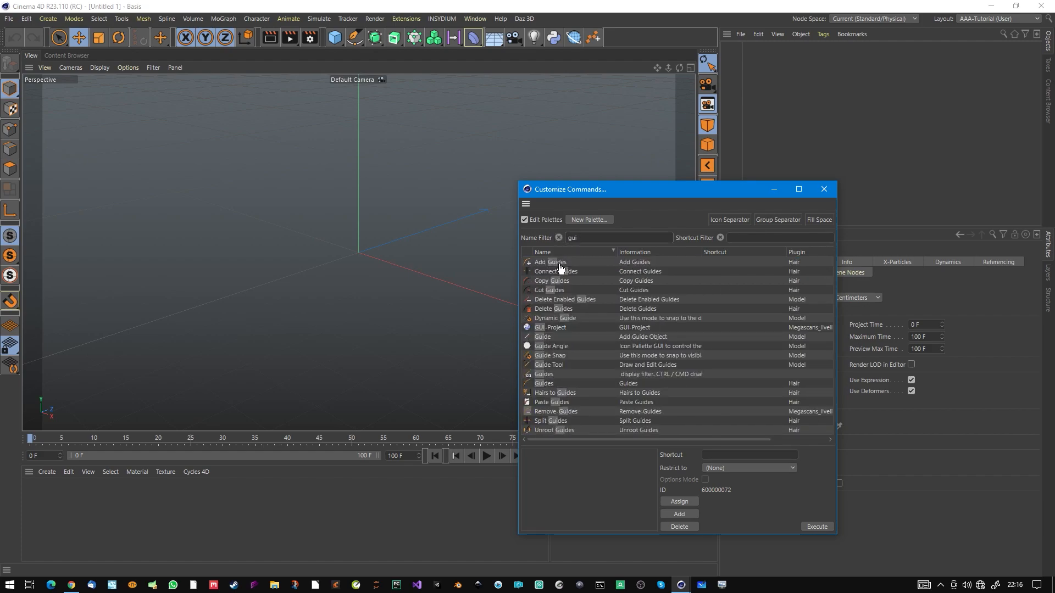
pyautogui.click(549, 262)
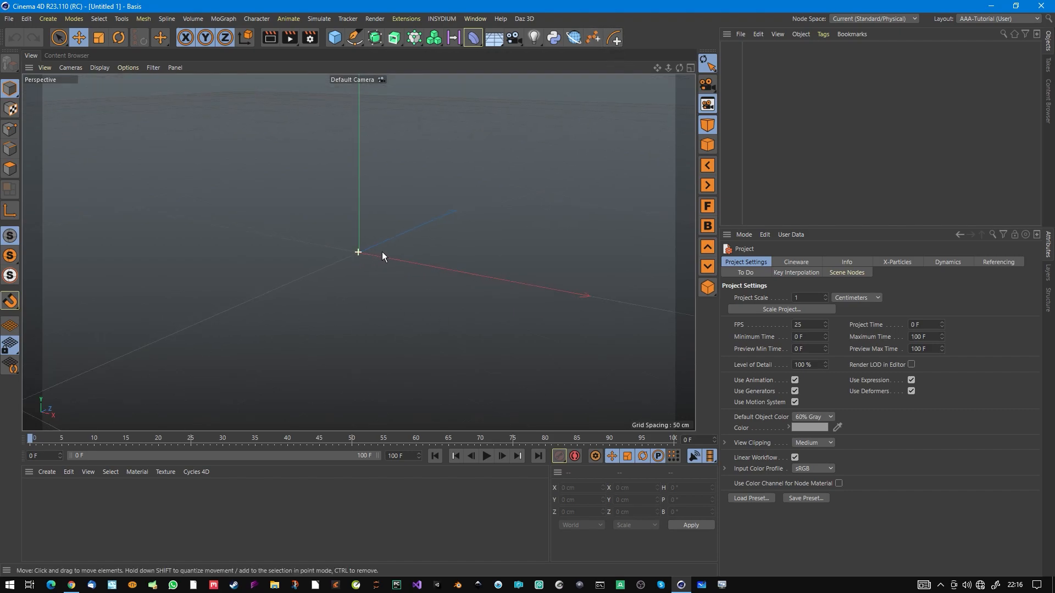
# Add a Plane object and stretch it to a ground surface of roughly 644 by 733 cm.
pyautogui.click(495, 37)
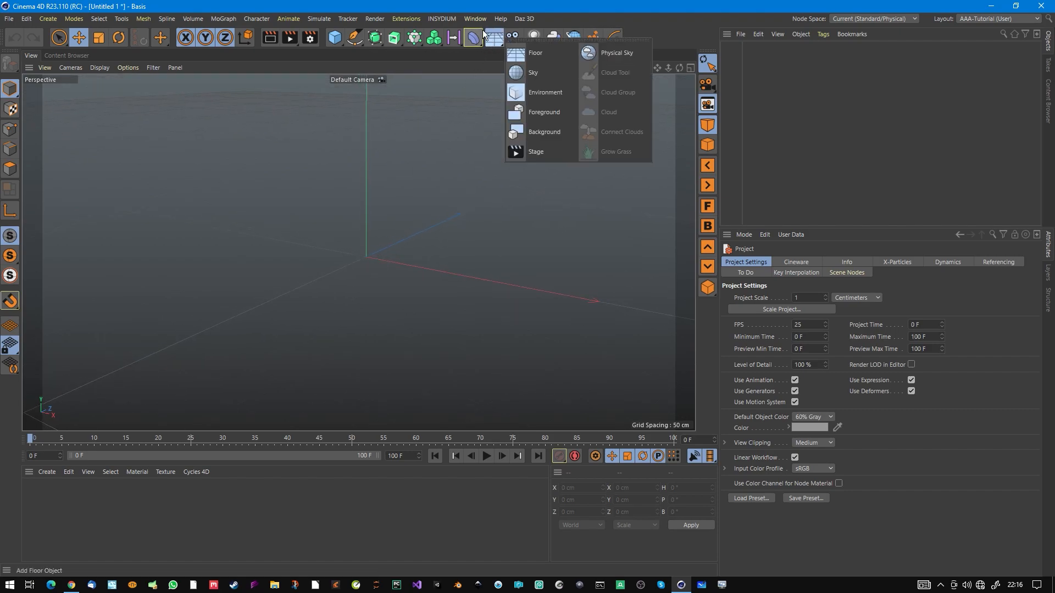
pyautogui.click(492, 35)
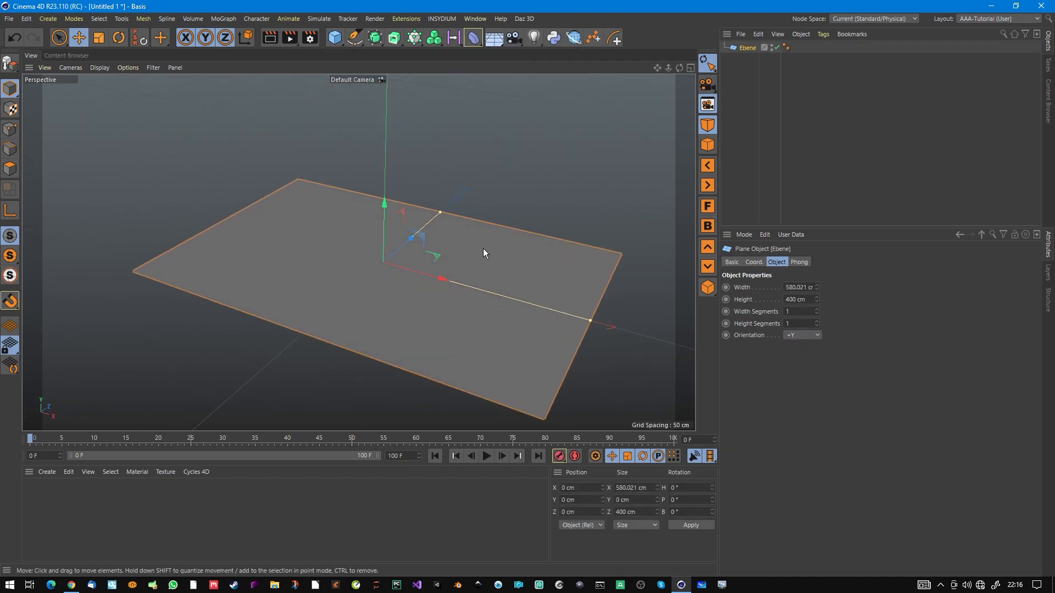
pyautogui.moveTo(591, 320); pyautogui.dragTo(592, 329)
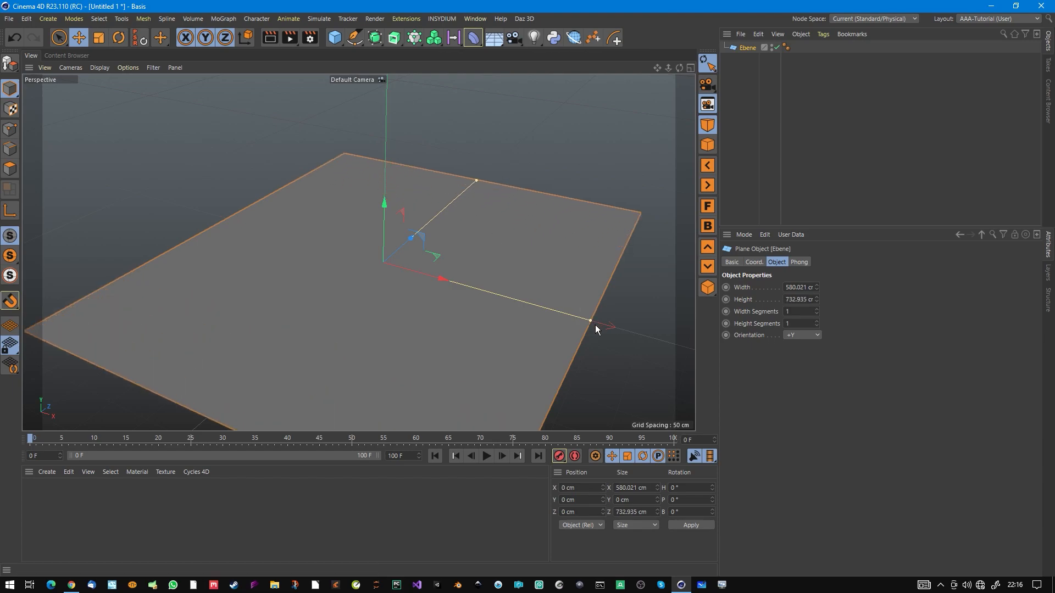
pyautogui.moveTo(590, 321); pyautogui.dragTo(672, 286)
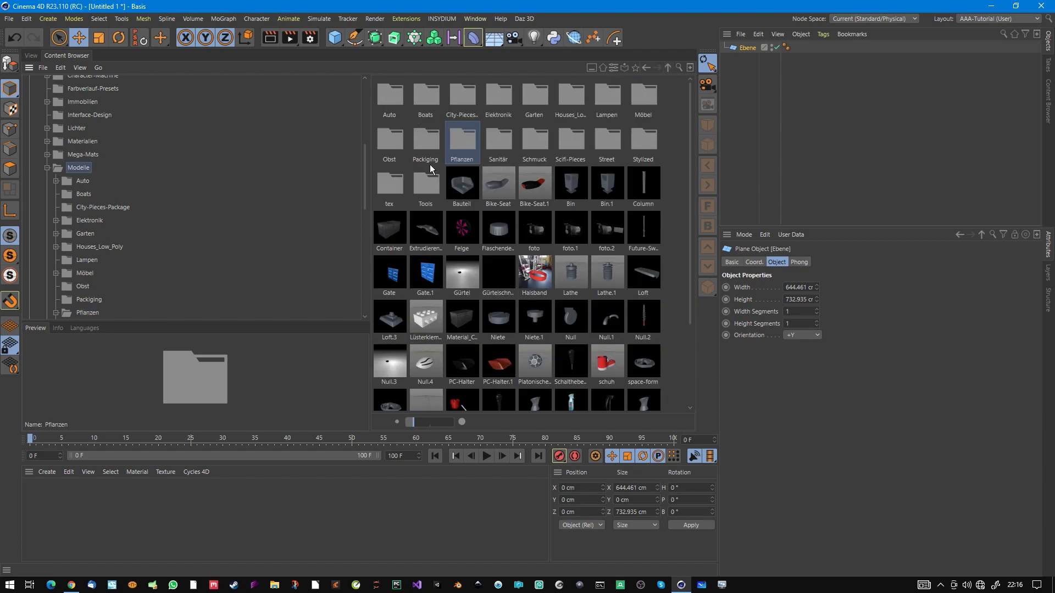
pyautogui.moveTo(557, 167)
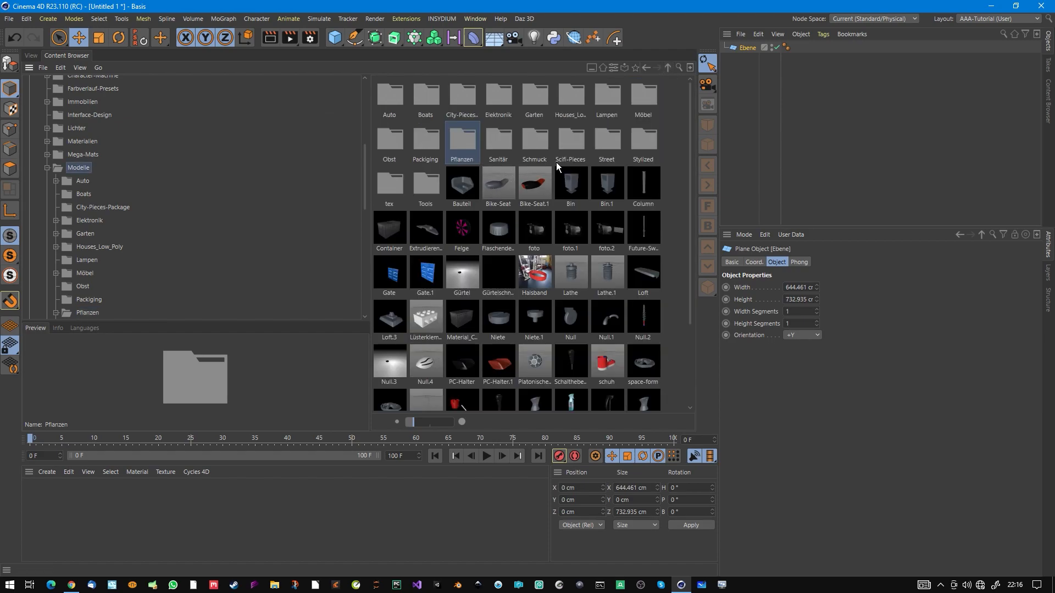
# From the Pflanzen plants library, load Bush_01 and Bush_16 into the scene.
pyautogui.doubleClick(461, 141)
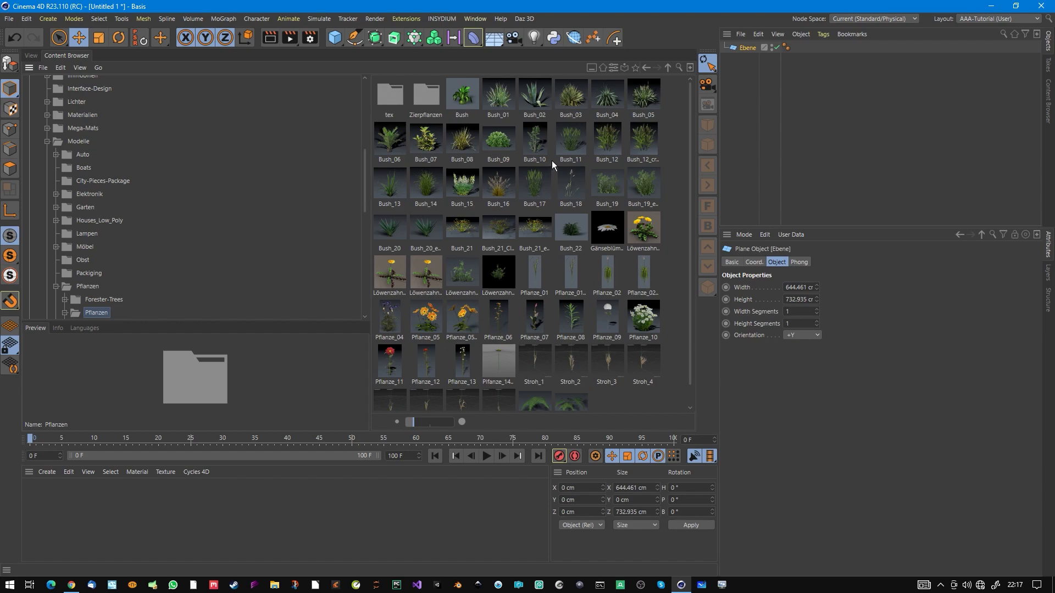
pyautogui.moveTo(510, 105)
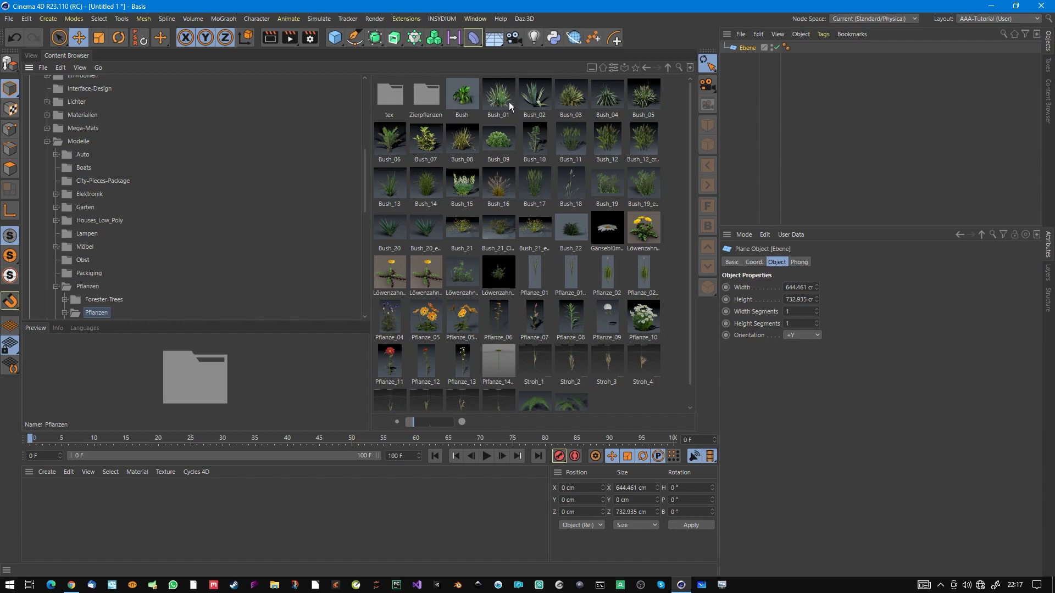
pyautogui.click(499, 93)
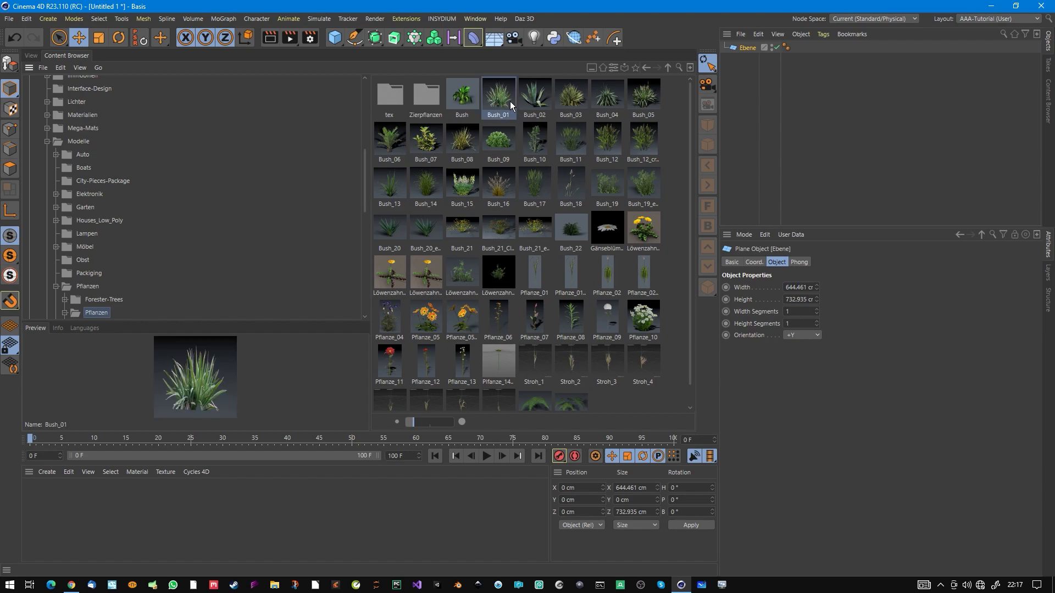
pyautogui.doubleClick(499, 93)
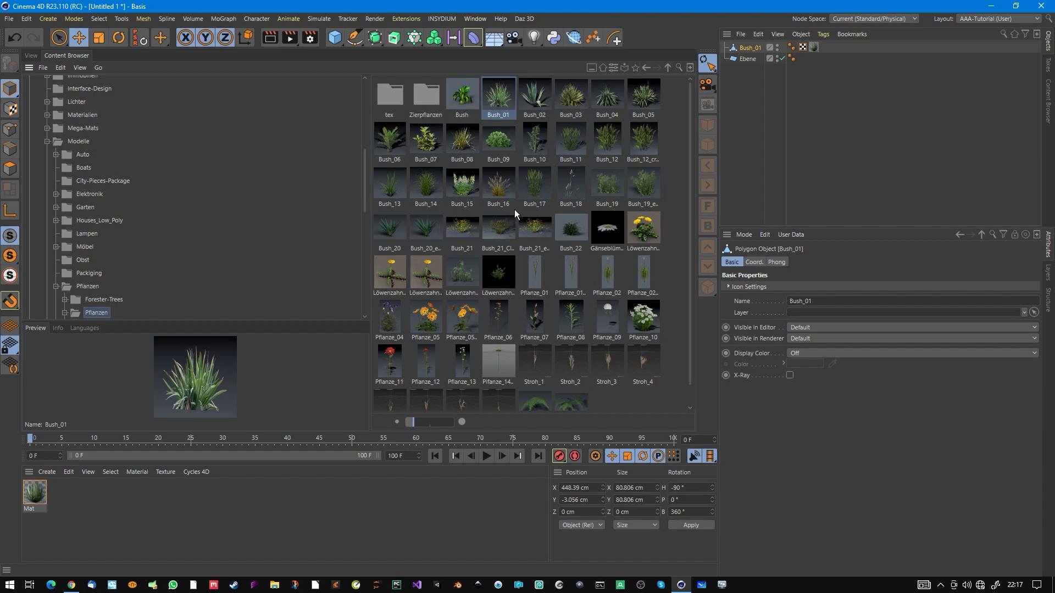
pyautogui.doubleClick(498, 183)
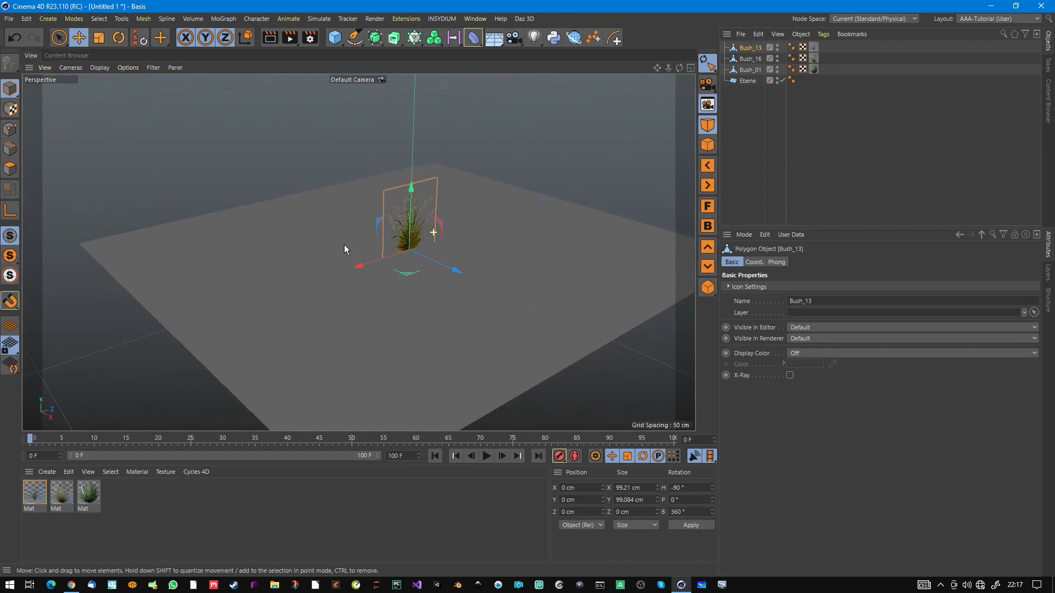
pyautogui.click(88, 492)
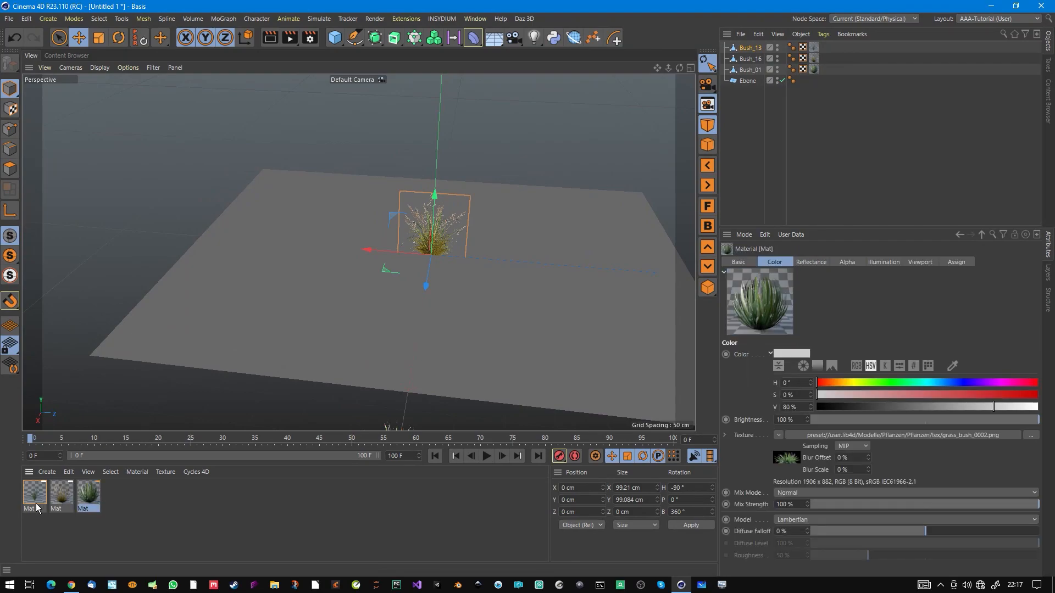
pyautogui.doubleClick(33, 492)
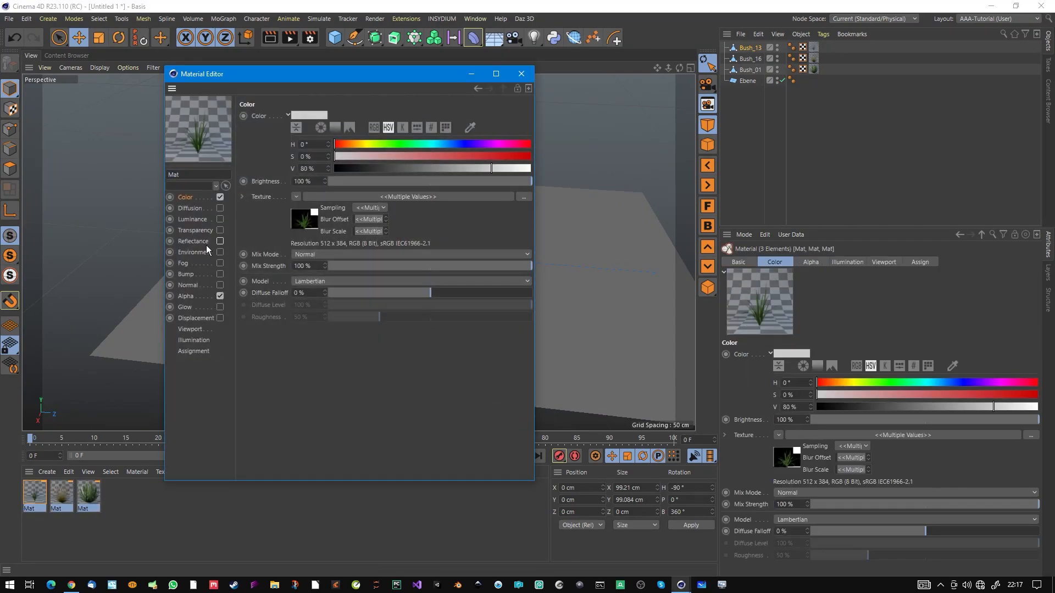
pyautogui.click(194, 241)
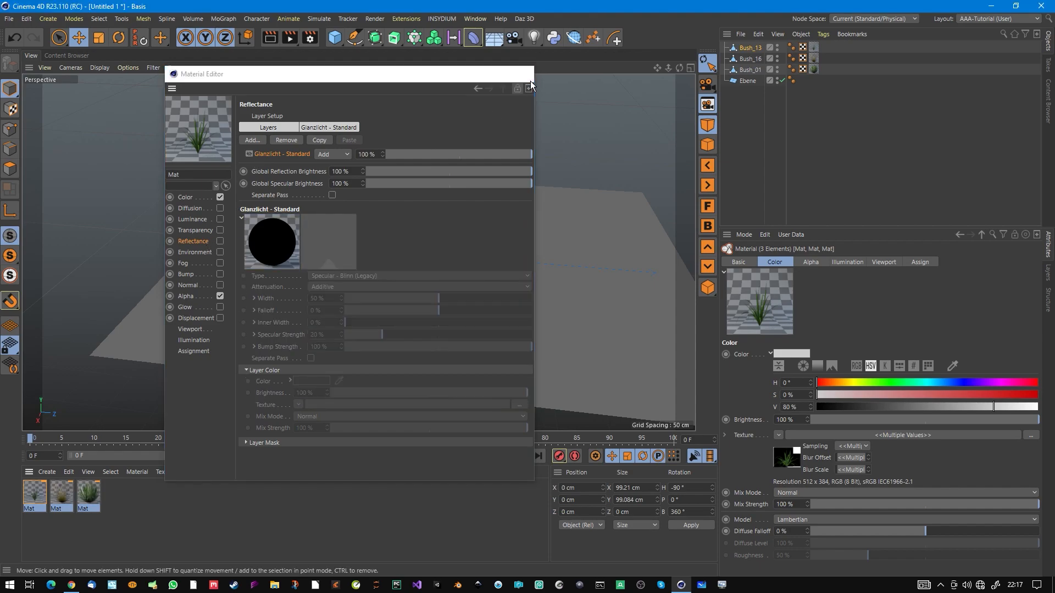
pyautogui.click(530, 88)
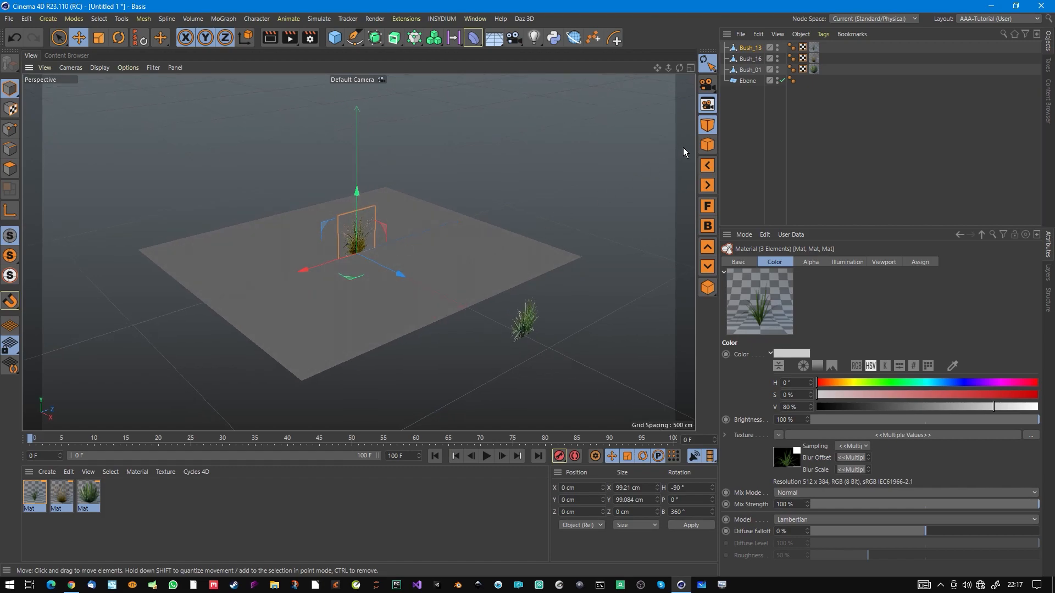
pyautogui.click(751, 69)
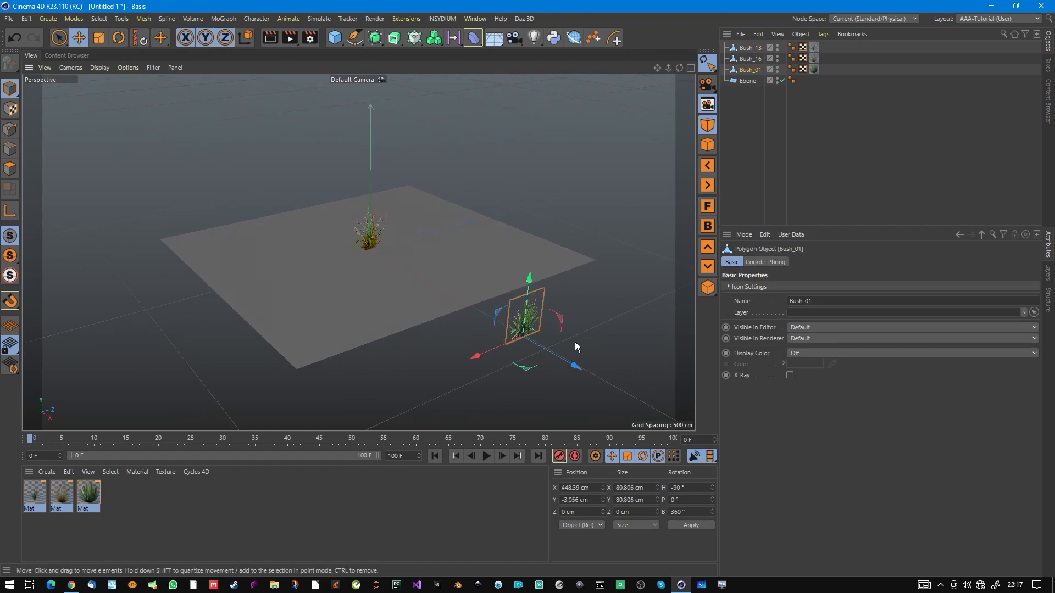
pyautogui.click(578, 488)
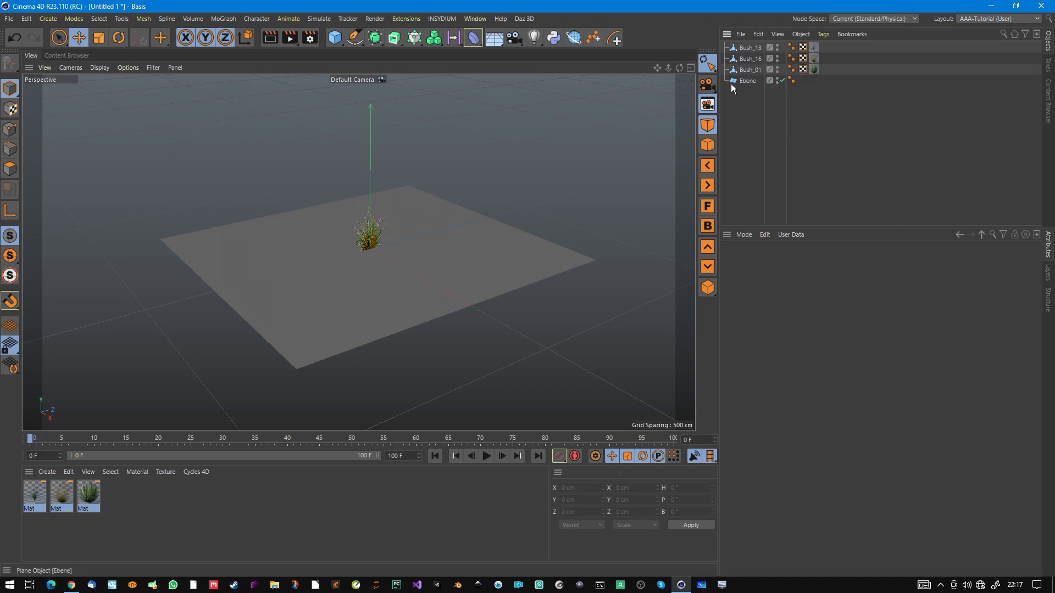
# Select the Ebene plane, then show the new Scatter-Tool's settings with Surface: Ebene.
pyautogui.click(747, 81)
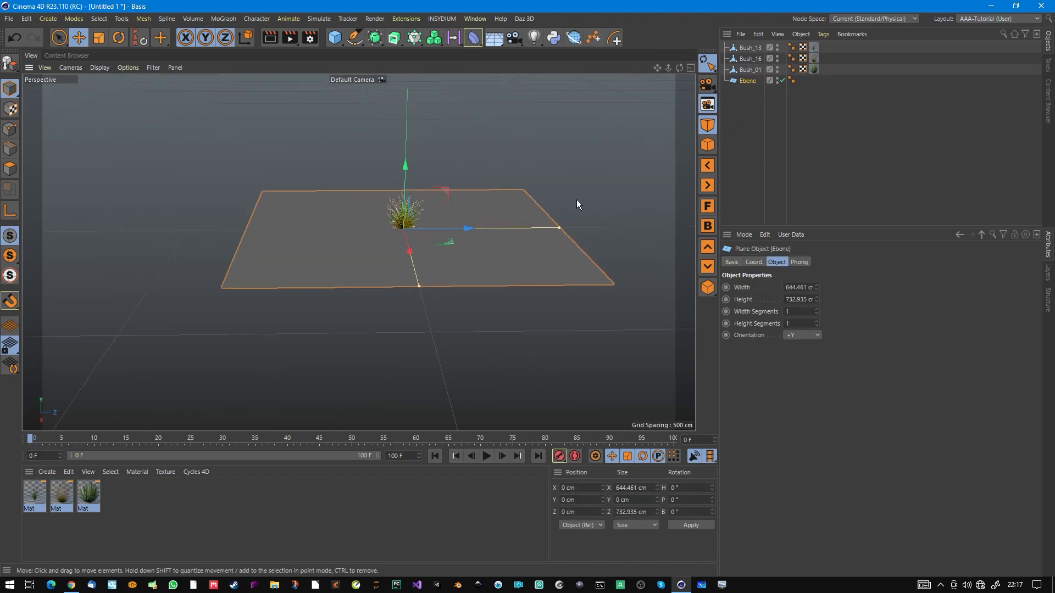
pyautogui.moveTo(748, 82)
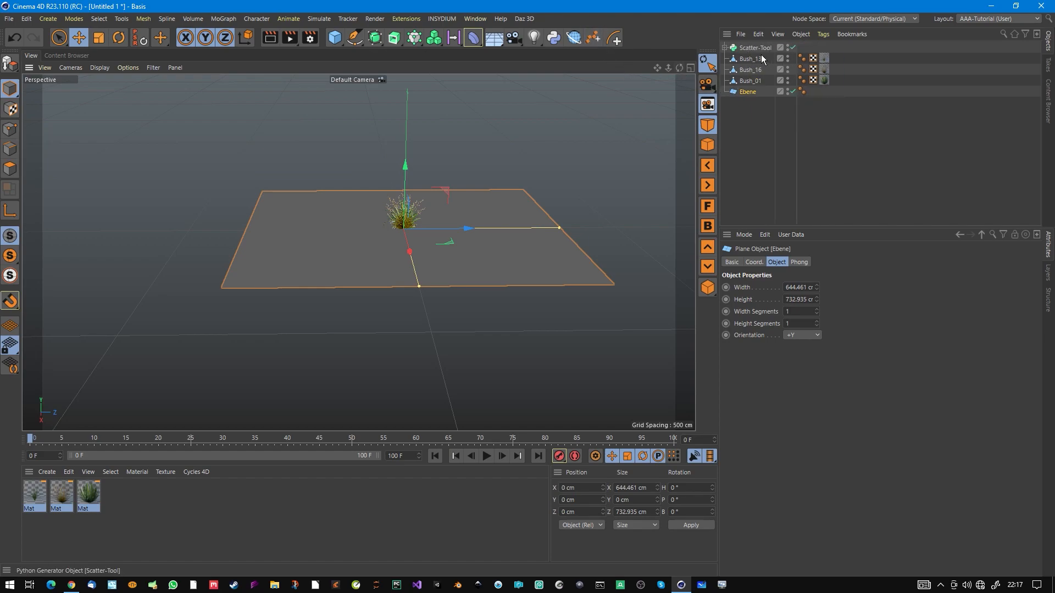
pyautogui.click(755, 47)
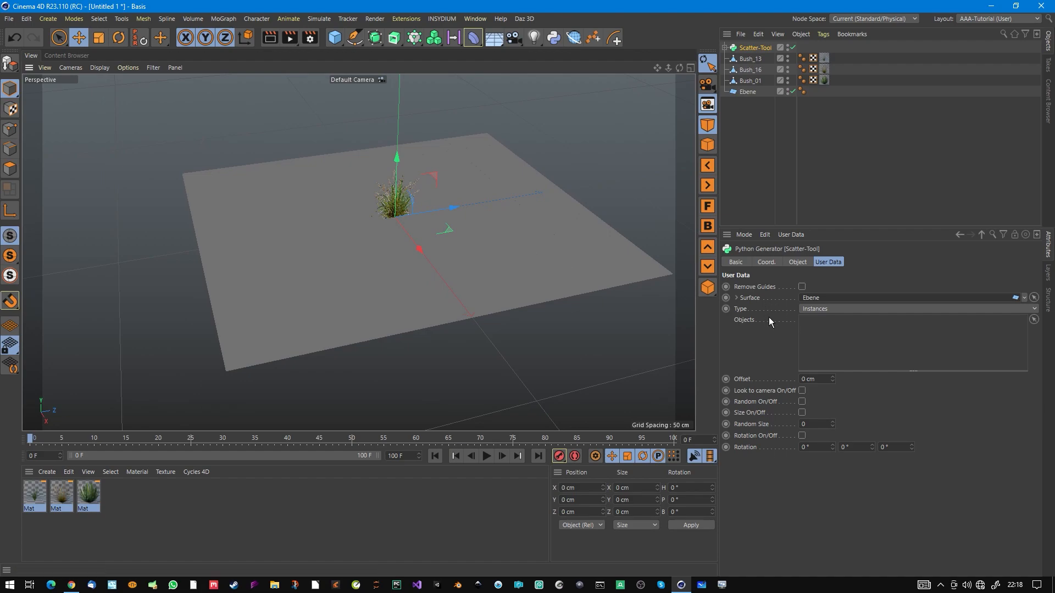
pyautogui.moveTo(751, 327)
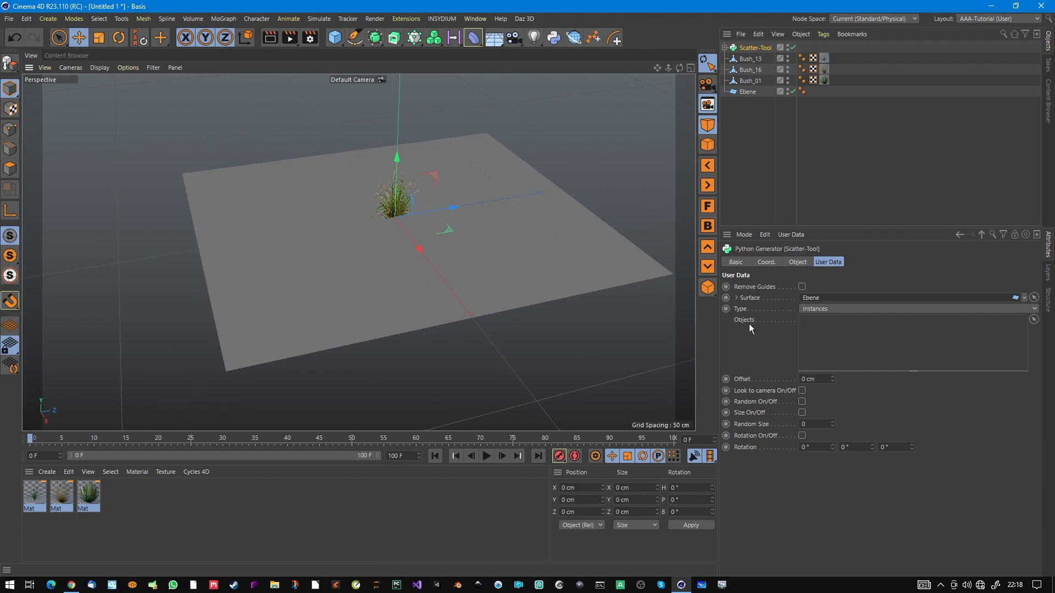
pyautogui.moveTo(776, 289)
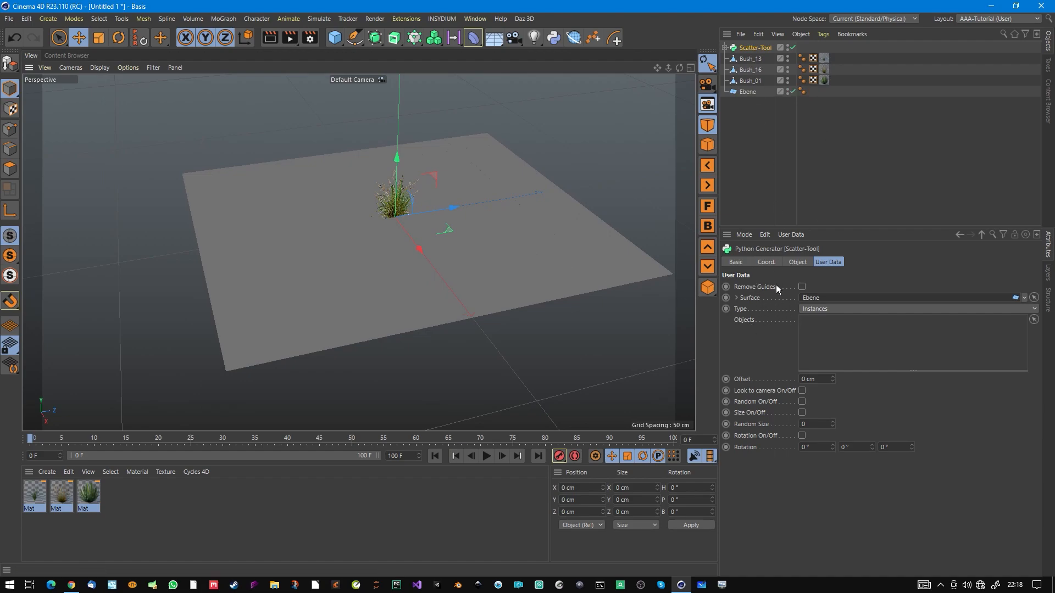
pyautogui.moveTo(752, 334)
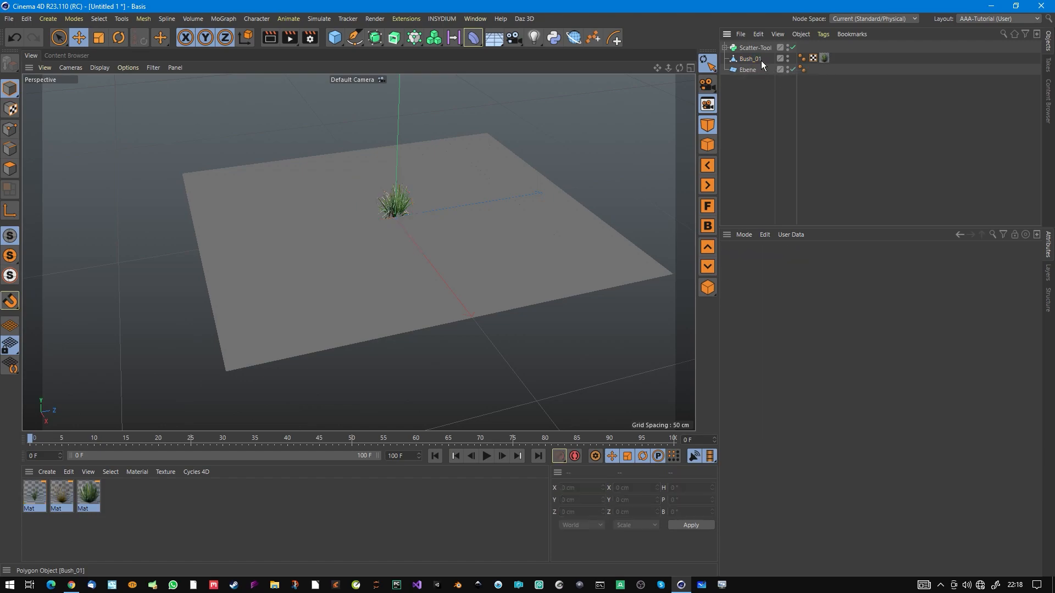
# Select the Scatter-Tool with Bush_01 as its object and orbit to look across the plane.
pyautogui.click(753, 48)
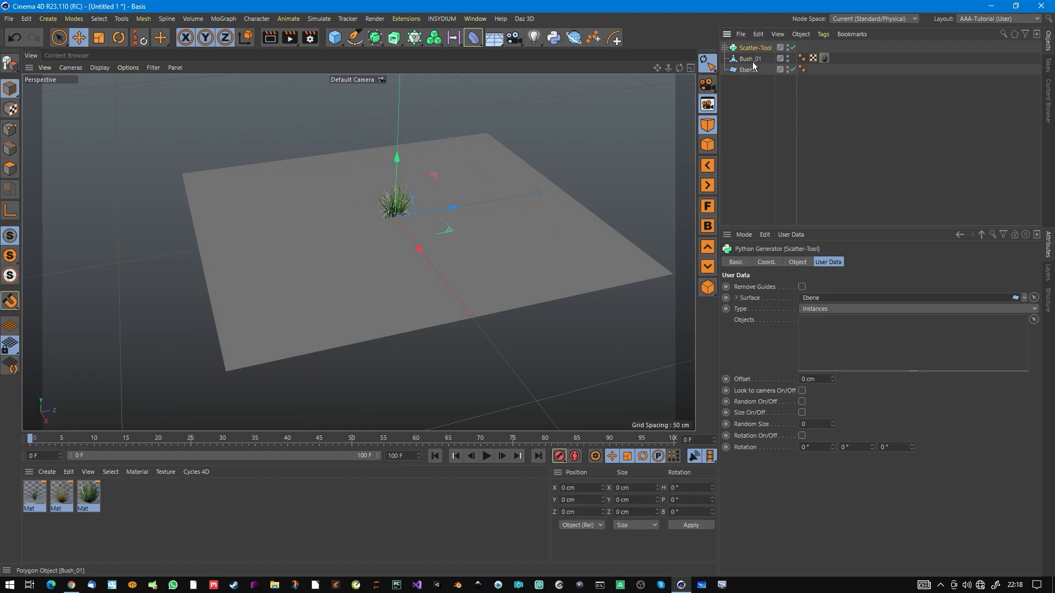
pyautogui.moveTo(755, 67)
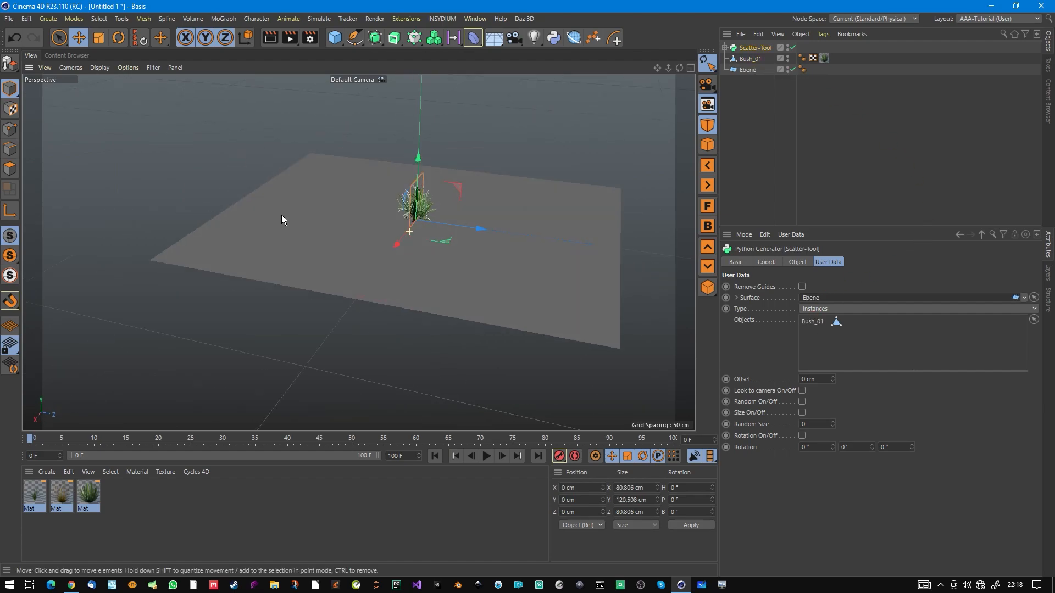
pyautogui.moveTo(283, 220); pyautogui.dragTo(444, 229)
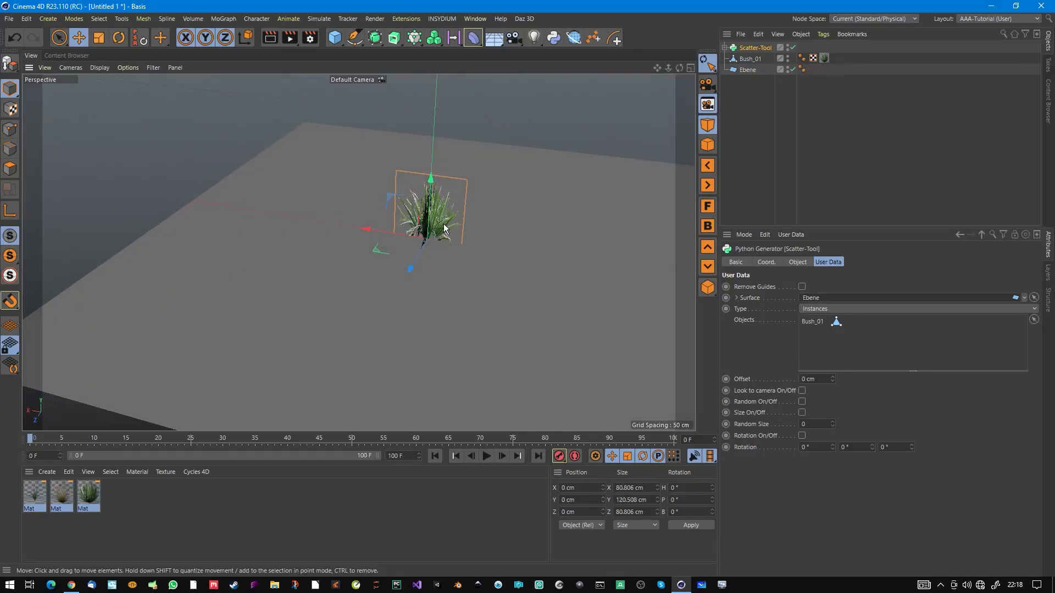
pyautogui.moveTo(444, 227); pyautogui.dragTo(462, 237)
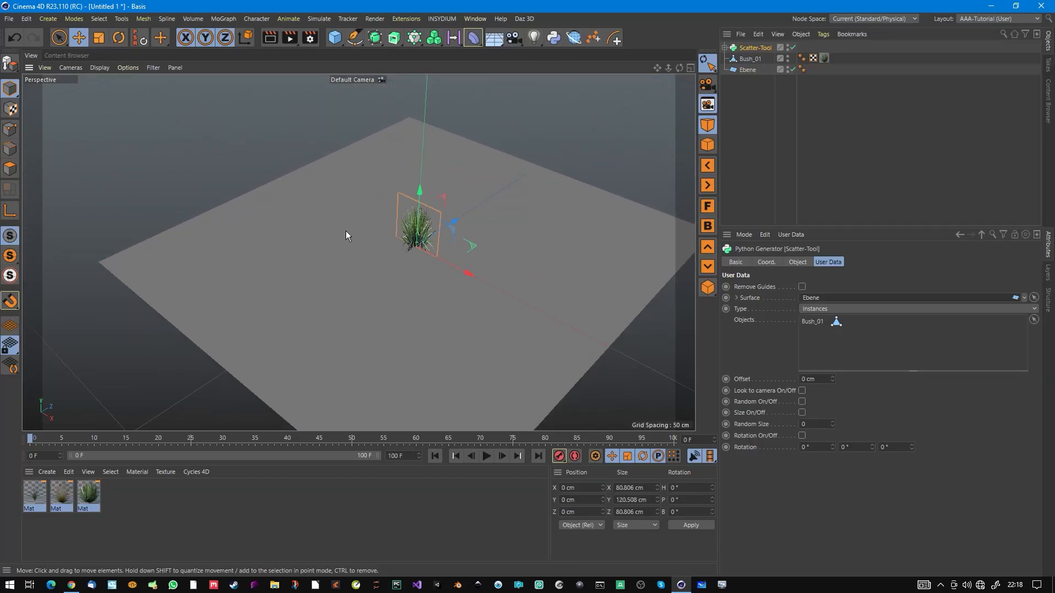
pyautogui.moveTo(482, 241)
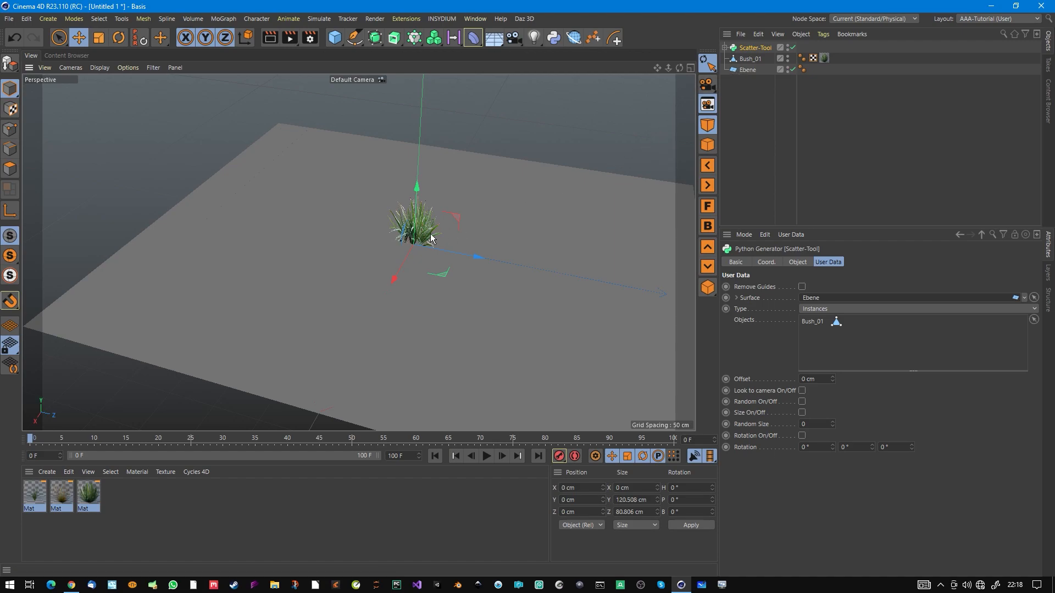
pyautogui.moveTo(765, 72)
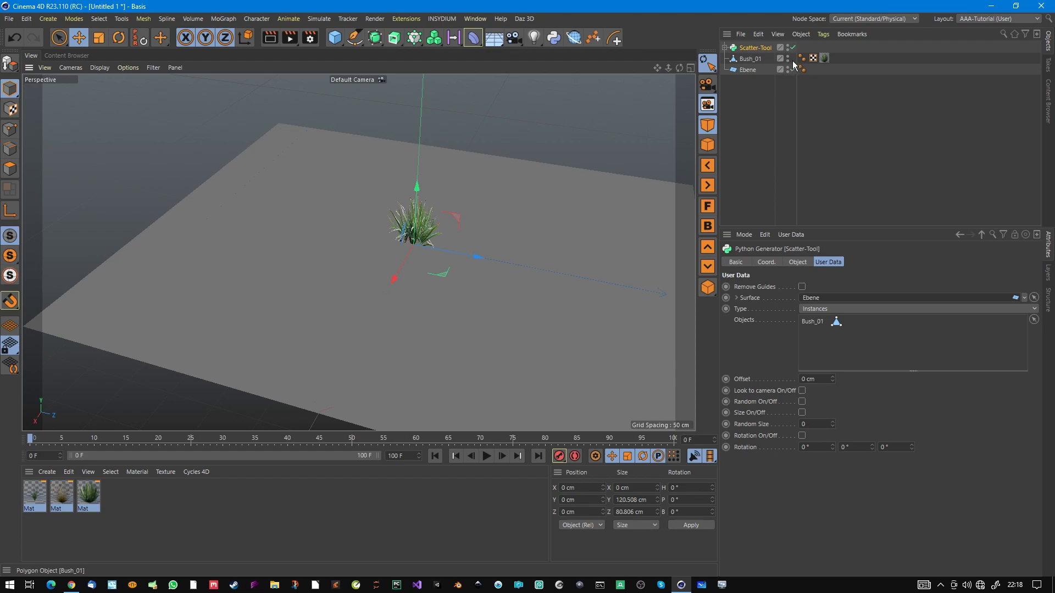
pyautogui.moveTo(796, 65)
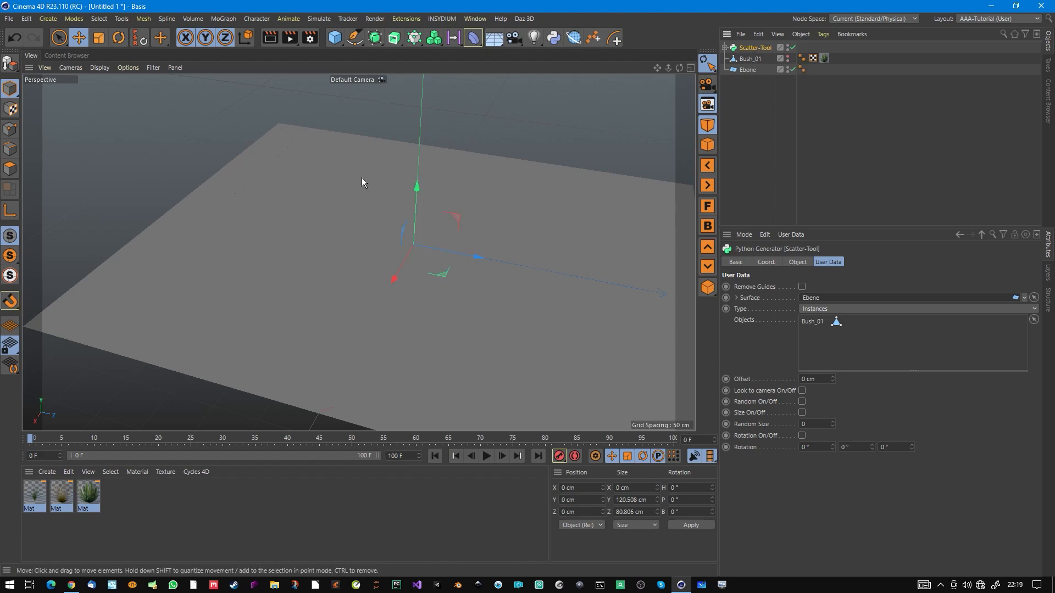
# Group Bush_01 under a Null, then keep the Scatter-Tool's Type set to Instances.
pyautogui.click(752, 59)
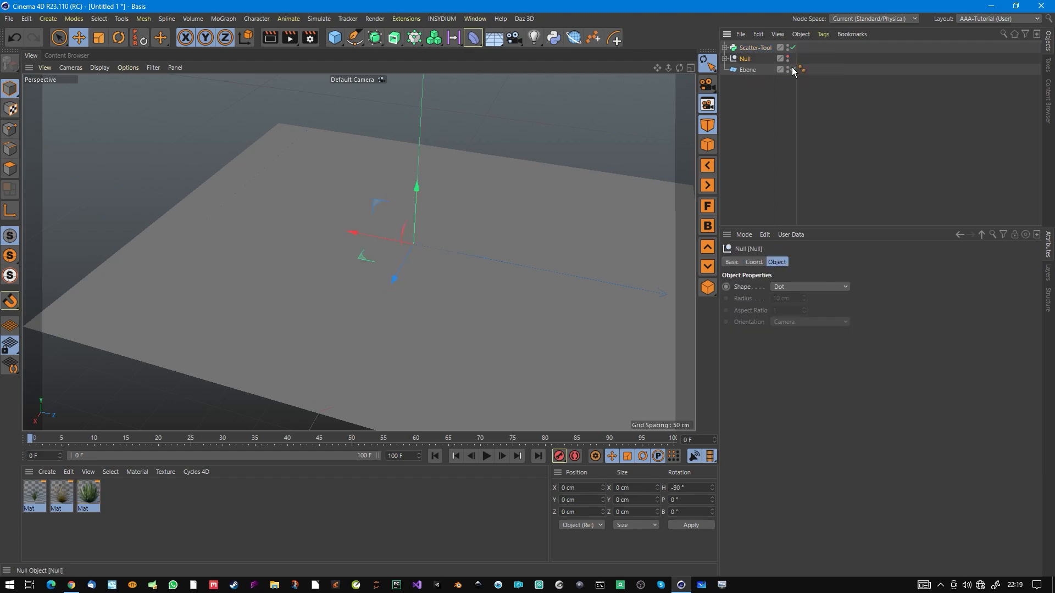
pyautogui.click(754, 47)
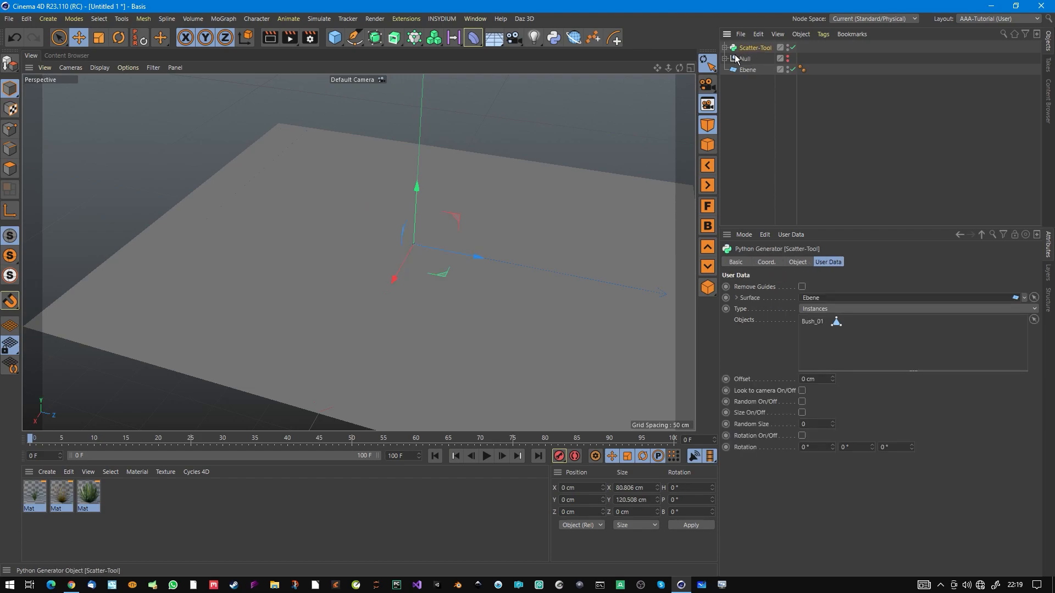
pyautogui.moveTo(819, 323)
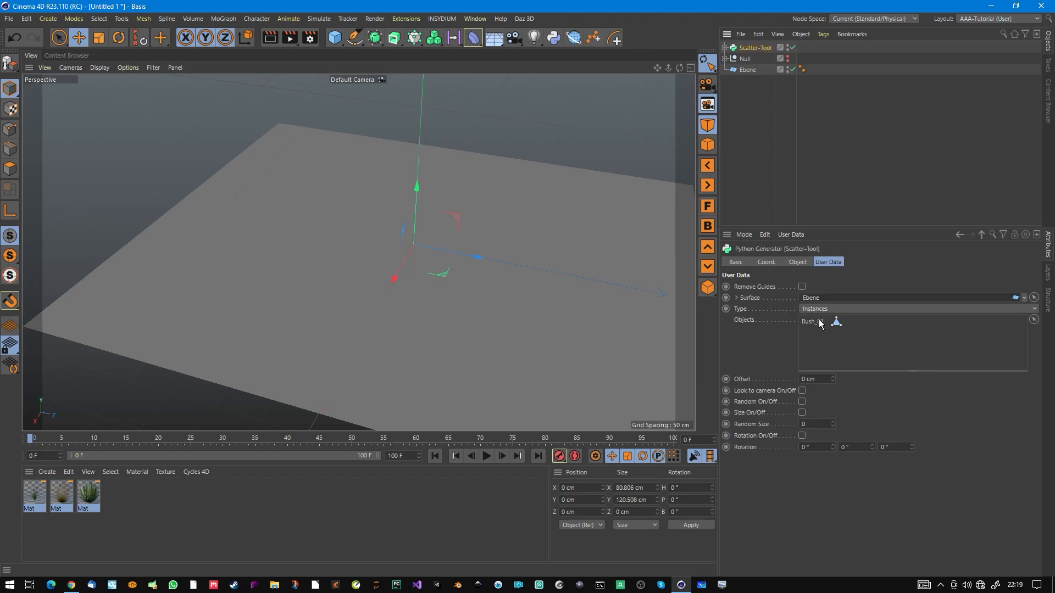
pyautogui.click(915, 308)
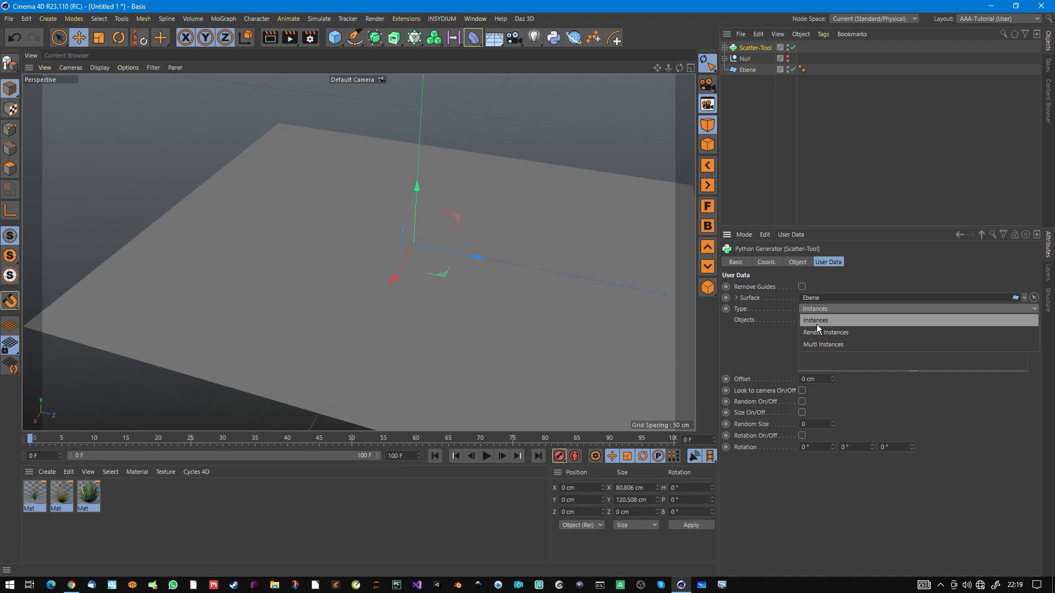
pyautogui.moveTo(837, 357)
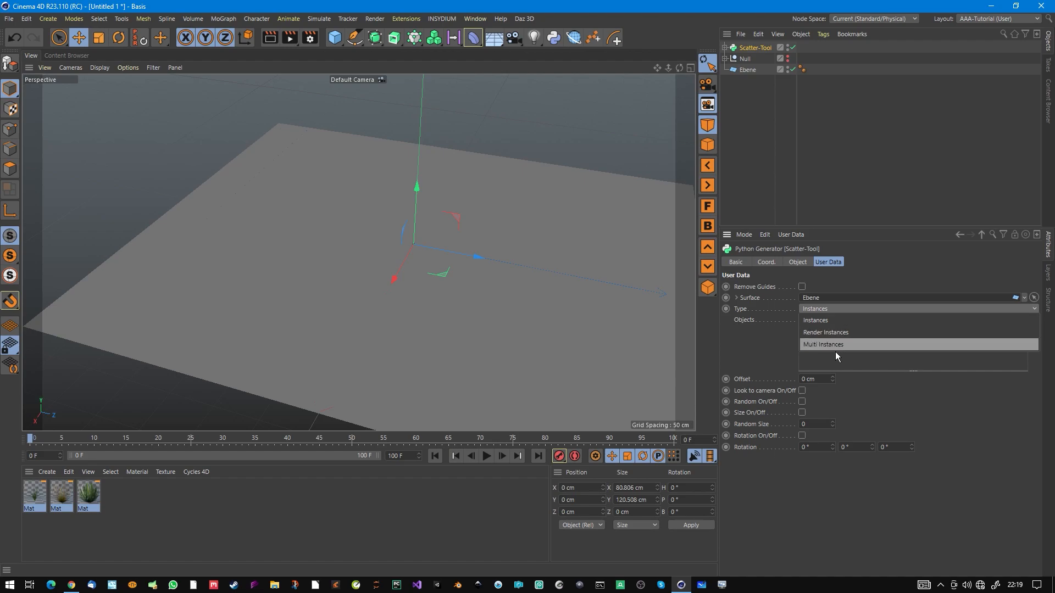
pyautogui.moveTo(844, 328)
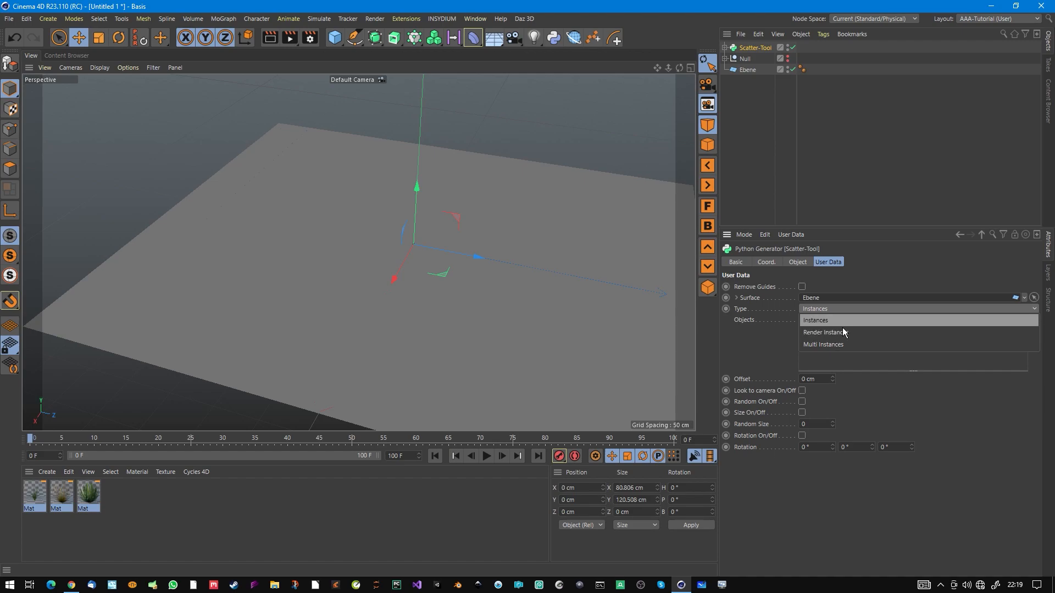
pyautogui.click(815, 320)
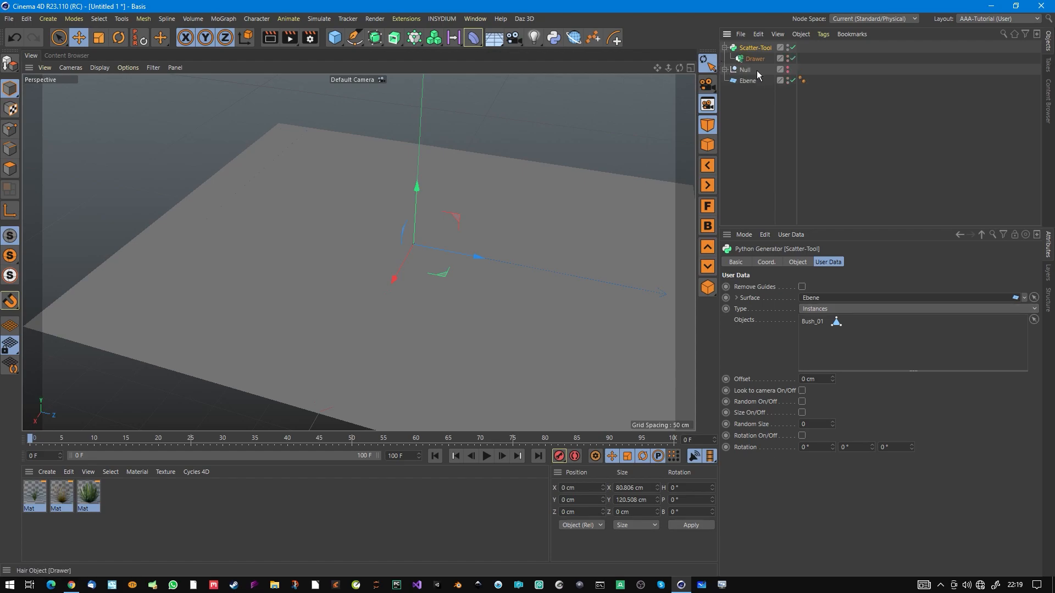
# With the Add Guides tool, paint a stroke of grass instances across part of the plane.
pyautogui.click(753, 59)
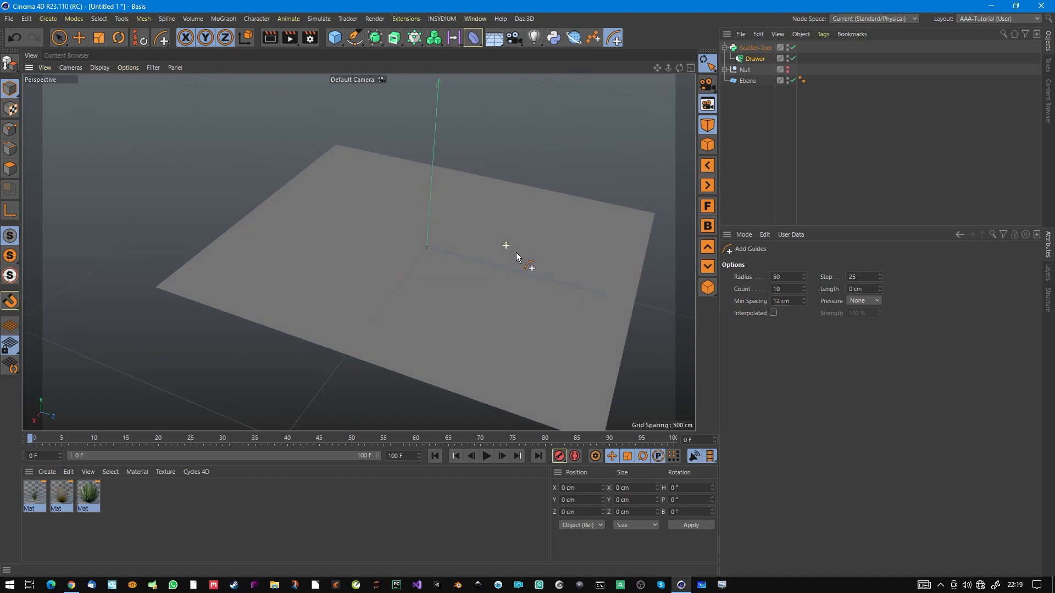
pyautogui.moveTo(531, 268); pyautogui.dragTo(343, 266)
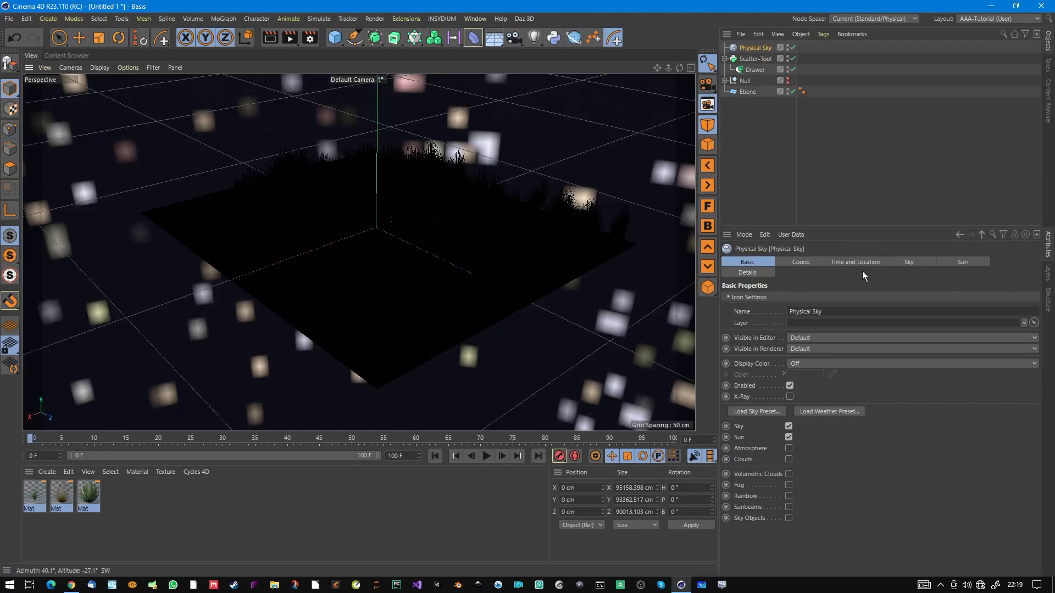
# Set the Physical Sky to afternoon, paint more grass on the plane and set Scatter-Tool Offset to 23 cm.
pyautogui.click(855, 262)
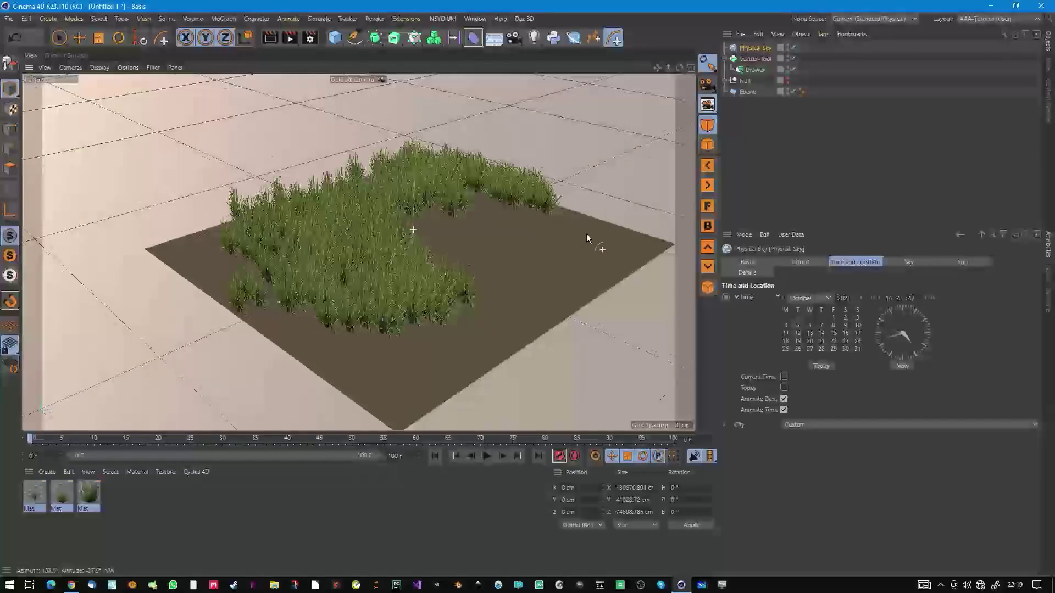
pyautogui.moveTo(586, 238); pyautogui.dragTo(460, 242)
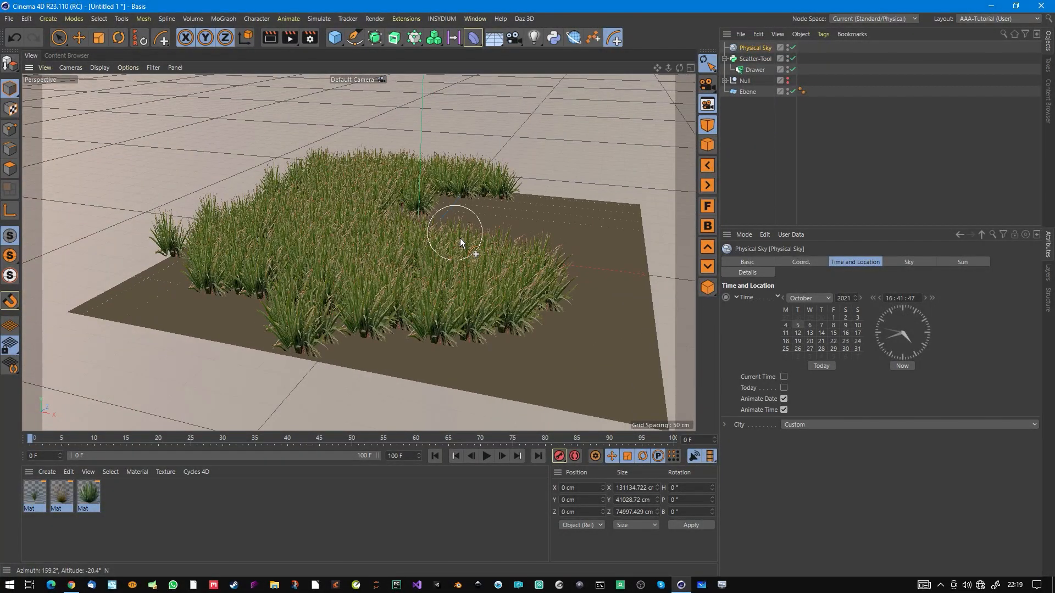
pyautogui.click(756, 58)
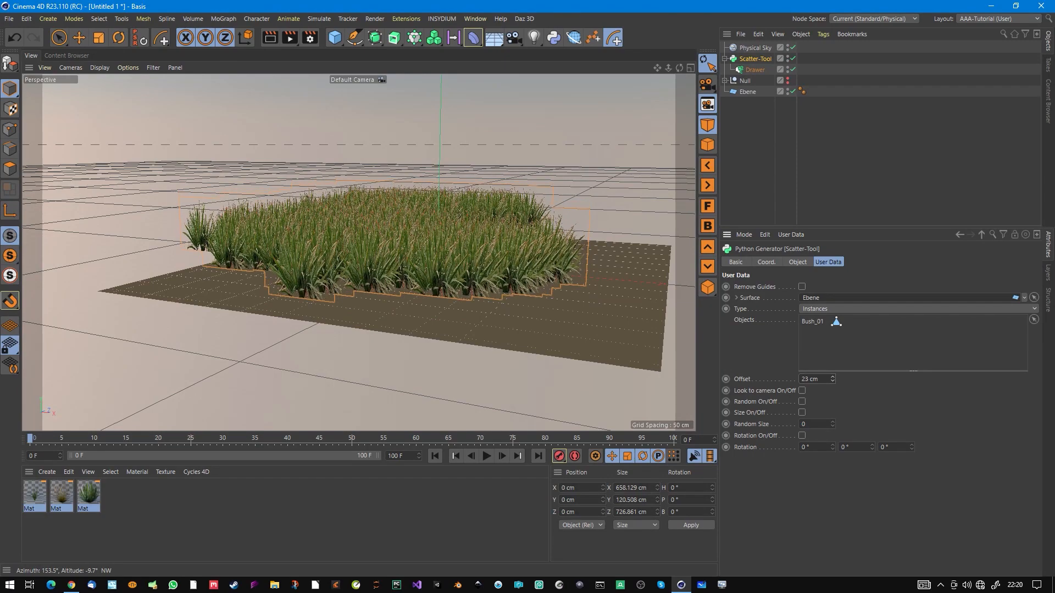
# Switch Scatter-Tool Type to Multi Instances with Bush_01, Offset -4 cm and Look to camera on.
pyautogui.click(918, 309)
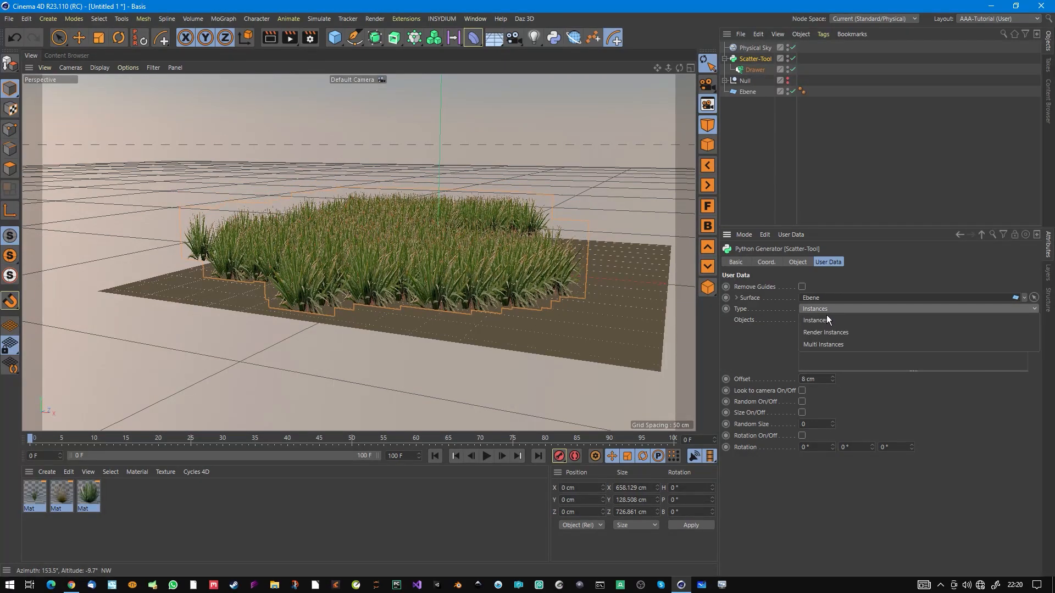
pyautogui.click(826, 332)
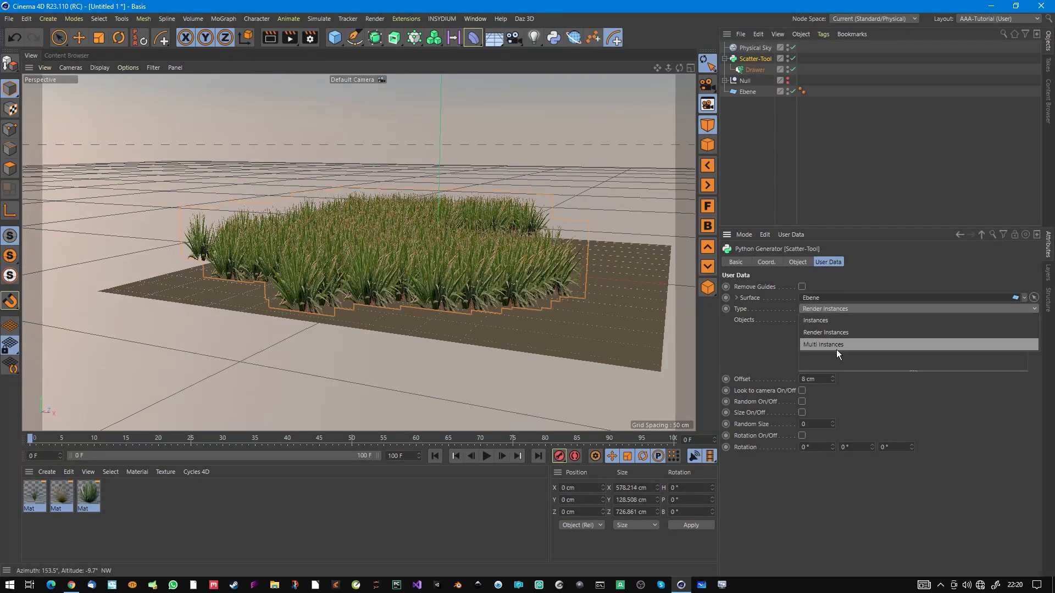
pyautogui.click(823, 344)
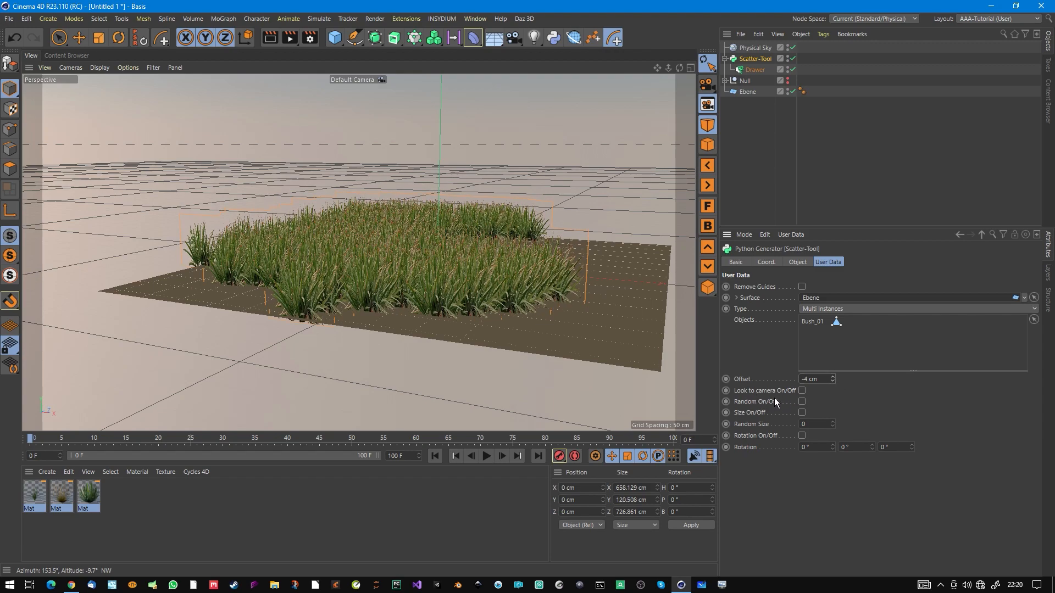
pyautogui.moveTo(759, 402)
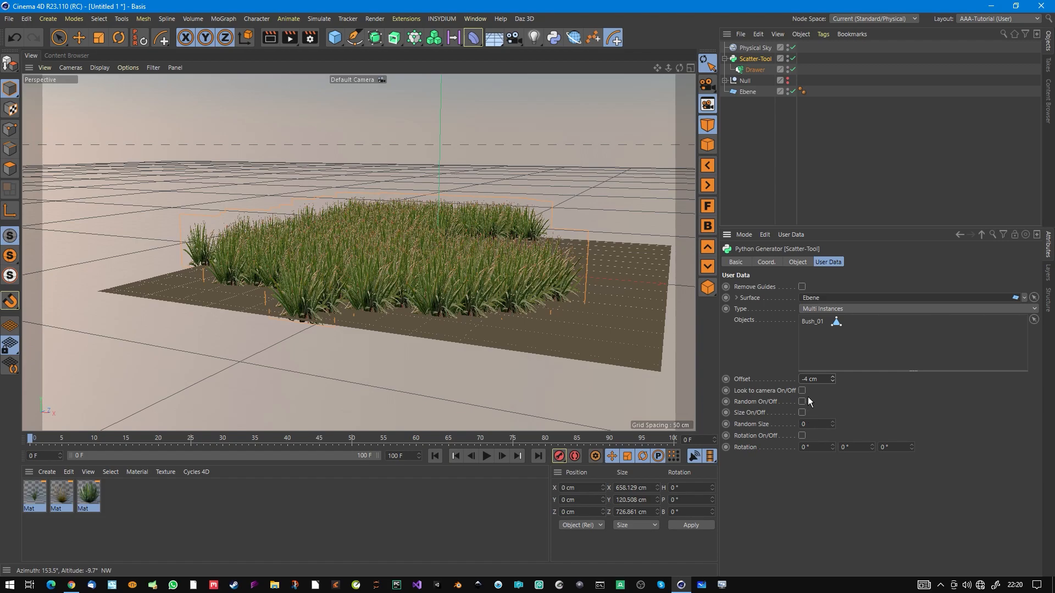
pyautogui.click(803, 391)
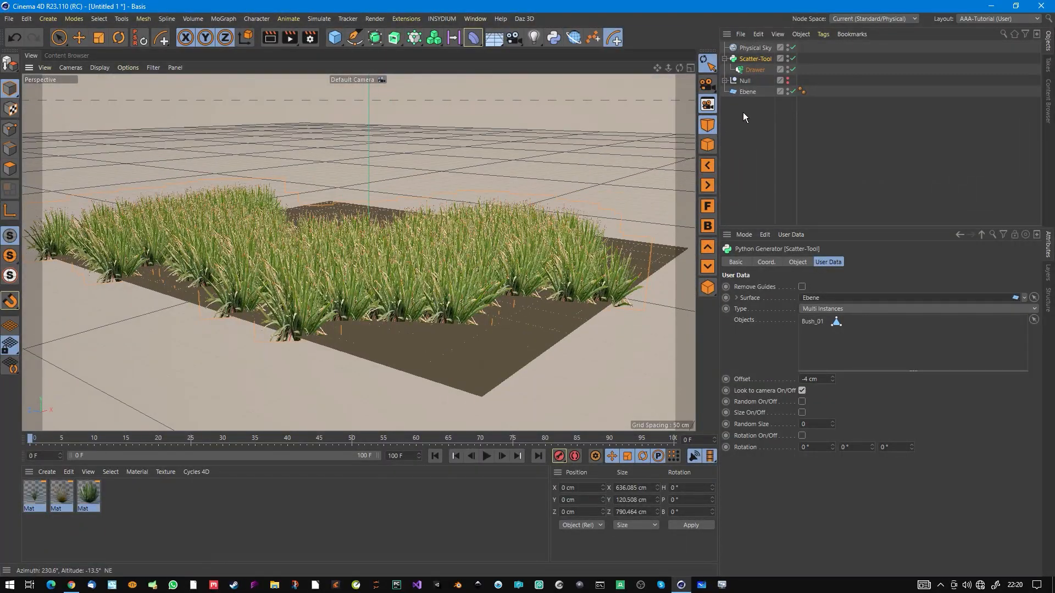
# Inspect the grassy plane, then enable Random and Size with Random Size 0.37 and Rotation 4°/0°/-10°.
pyautogui.click(747, 91)
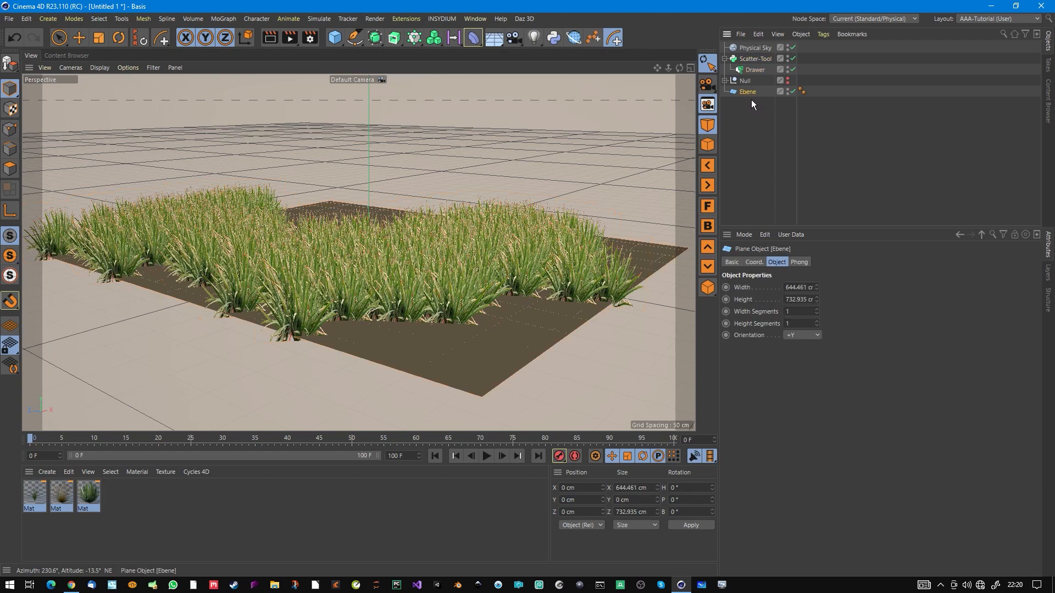
pyautogui.moveTo(529, 292)
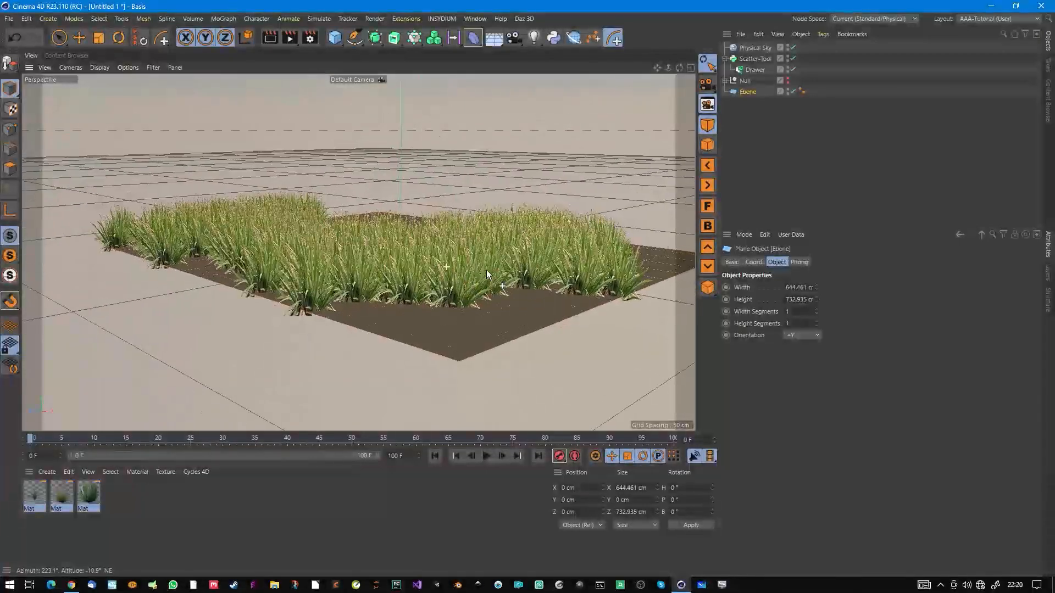
pyautogui.moveTo(488, 275); pyautogui.dragTo(472, 289)
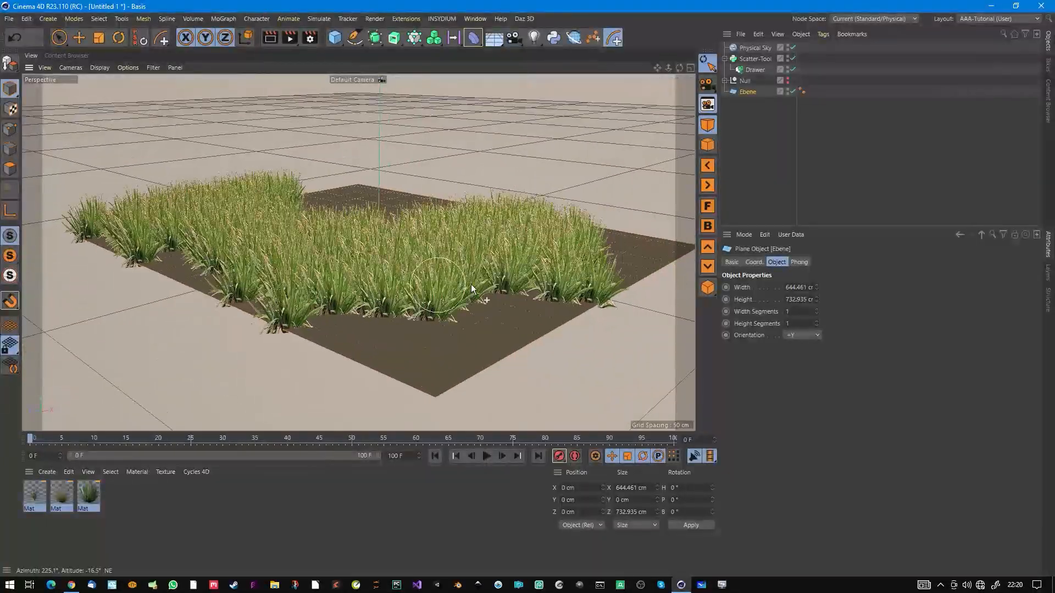
pyautogui.moveTo(472, 289); pyautogui.dragTo(481, 276)
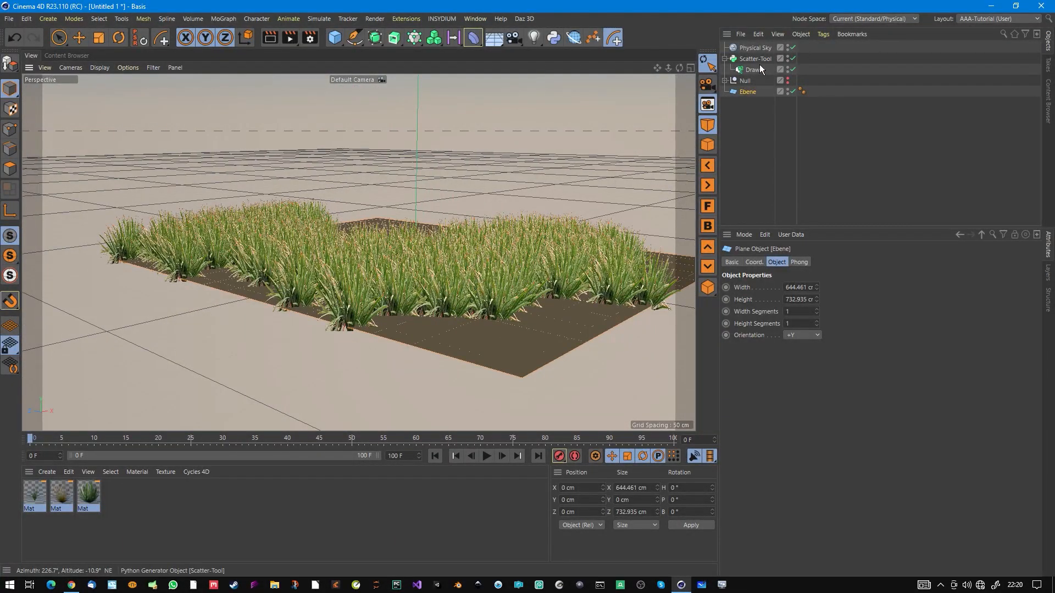
pyautogui.click(757, 59)
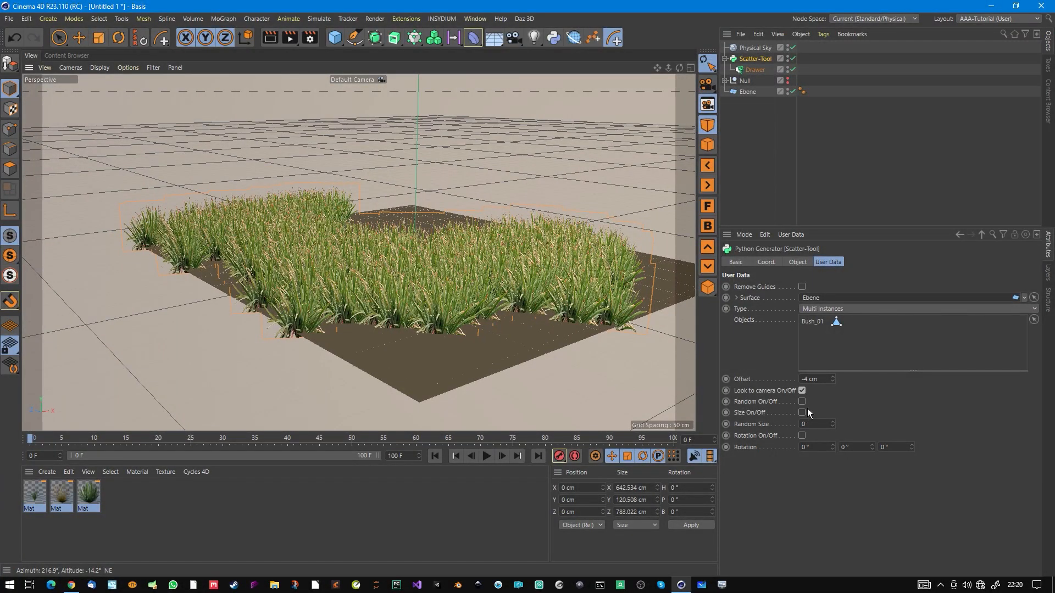
pyautogui.click(802, 402)
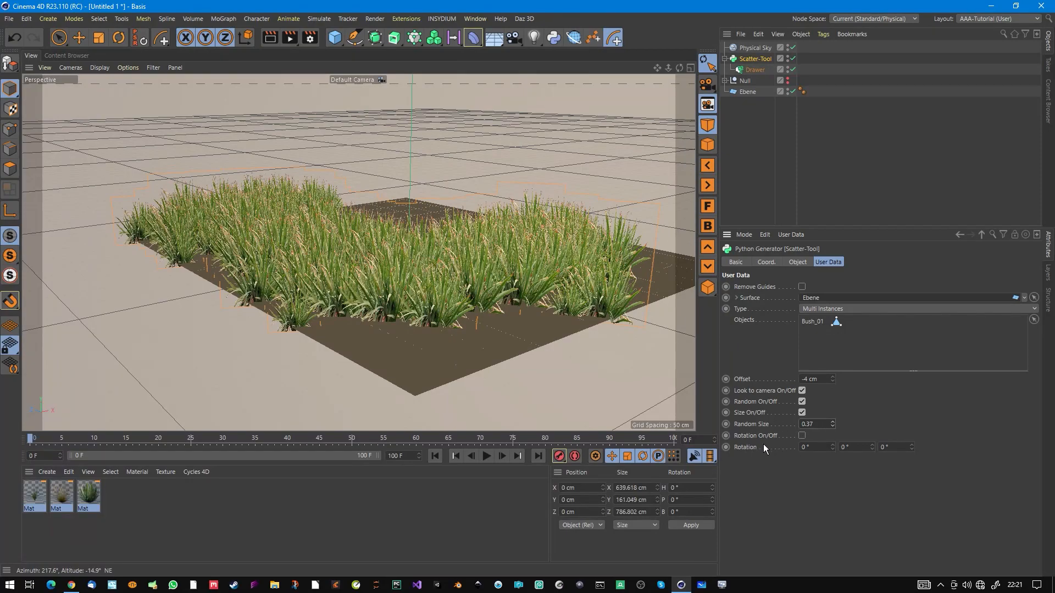
pyautogui.moveTo(811, 446)
pyautogui.write('-10')
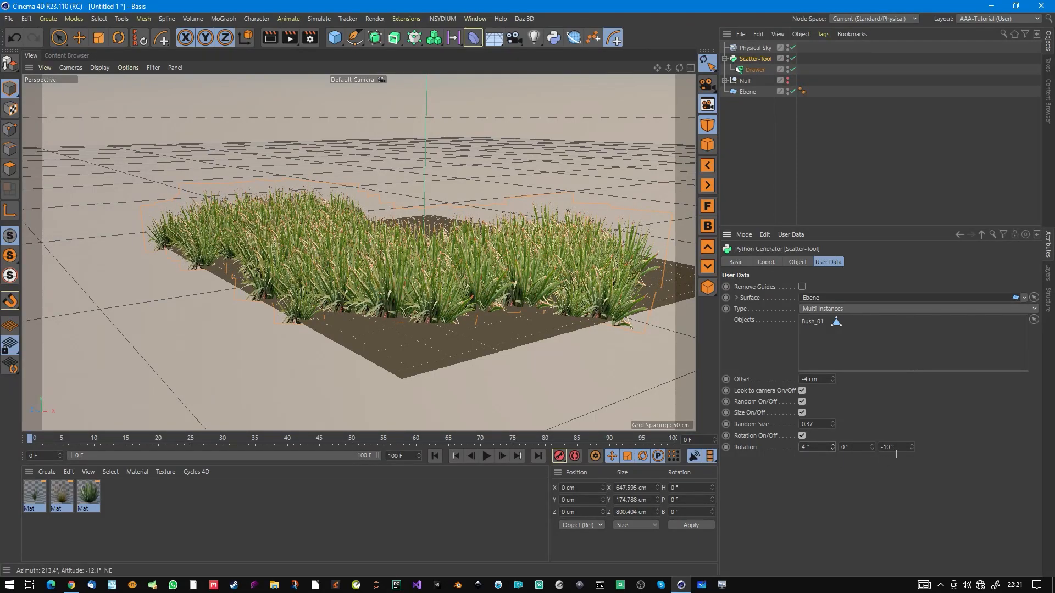
# Turn Look to camera off, set rotation heading to 2031° and Random Size to 0.52.
pyautogui.click(802, 435)
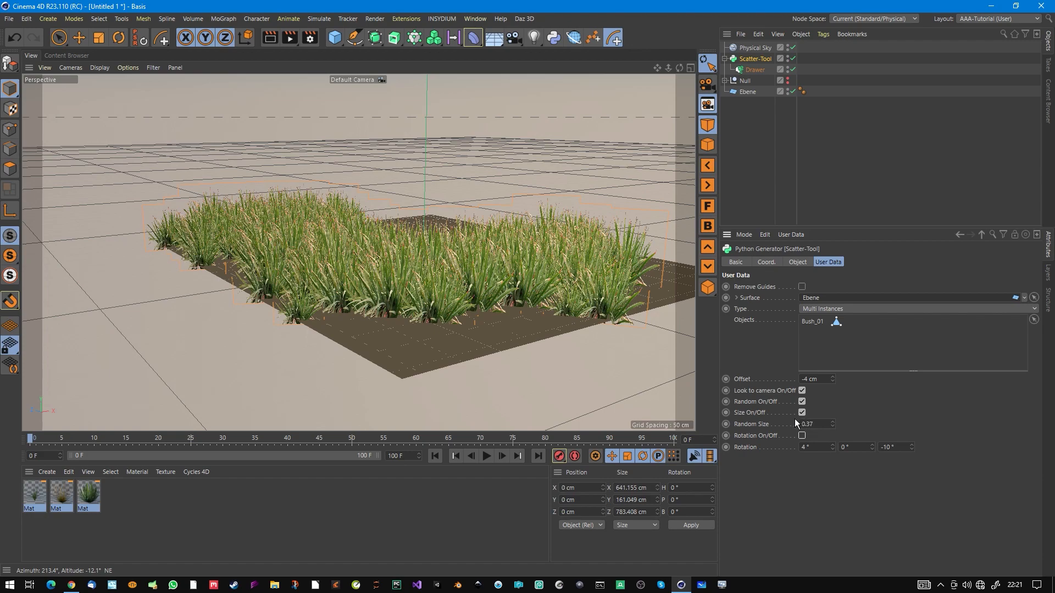
pyautogui.moveTo(809, 399)
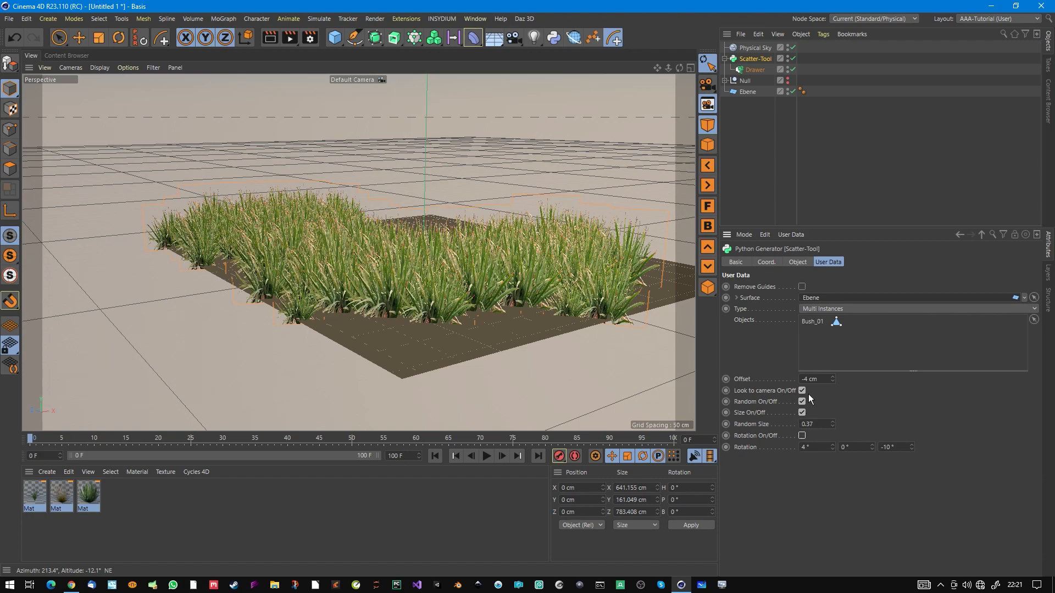
pyautogui.click(801, 390)
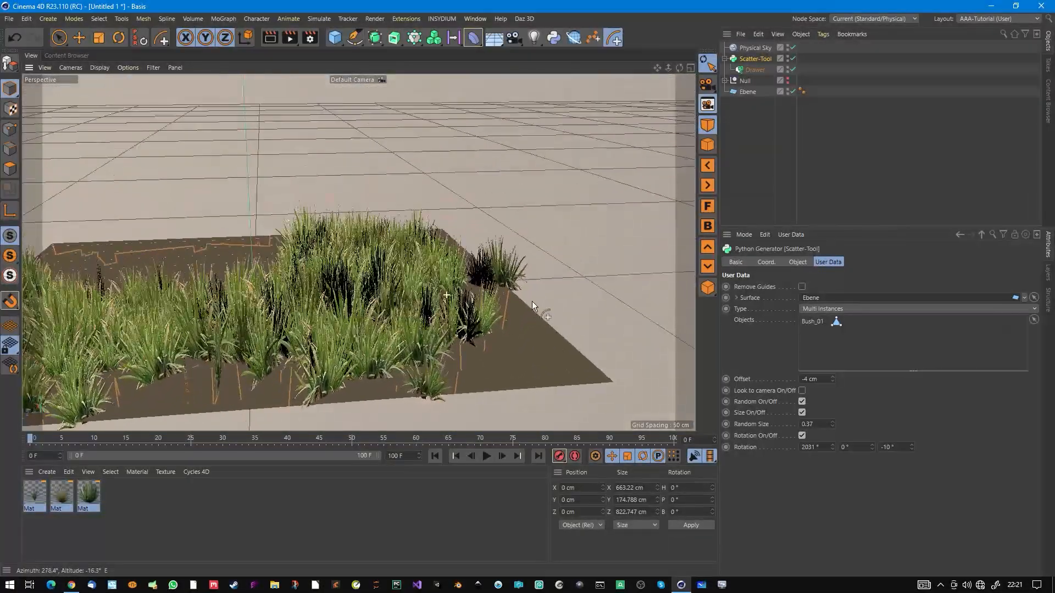
pyautogui.moveTo(532, 306); pyautogui.dragTo(478, 327)
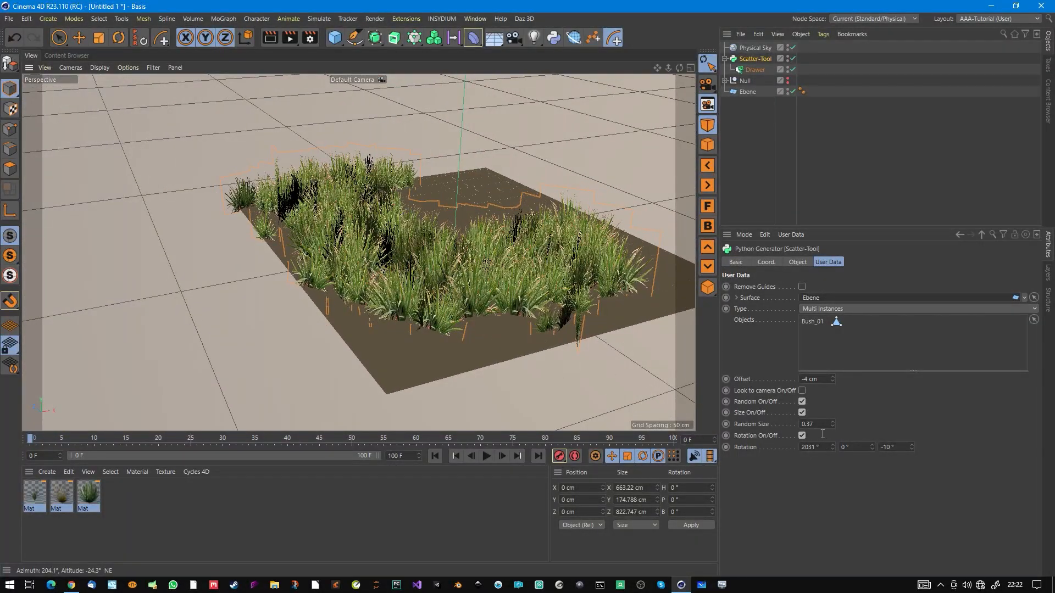
pyautogui.click(813, 424)
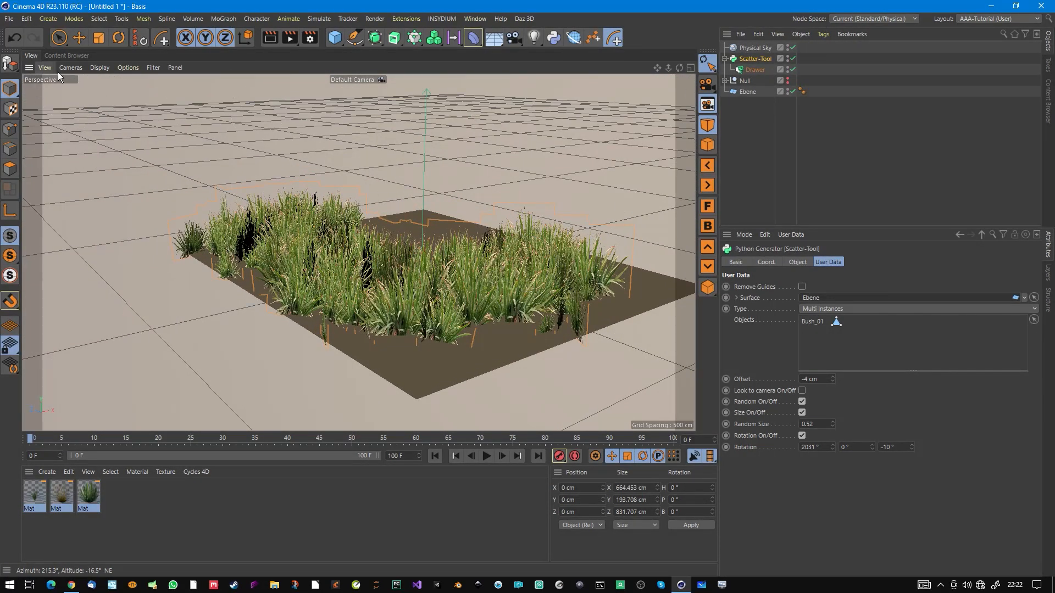
# Add Bush_16 from the Content Browser into the Null beside Bush_01 and select the Drawer.
pyautogui.click(67, 55)
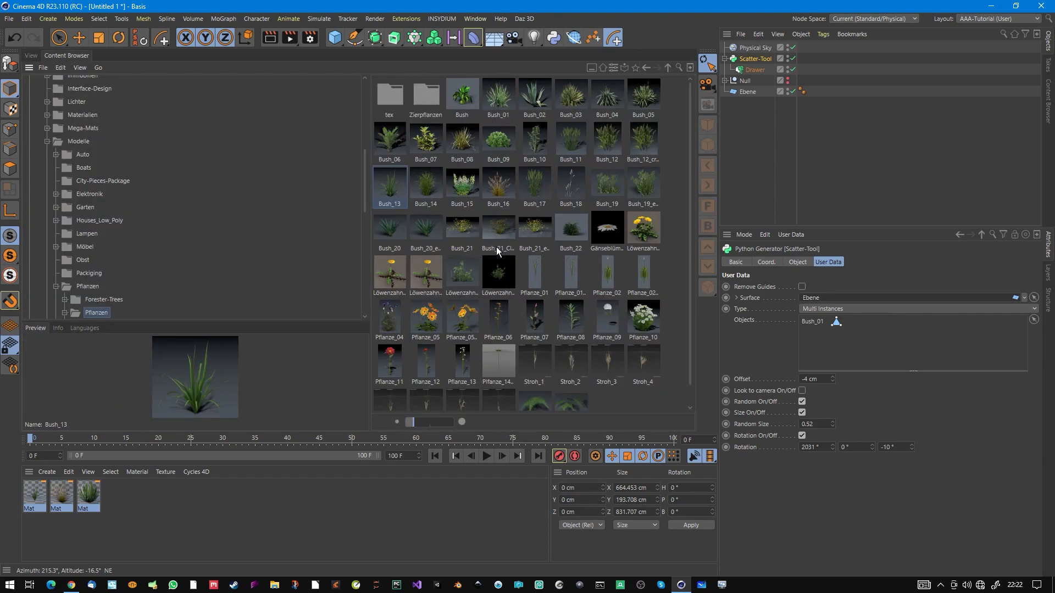
pyautogui.moveTo(540, 147)
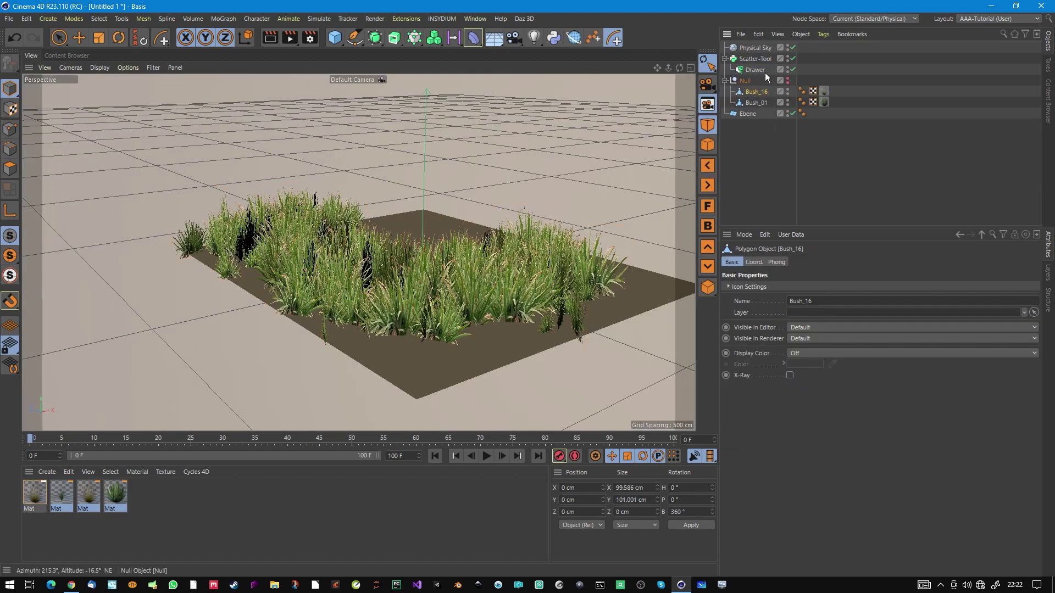
pyautogui.click(752, 58)
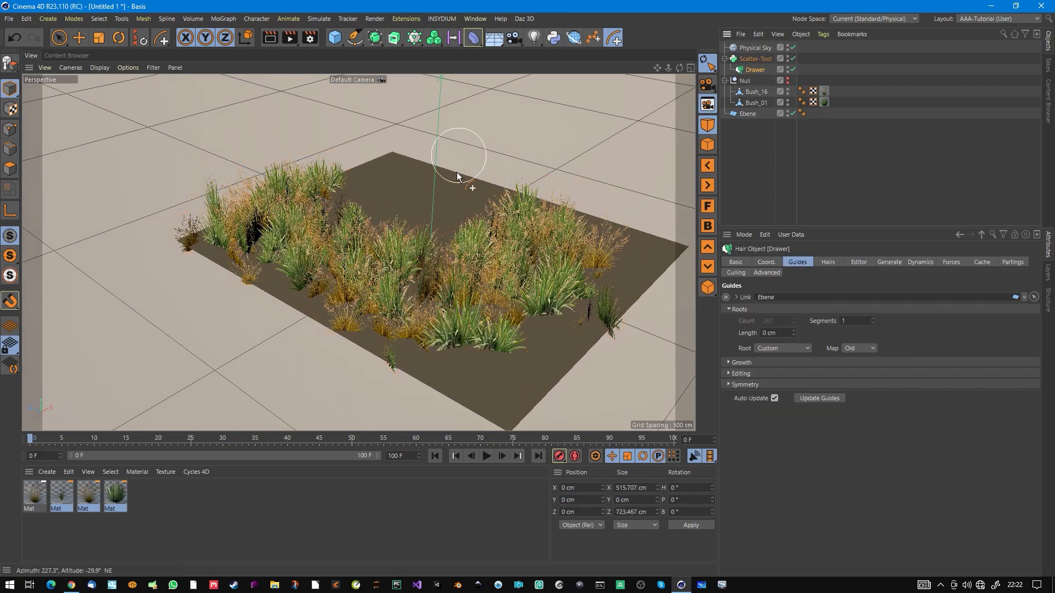
# Brush mixed green and dry bushes over the remaining bare areas of the Ebene plane.
pyautogui.moveTo(457, 174); pyautogui.dragTo(384, 158)
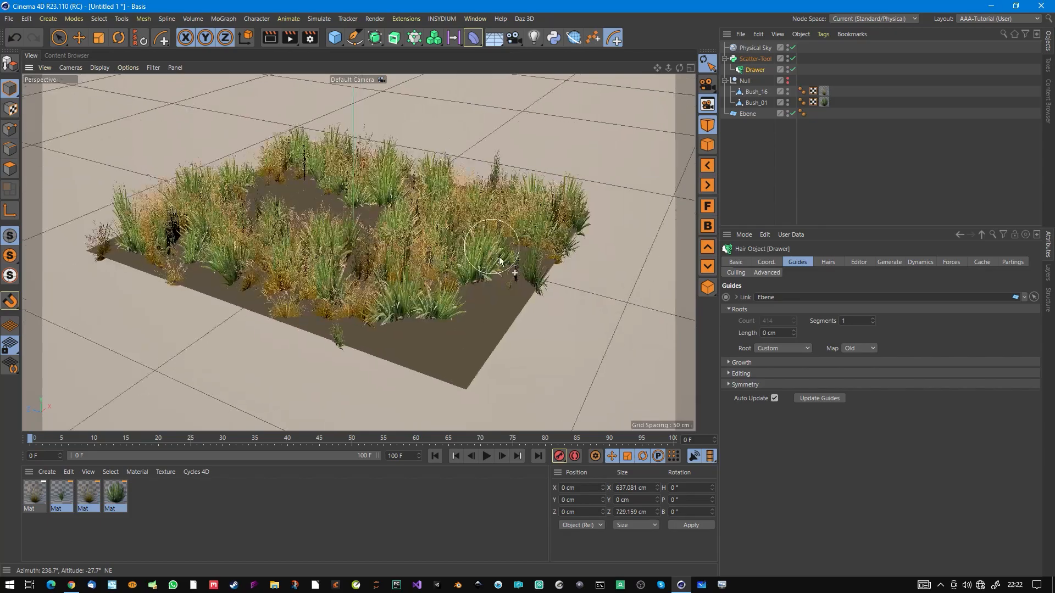
pyautogui.moveTo(498, 263); pyautogui.dragTo(418, 320)
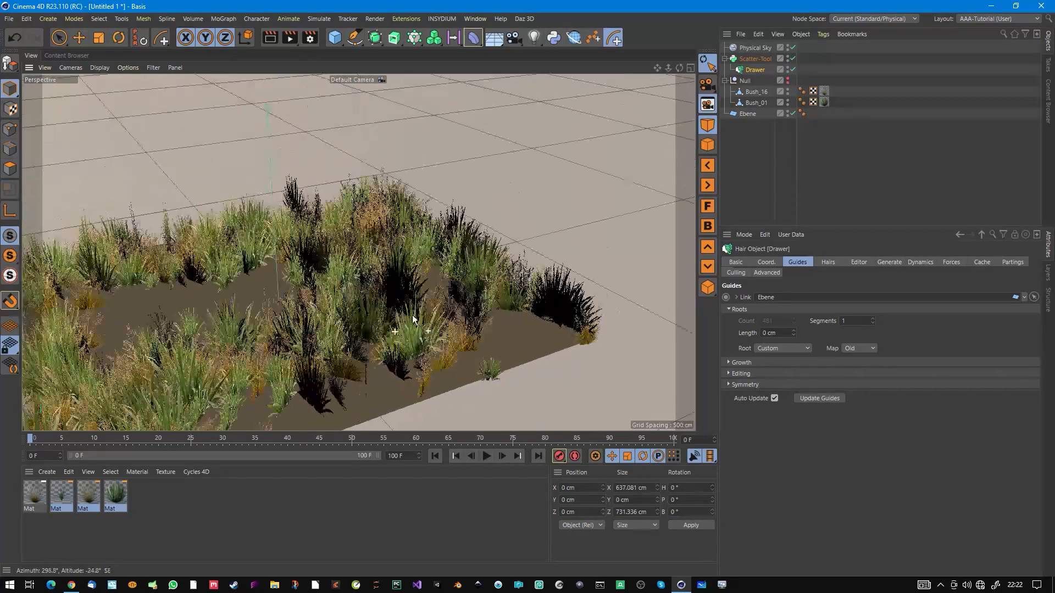
pyautogui.moveTo(414, 320); pyautogui.dragTo(424, 283)
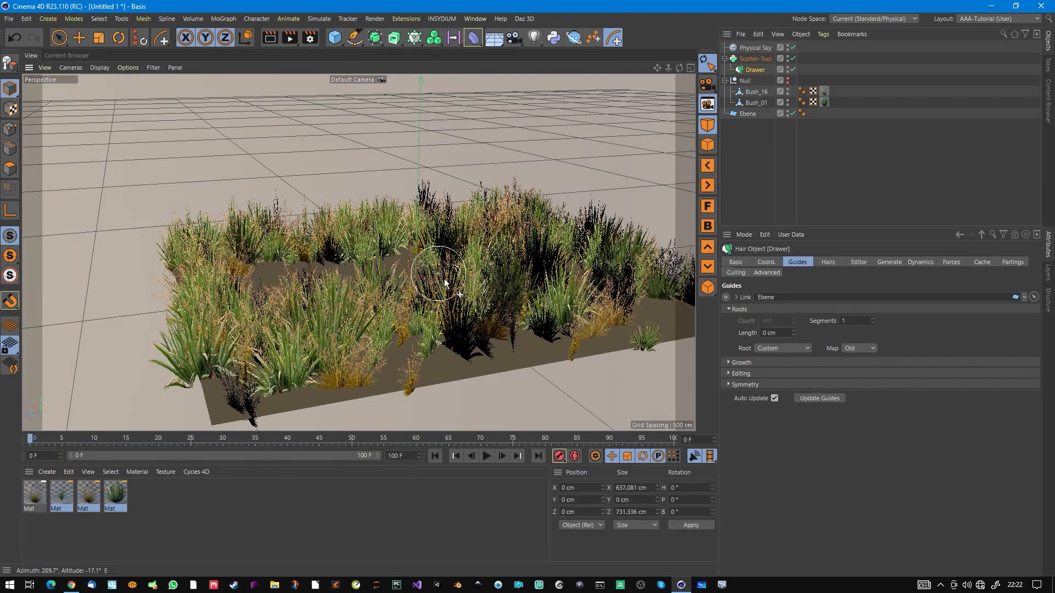
pyautogui.moveTo(444, 283); pyautogui.dragTo(425, 299)
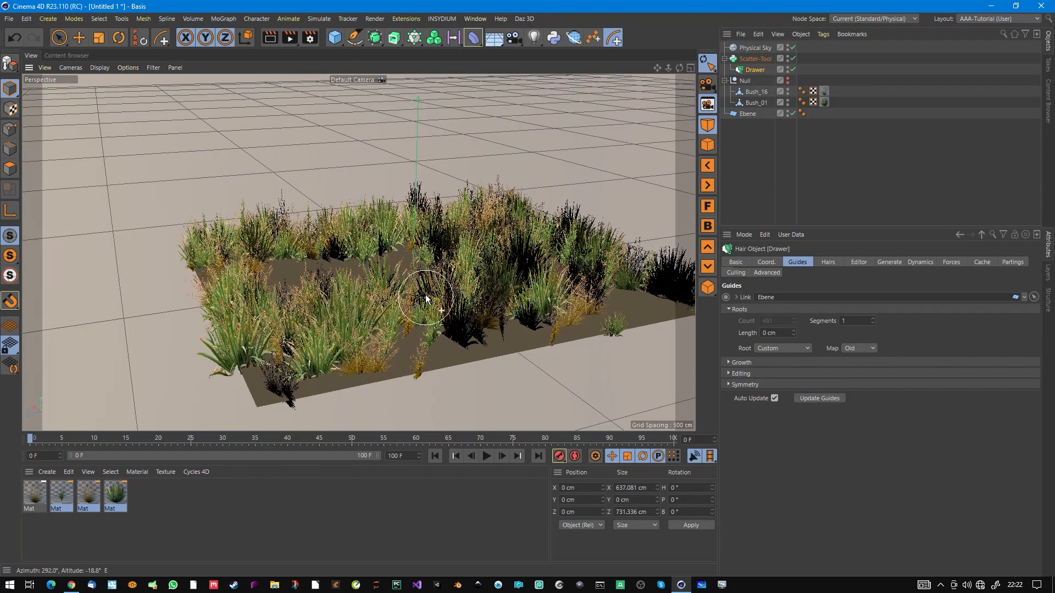
pyautogui.moveTo(425, 299); pyautogui.dragTo(464, 282)
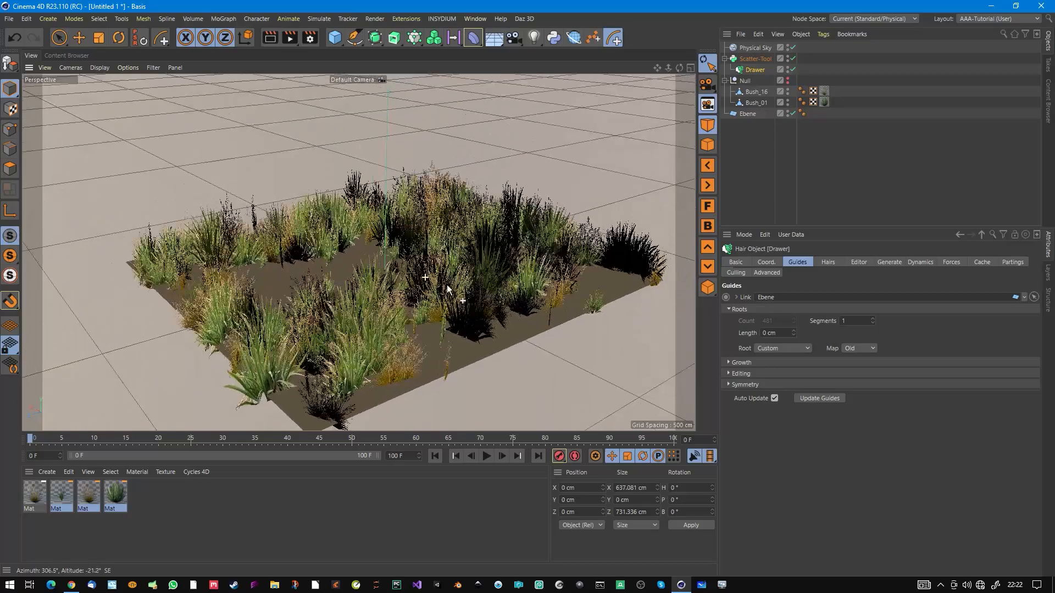
pyautogui.moveTo(448, 289); pyautogui.dragTo(400, 262)
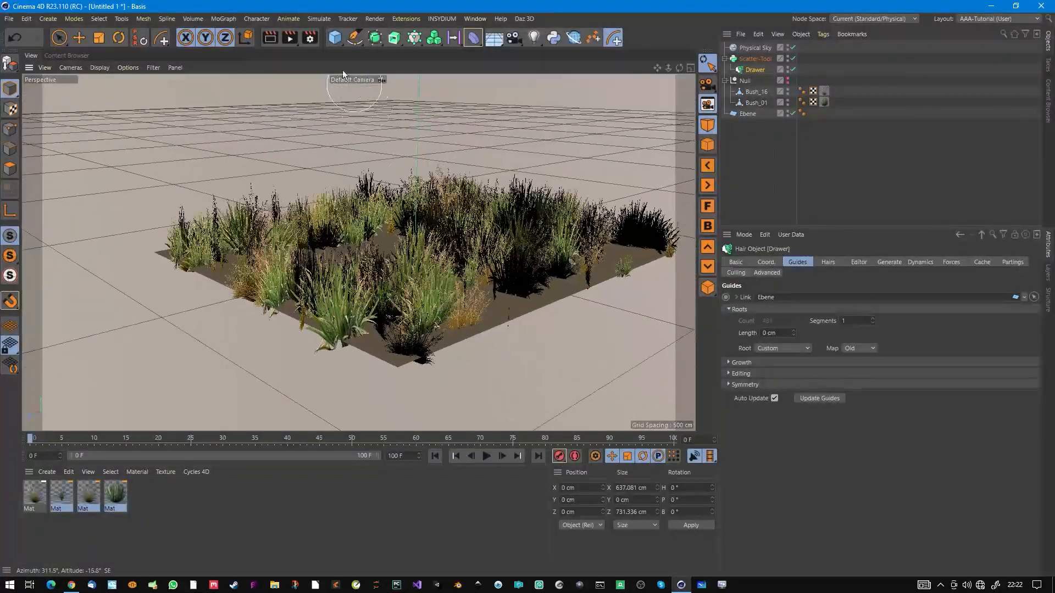
pyautogui.click(271, 37)
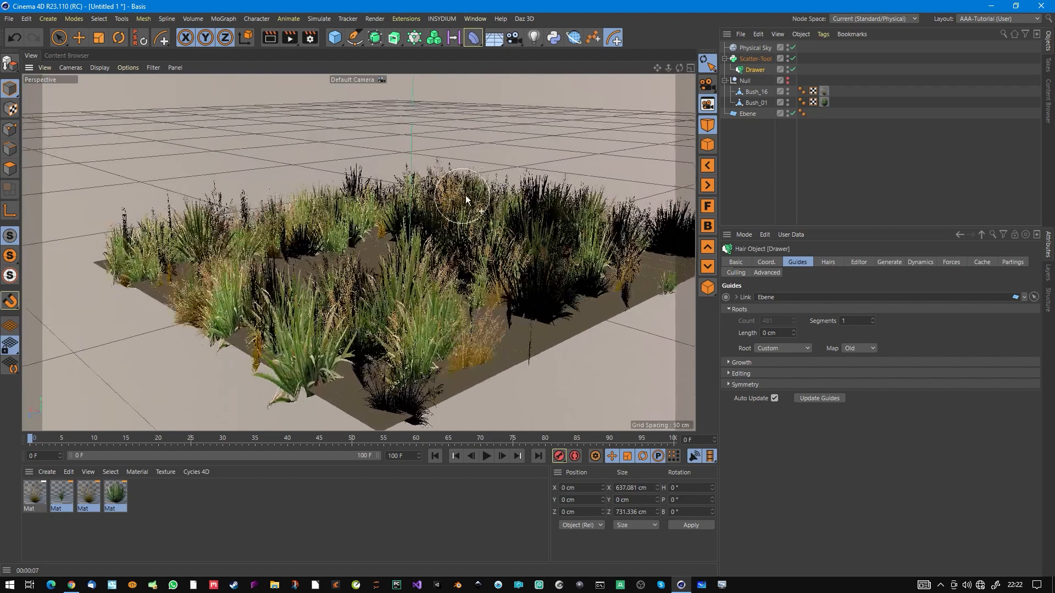
pyautogui.moveTo(464, 202); pyautogui.dragTo(478, 209)
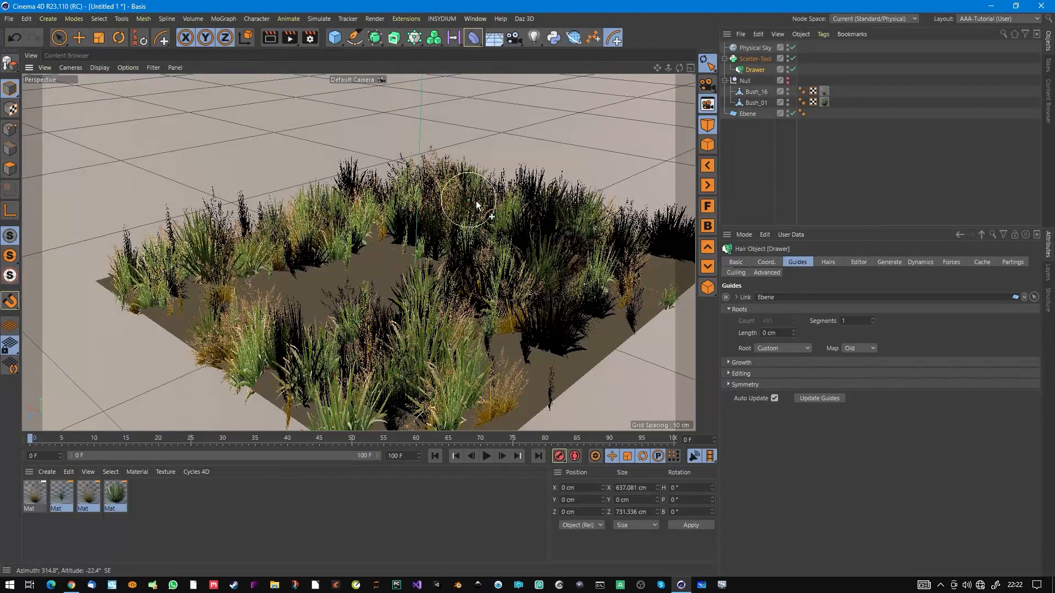
# Set Ray Depth to 3 in Render Settings Options and render the active view.
pyautogui.click(308, 38)
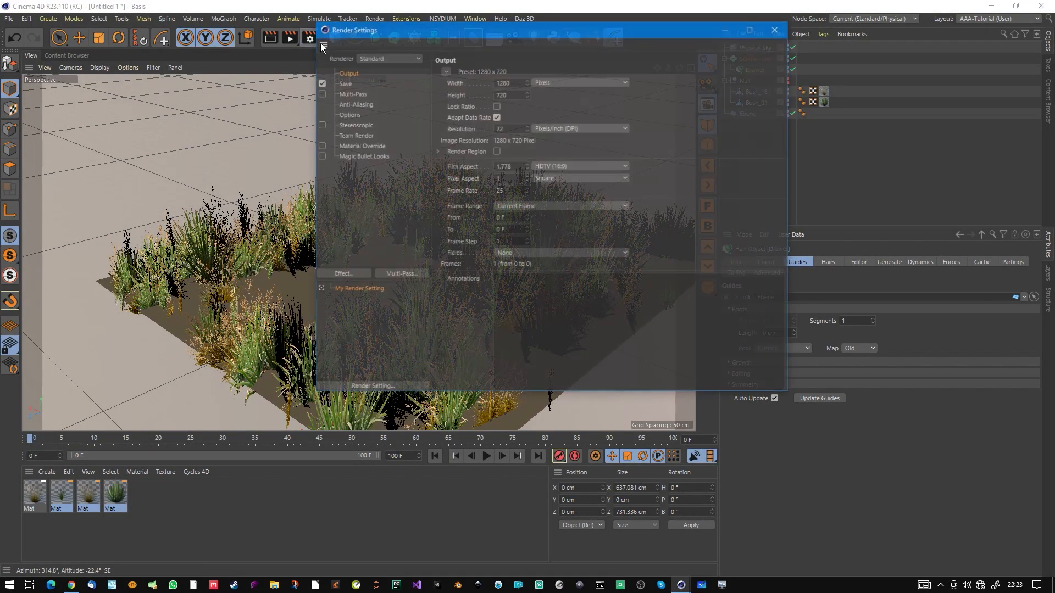
pyautogui.click(349, 114)
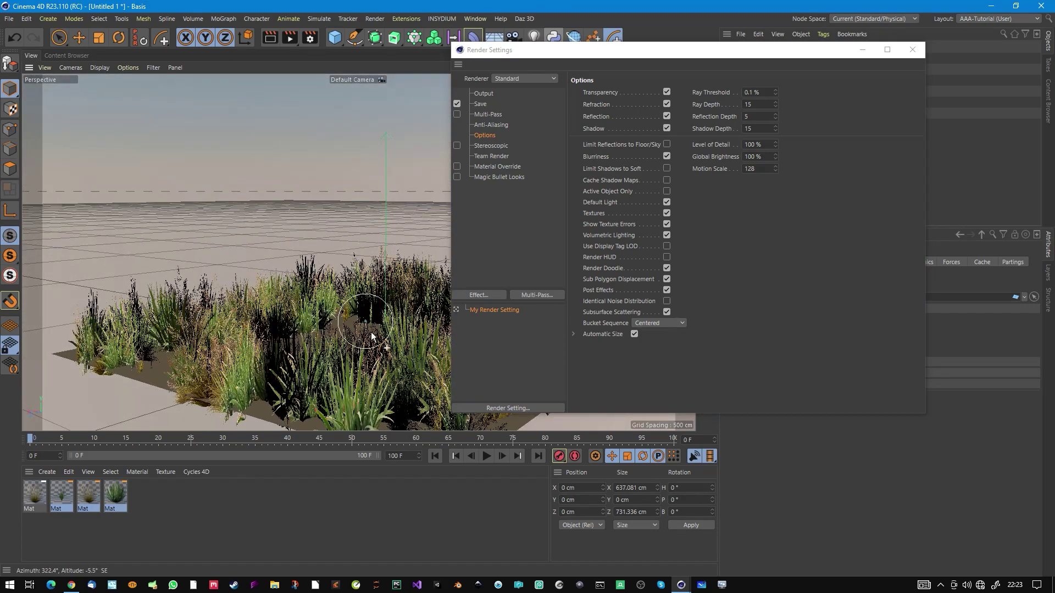
pyautogui.moveTo(364, 336); pyautogui.dragTo(396, 304)
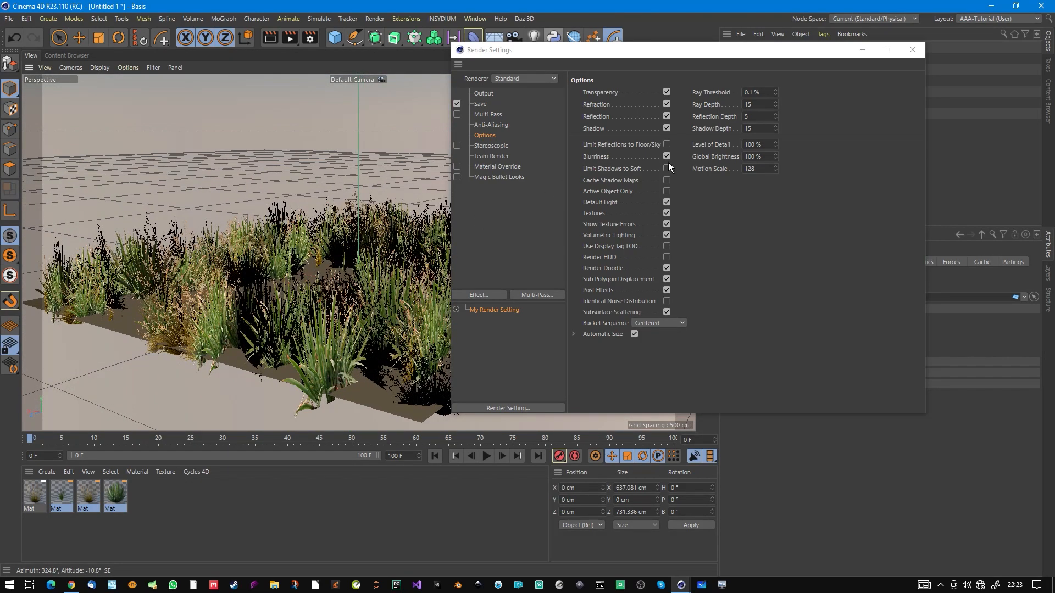
pyautogui.click(756, 104)
pyautogui.write('3')
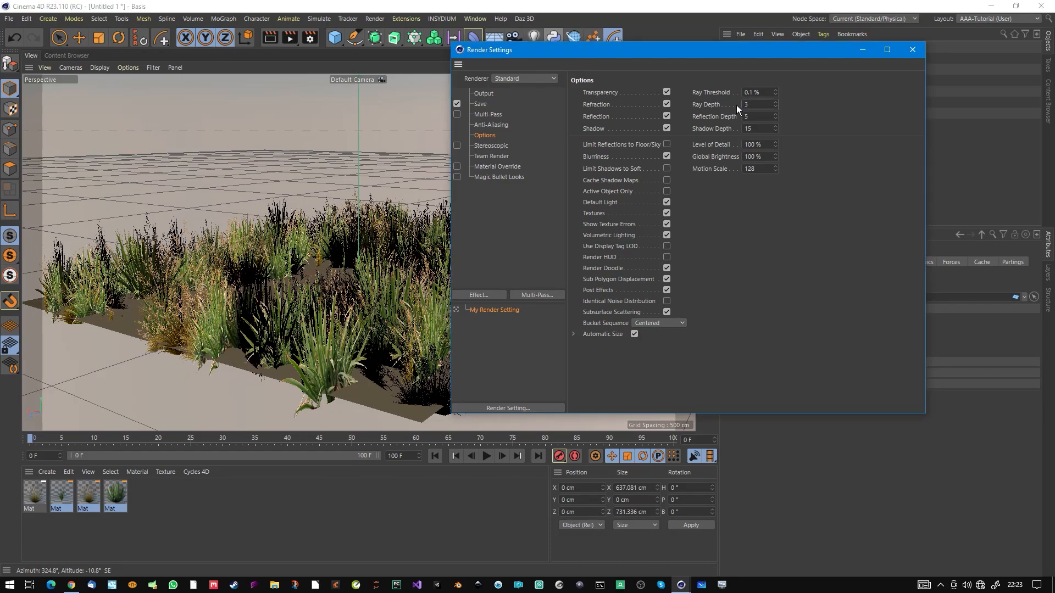
pyautogui.click(912, 50)
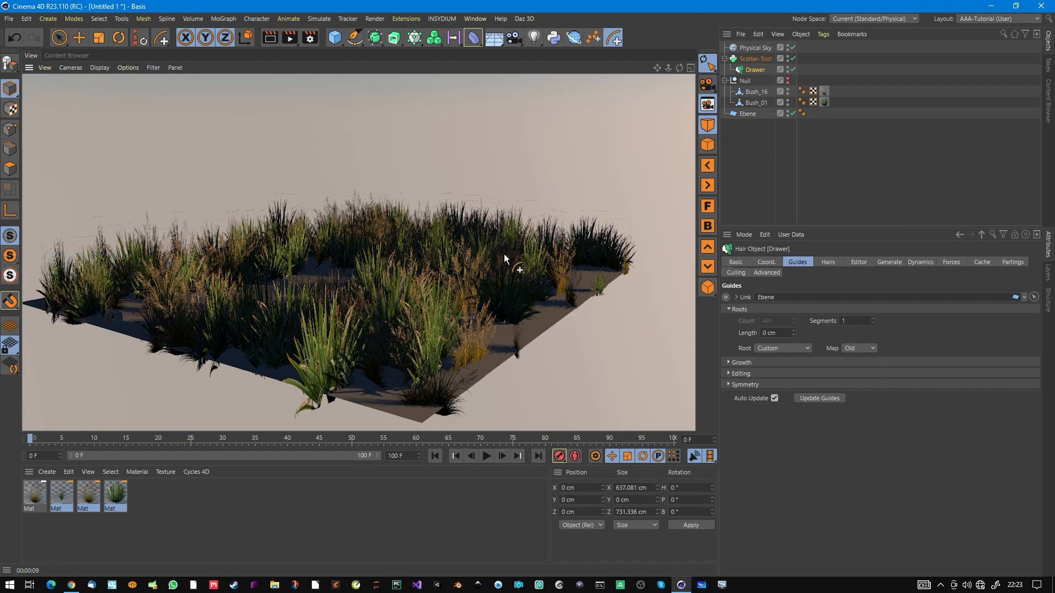
pyautogui.moveTo(516, 207)
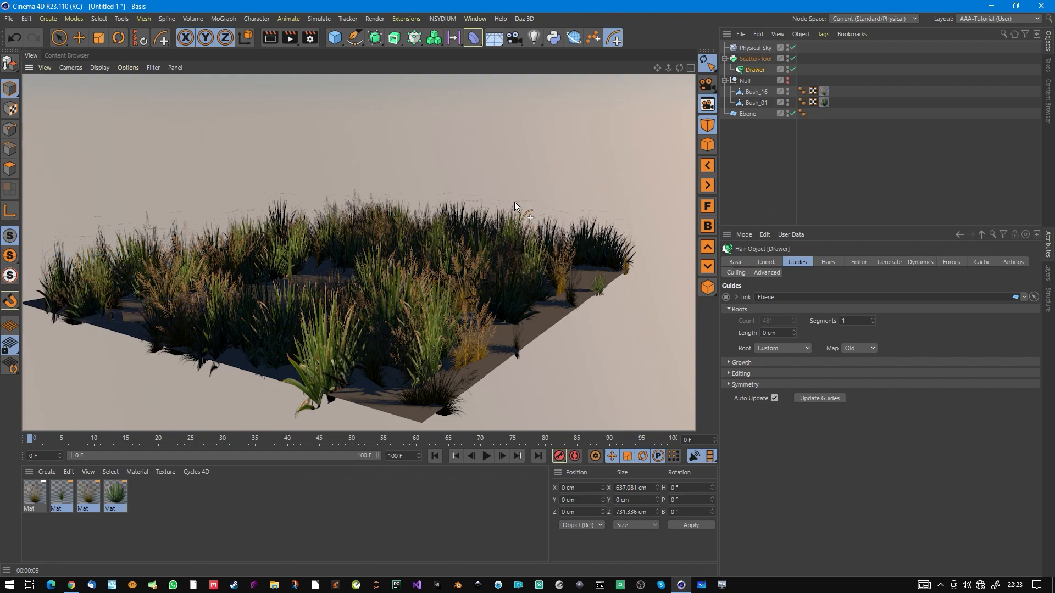
pyautogui.moveTo(471, 209)
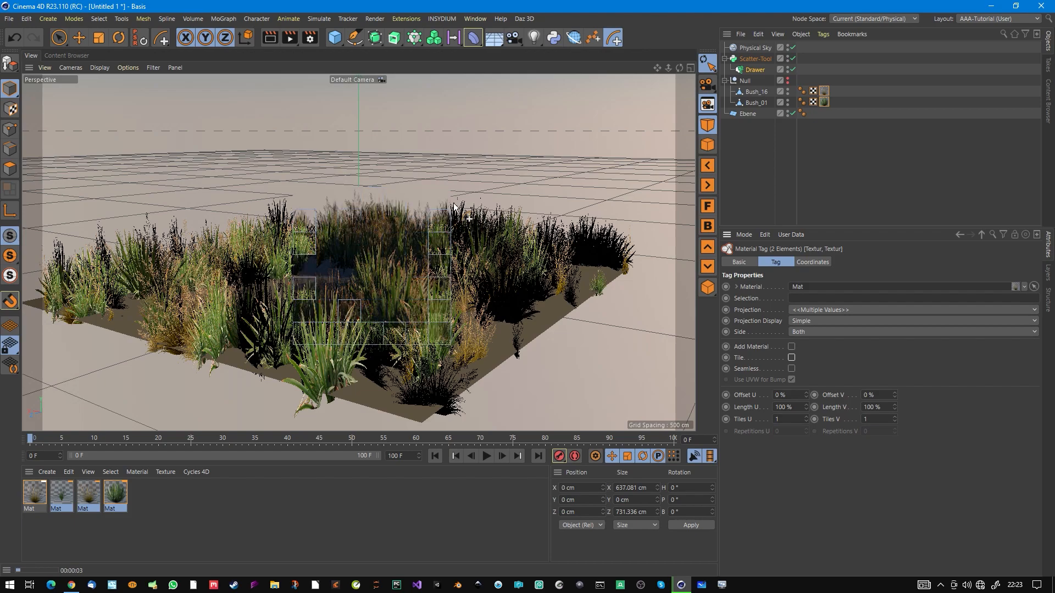
pyautogui.moveTo(454, 205); pyautogui.dragTo(330, 296)
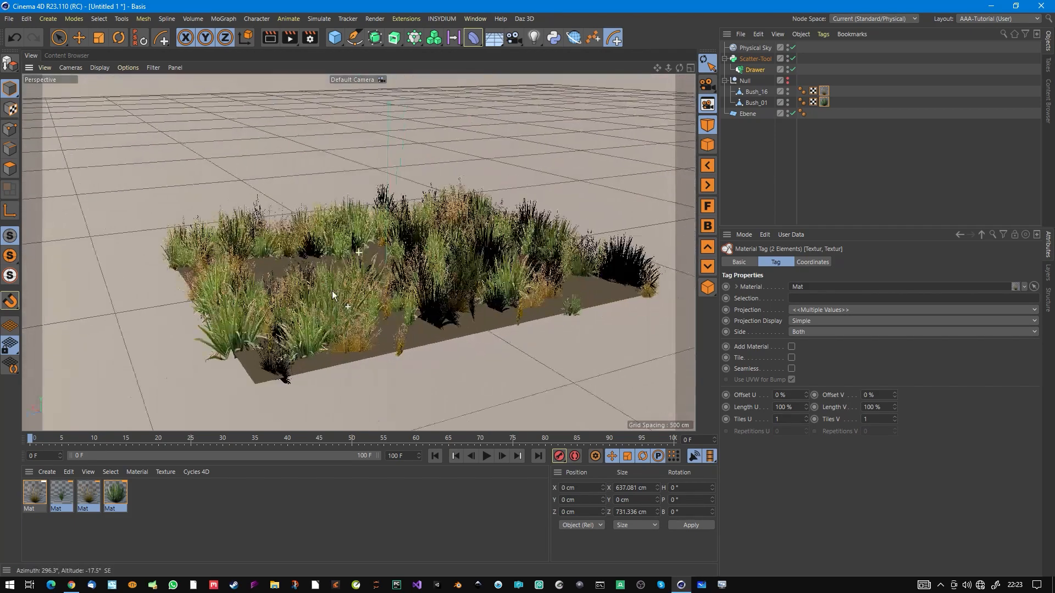
pyautogui.moveTo(333, 296); pyautogui.dragTo(418, 249)
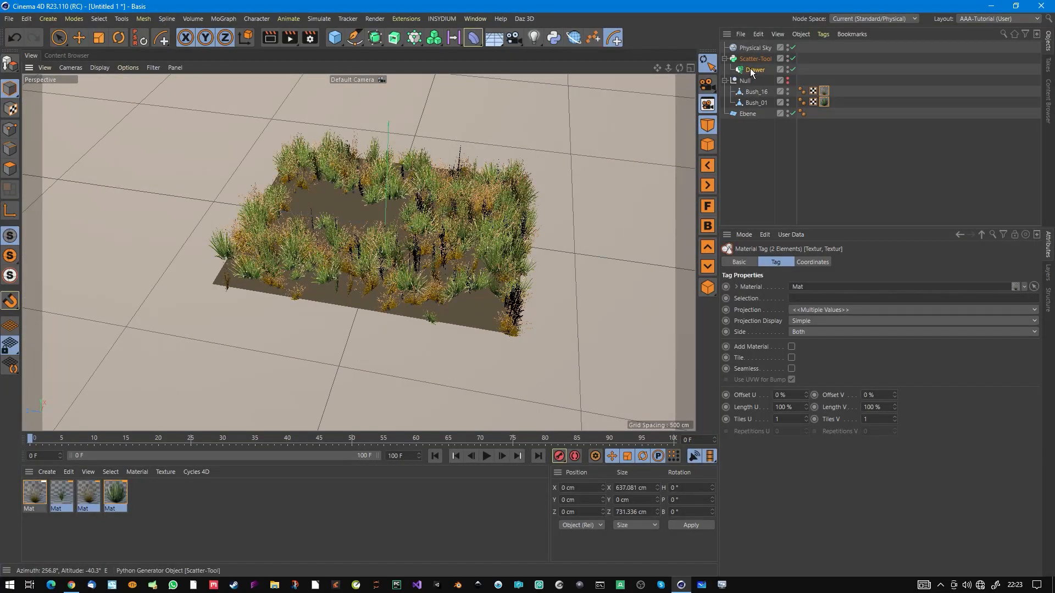
pyautogui.click(747, 113)
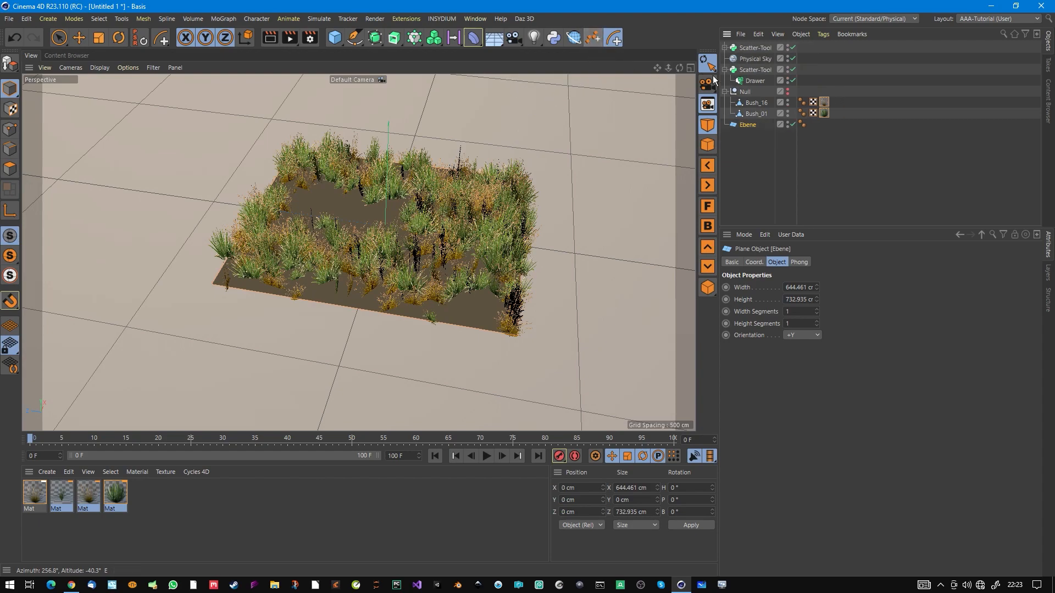
# Add Stone to a new Scatter Tool set to Multi Instances and paint a first stone cluster.
pyautogui.click(751, 48)
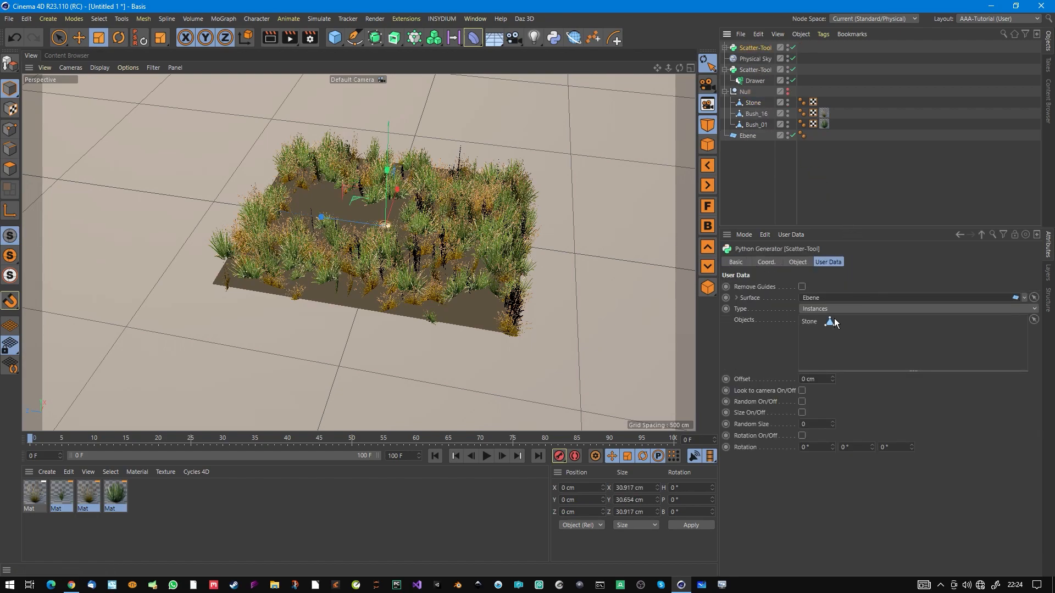
pyautogui.click(914, 309)
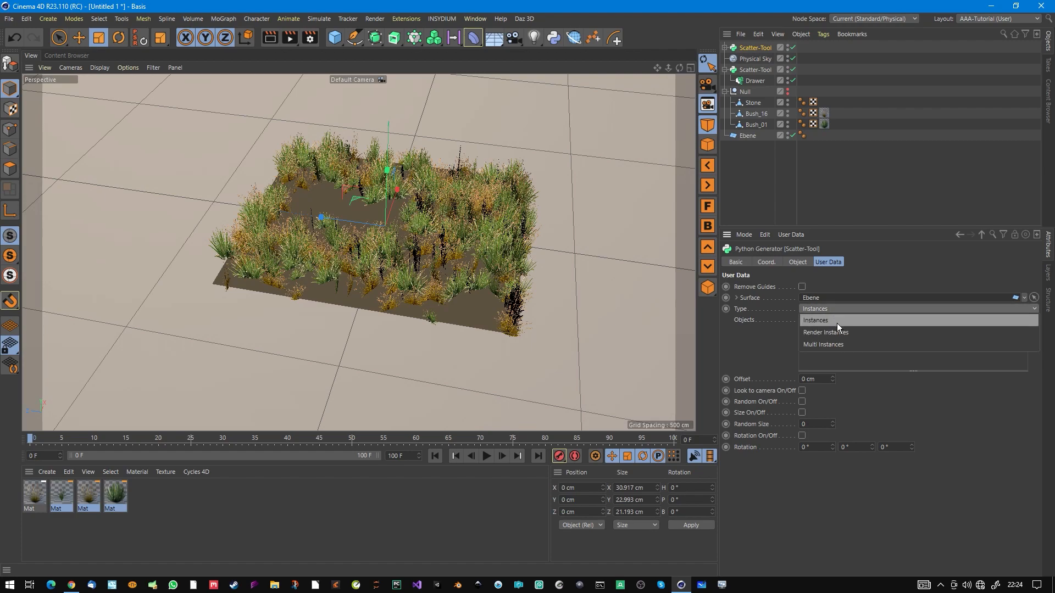
pyautogui.click(824, 344)
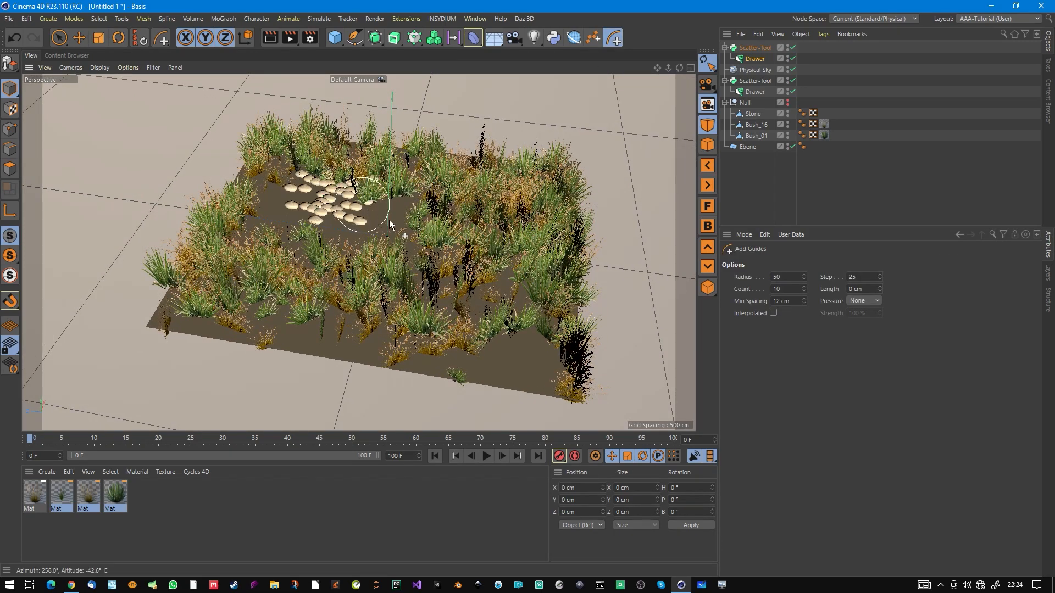
# Paint more stone patches into the grass clearings across the plane.
pyautogui.moveTo(371, 208); pyautogui.dragTo(532, 356)
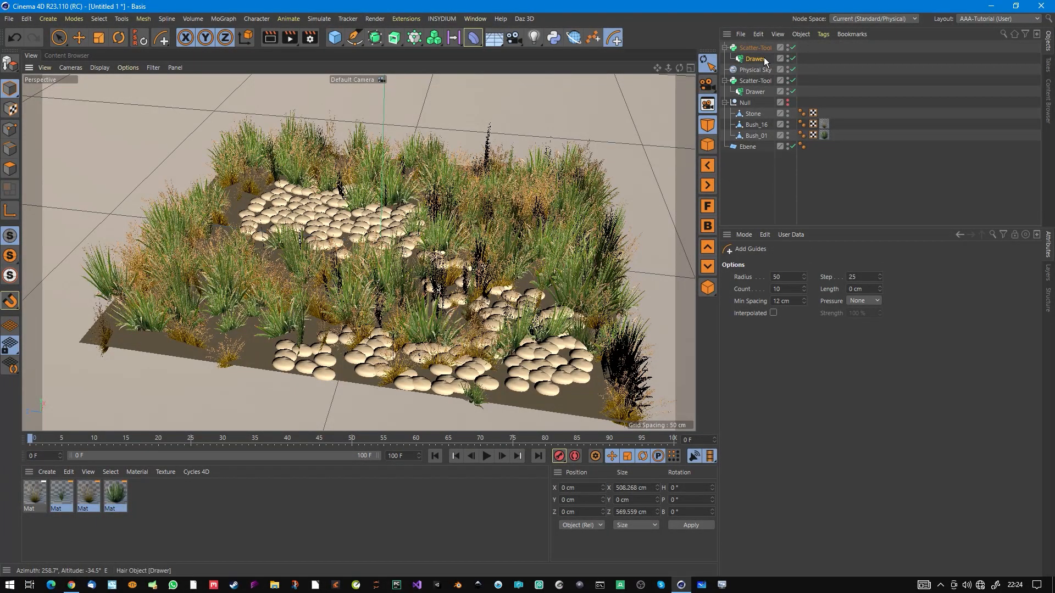
pyautogui.click(756, 47)
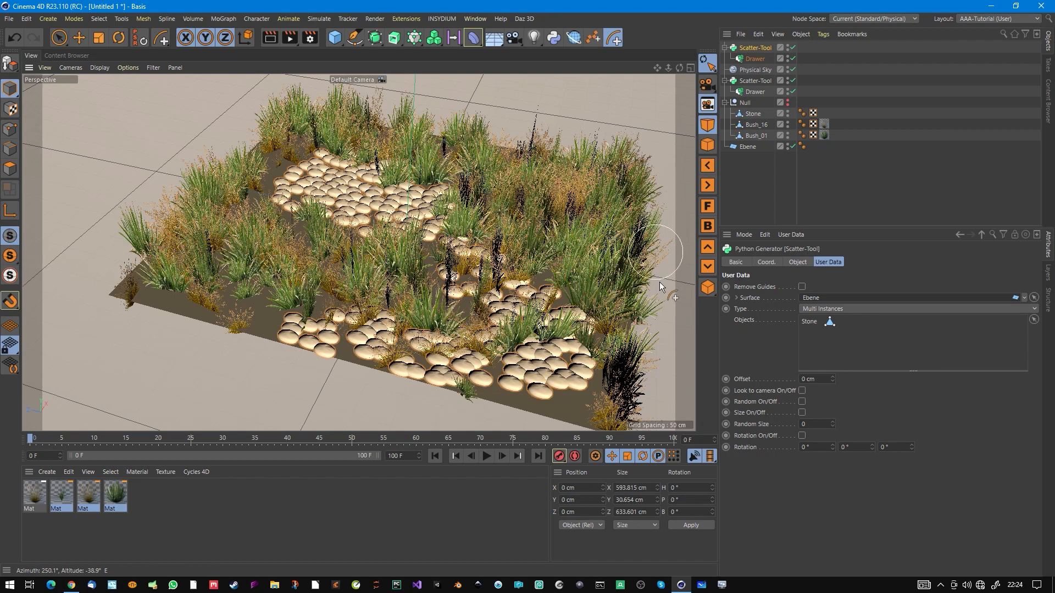
pyautogui.moveTo(720, 349)
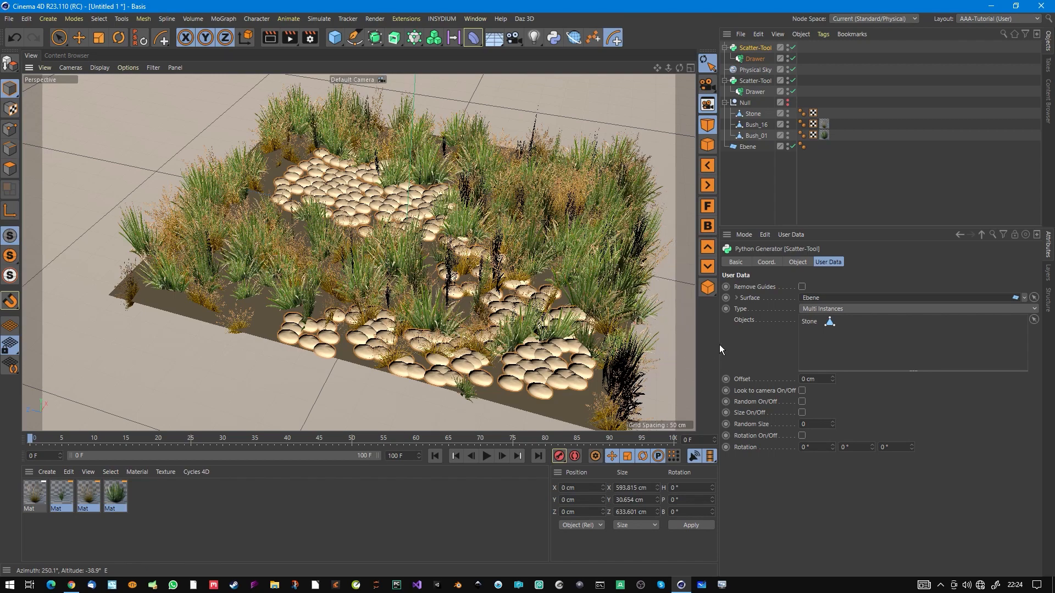
pyautogui.moveTo(724, 356)
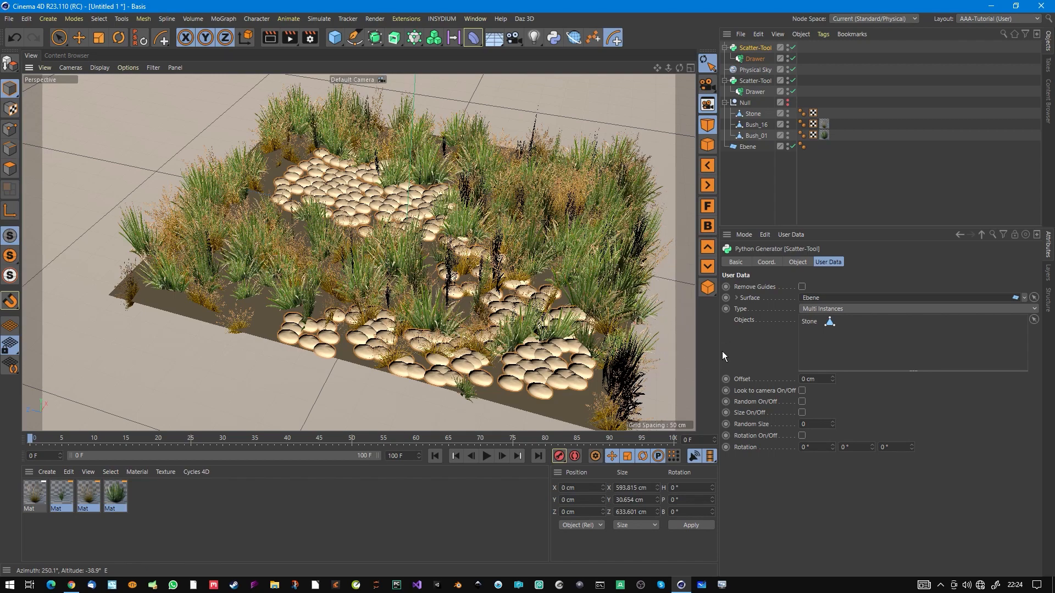
pyautogui.moveTo(817, 404)
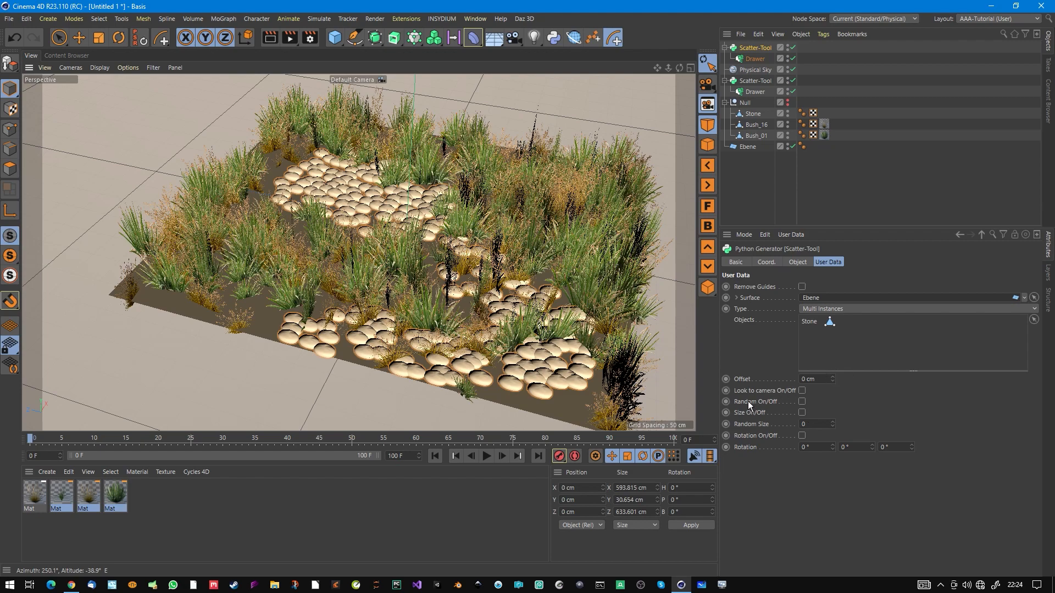
# Enable Random and Size for the stones with Random Size 0.73 and a rotation of 20°.
pyautogui.click(803, 402)
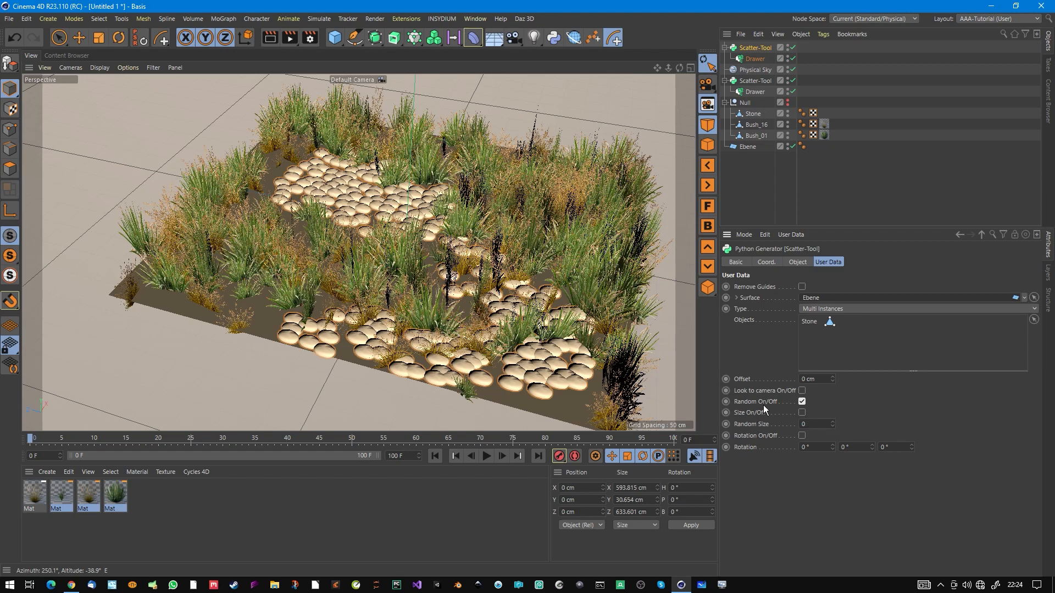
pyautogui.click(802, 412)
pyautogui.write('.08')
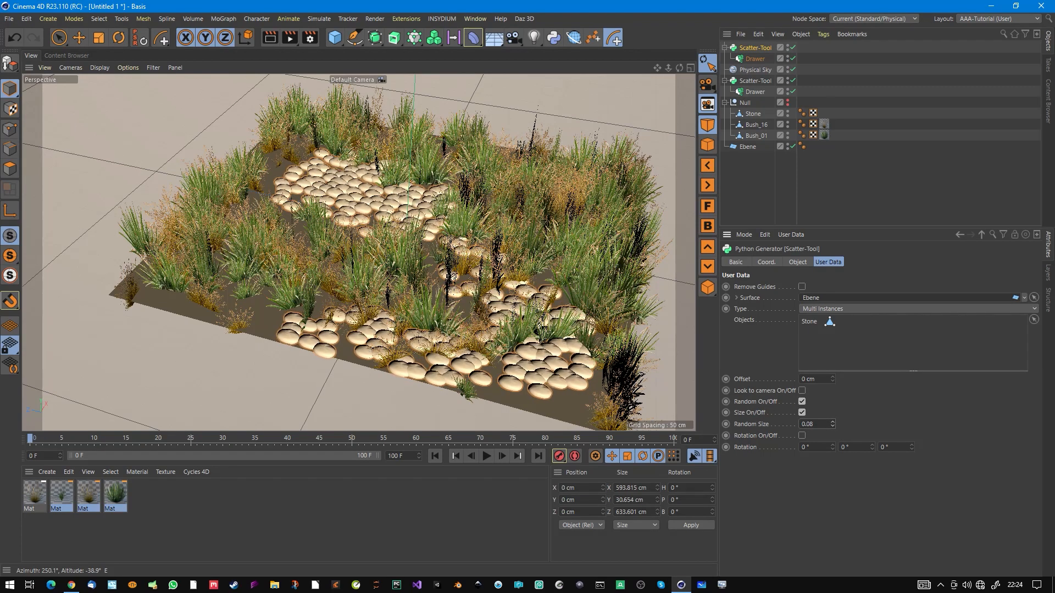
pyautogui.write('0.73')
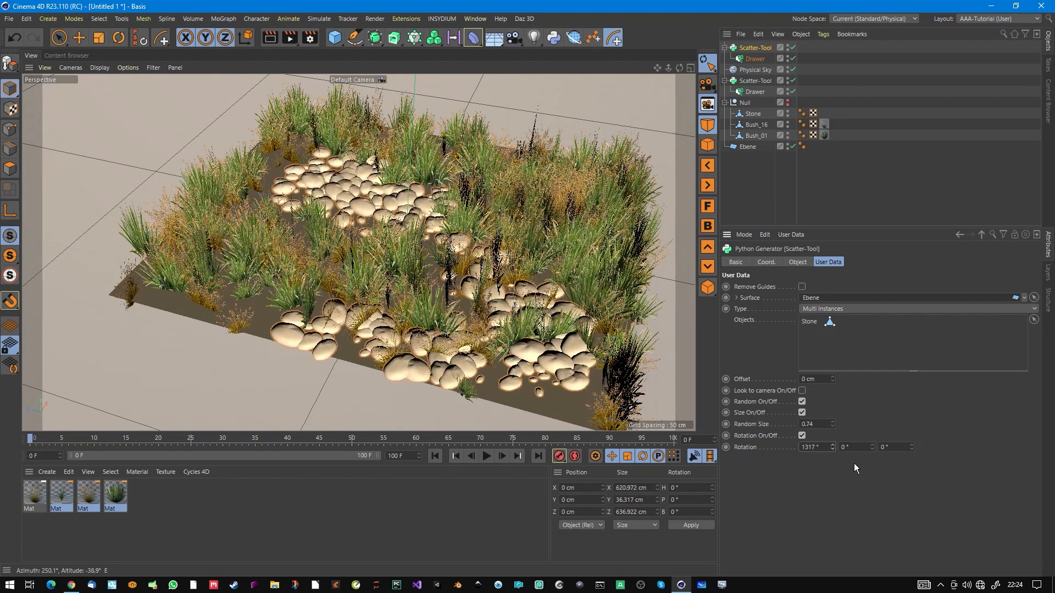
pyautogui.write('20')
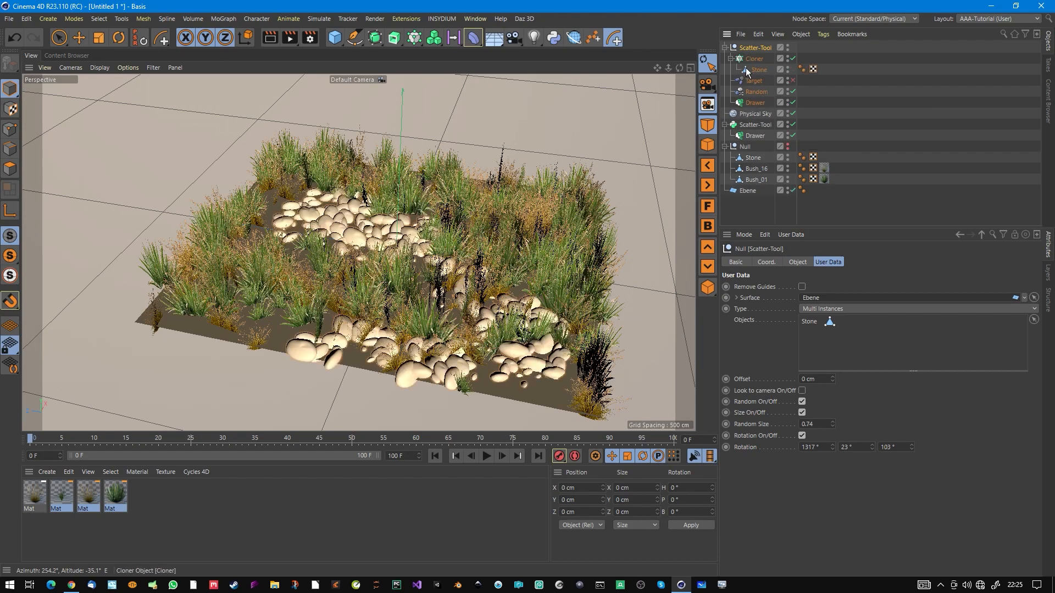
# Set stone Rotation to 1317°, 23°, 103°, make the Scatter-Tool editable and collapse the Cloner.
pyautogui.click(727, 59)
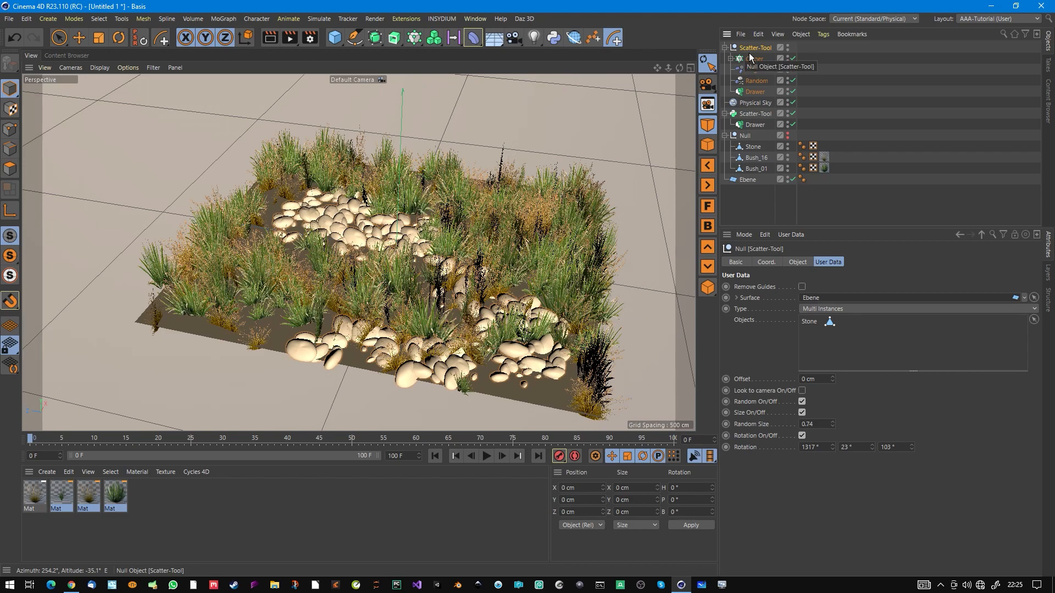